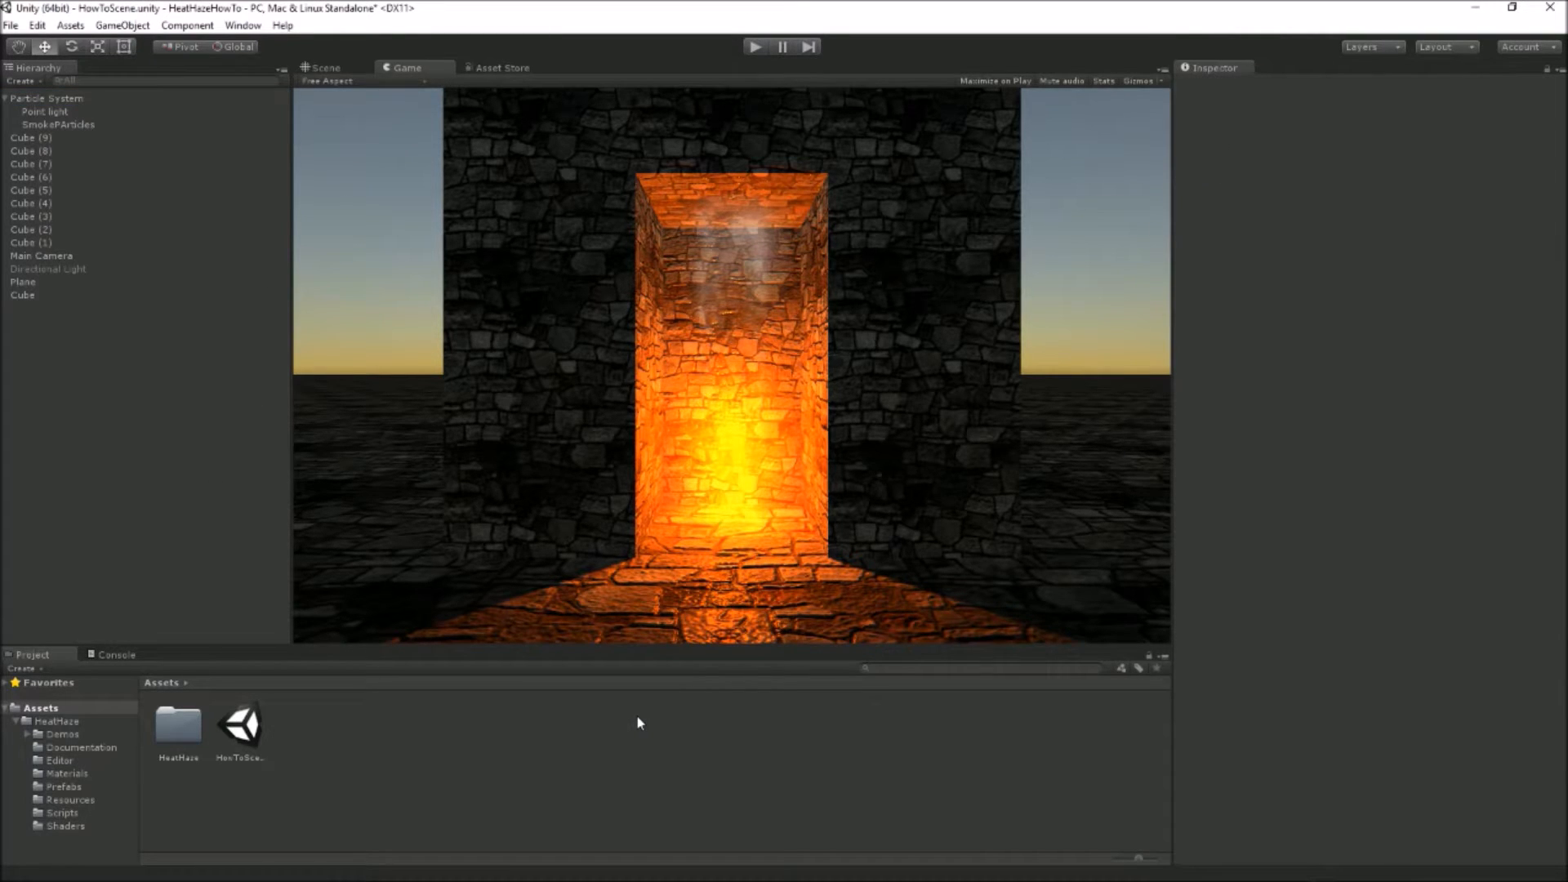
- Review the Particle System and Main Camera settings, then select the HeatHaze asset folder
click(46, 98)
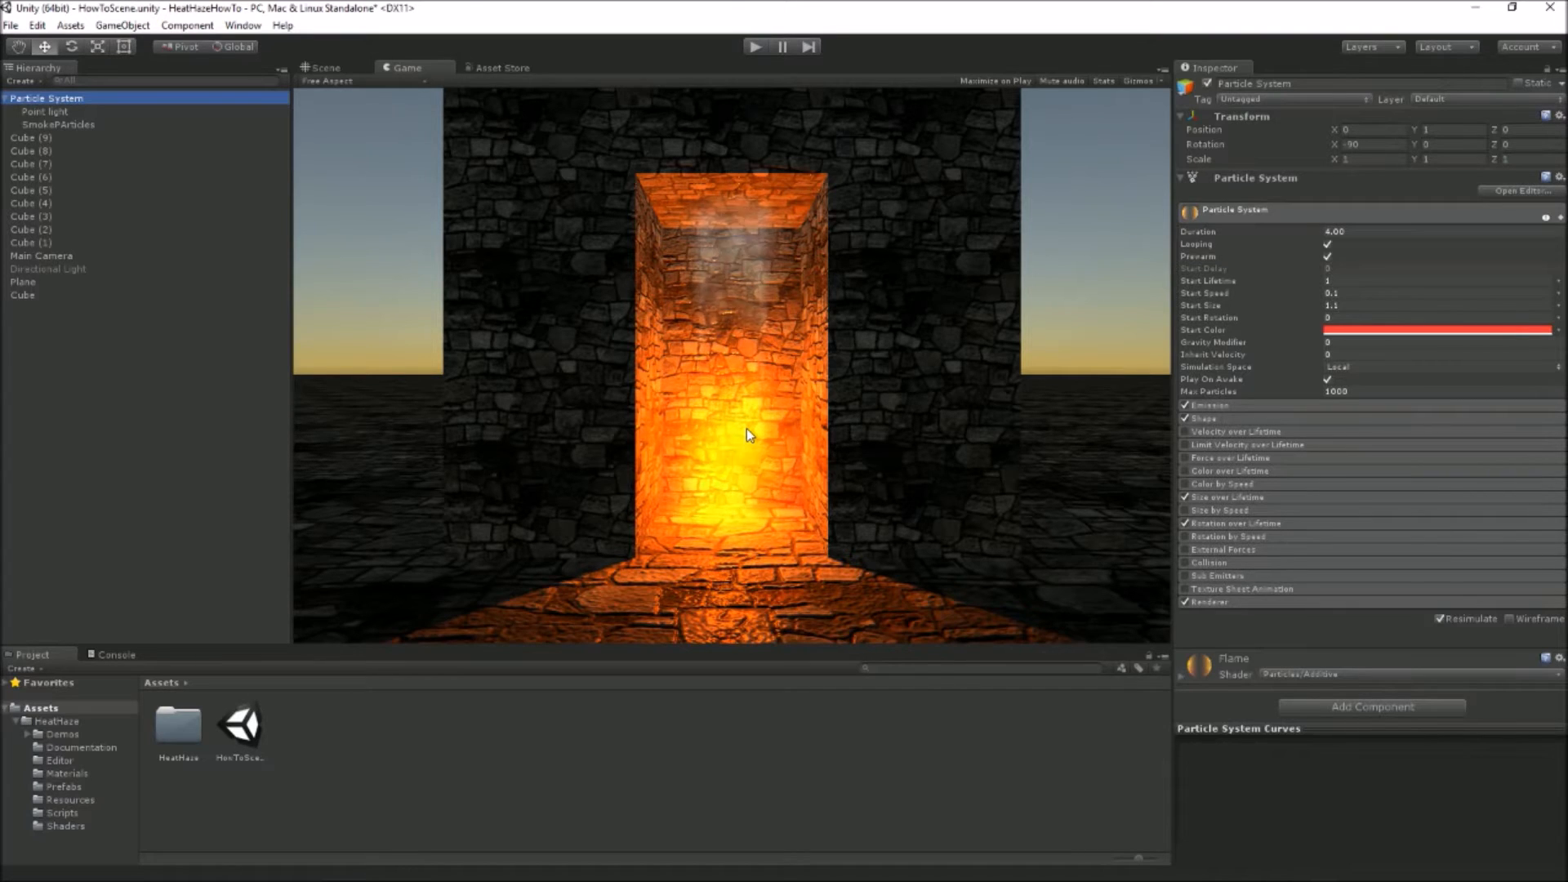
mouse_move(711, 410)
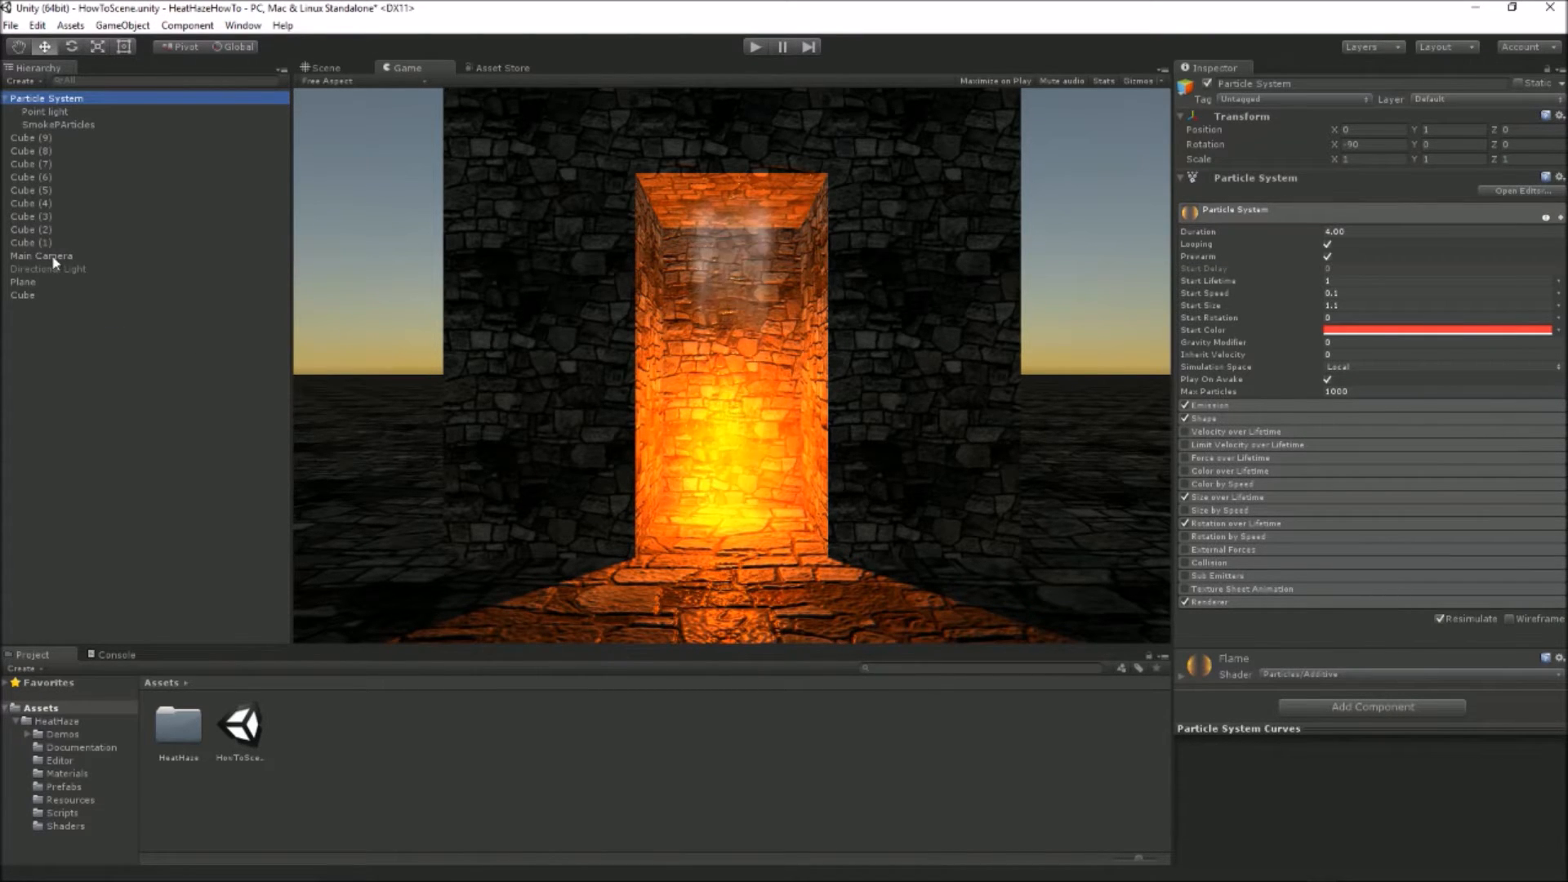
click(43, 255)
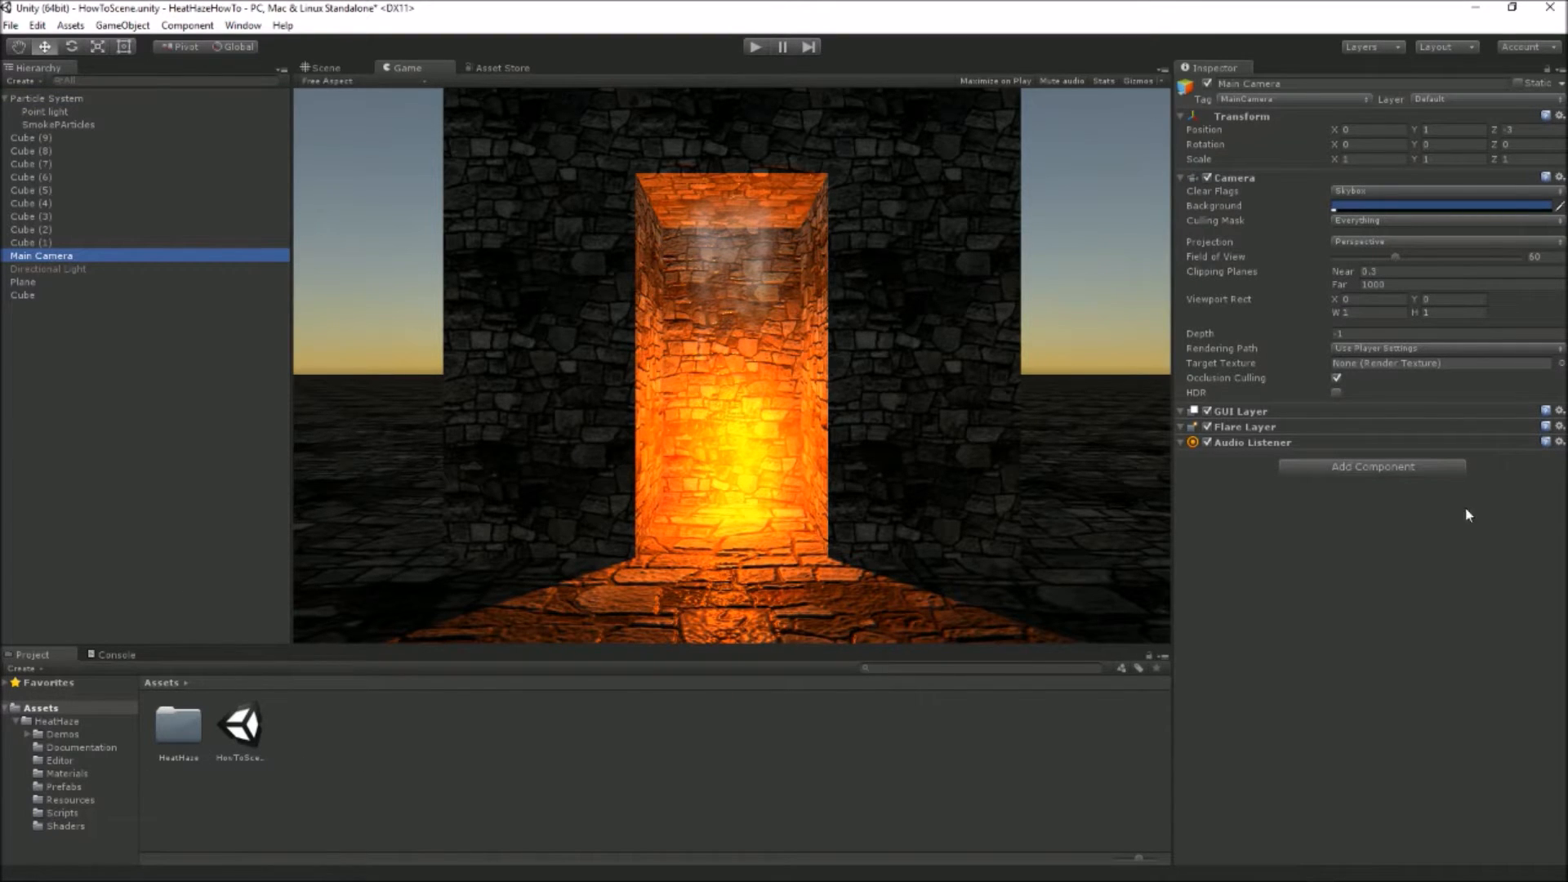
click(176, 722)
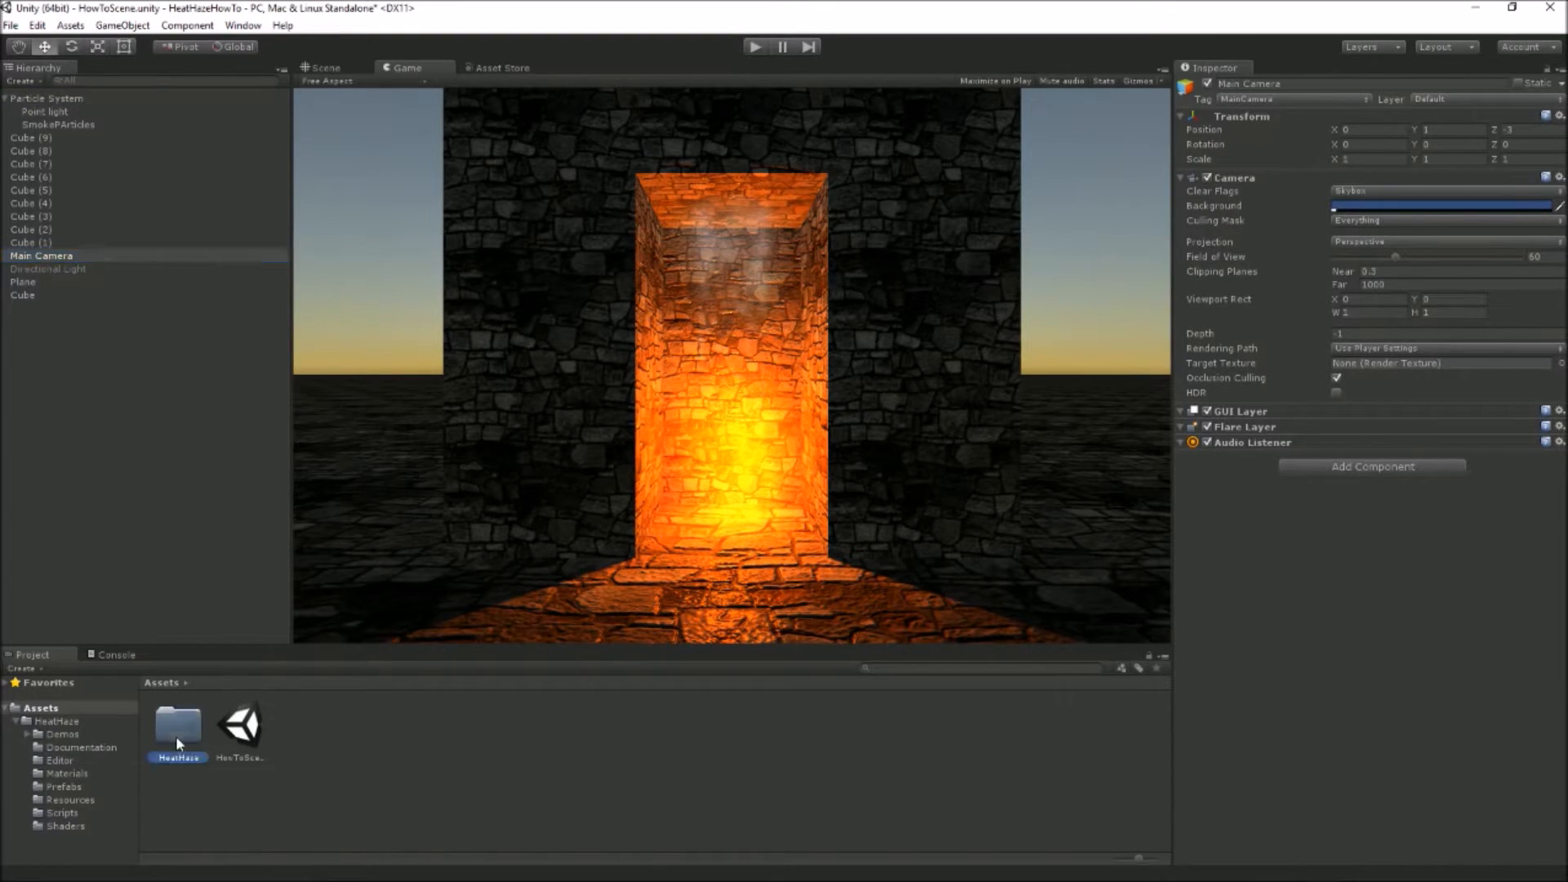
- From Assets > HeatHaze > Scripts, attach HeatHazeCameraConfig to the Main Camera
double_click(176, 722)
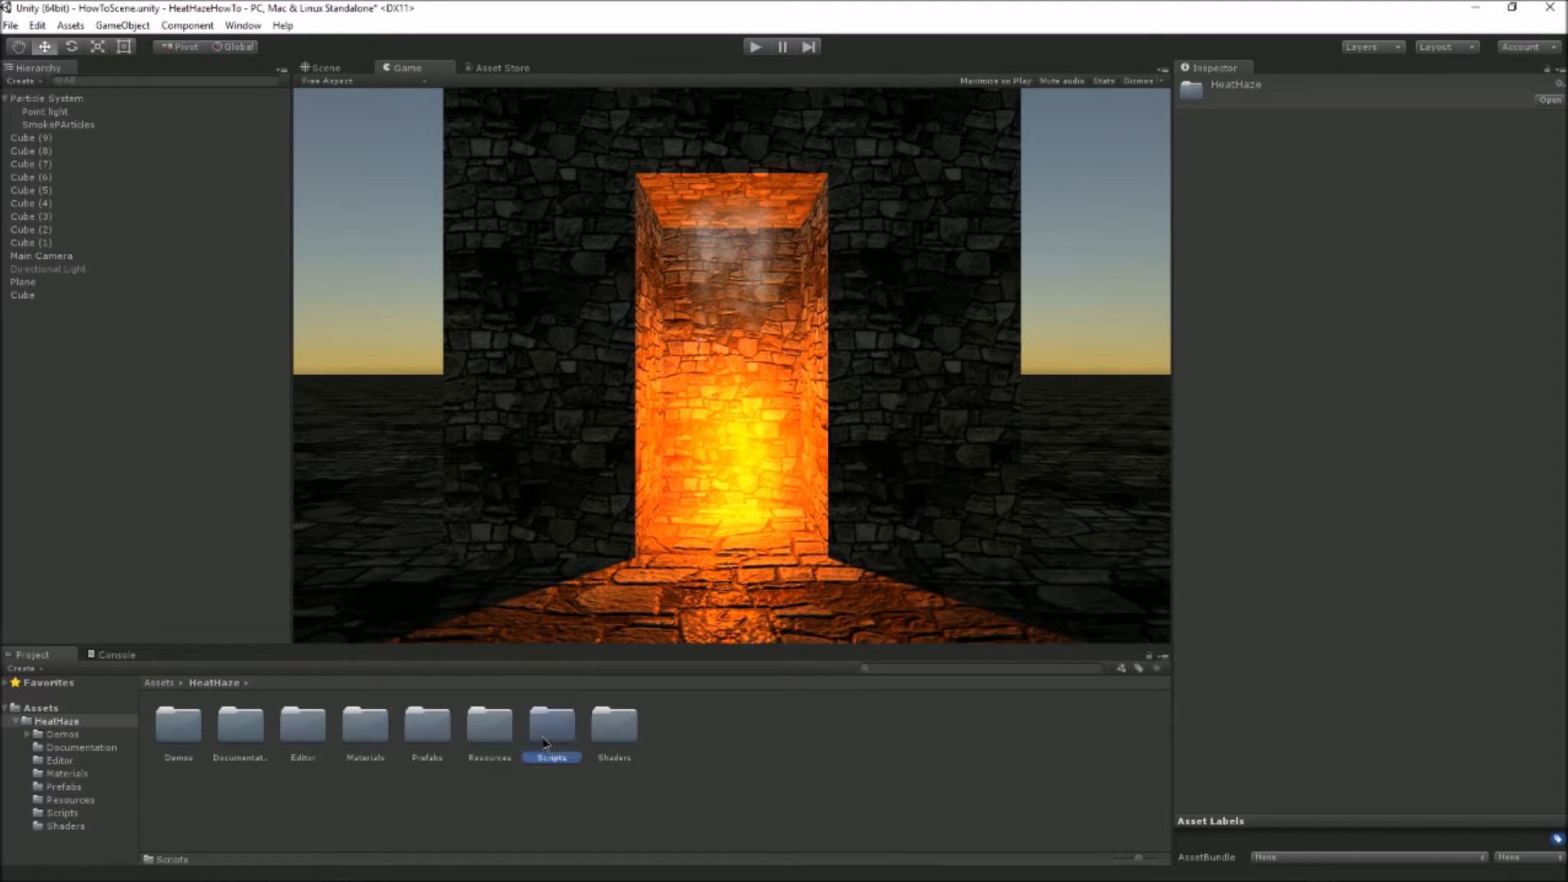
double_click(550, 725)
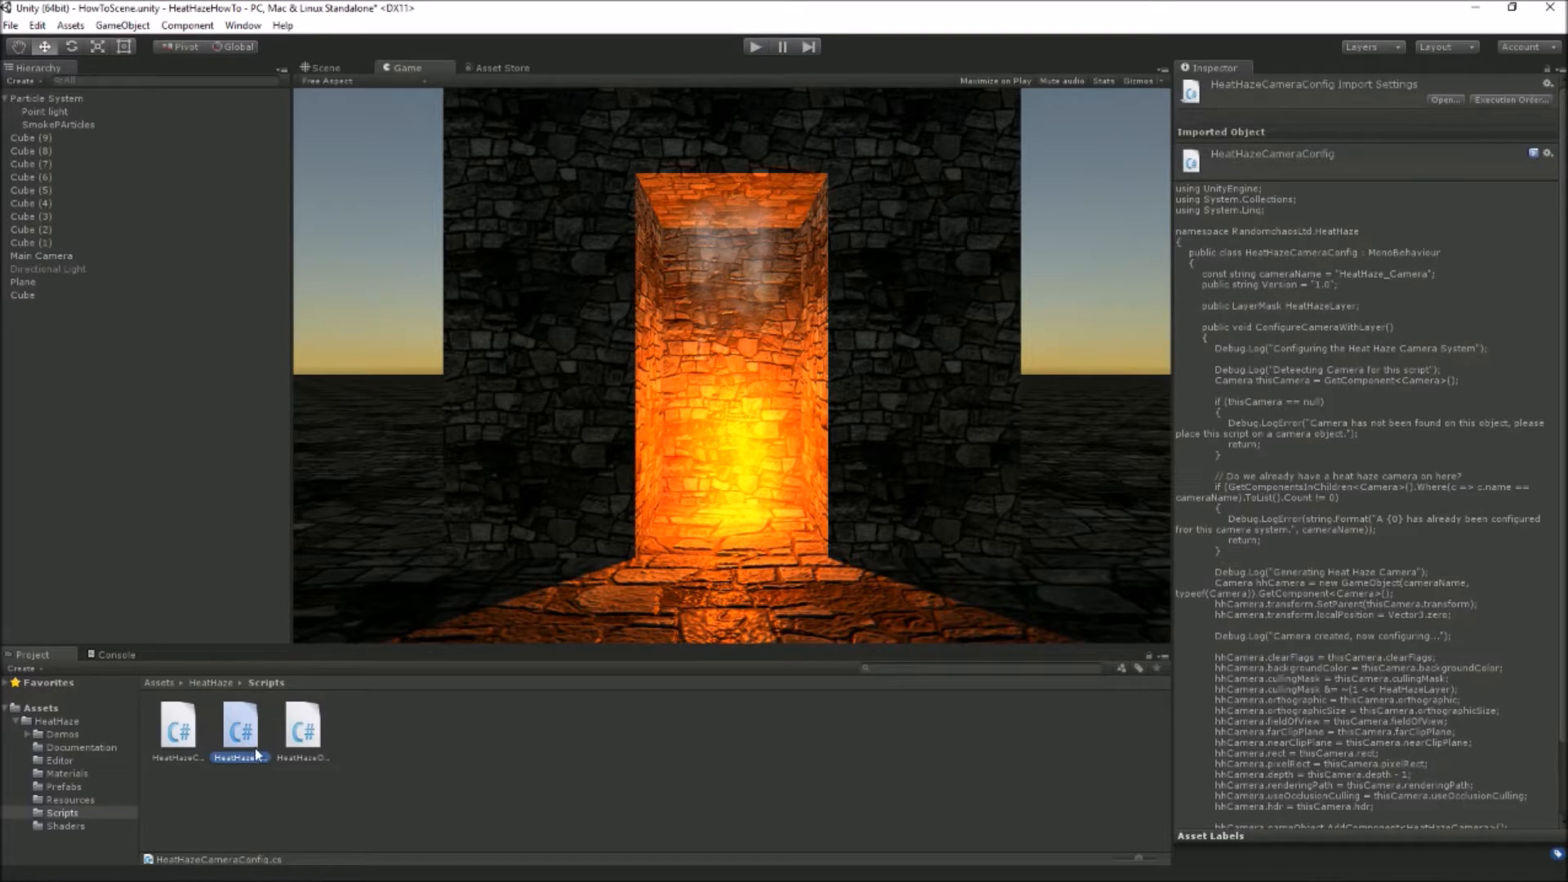
click(41, 257)
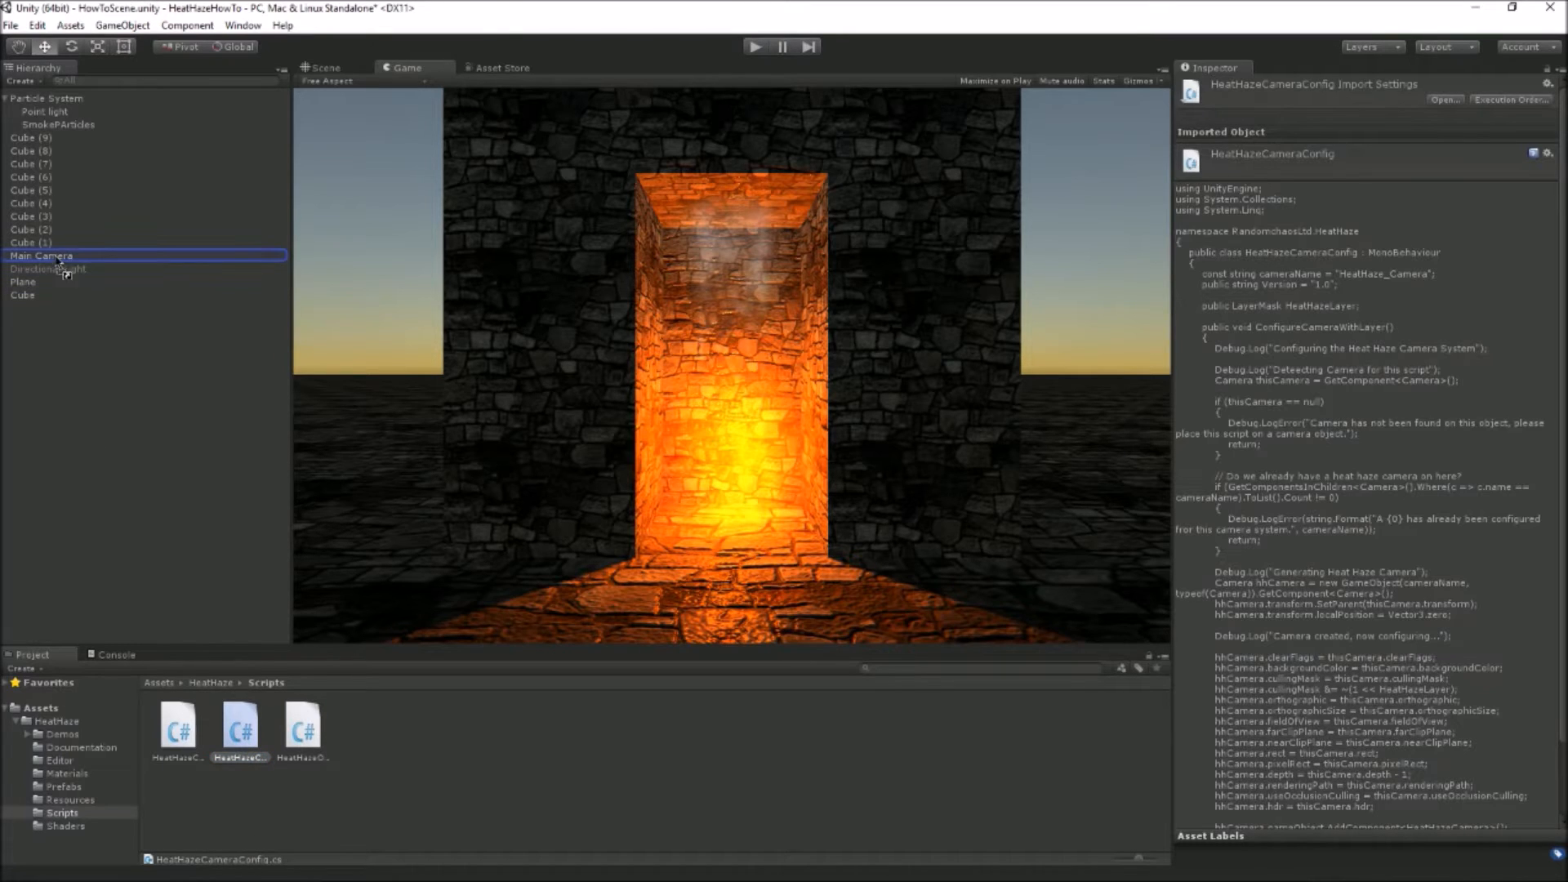
click(42, 256)
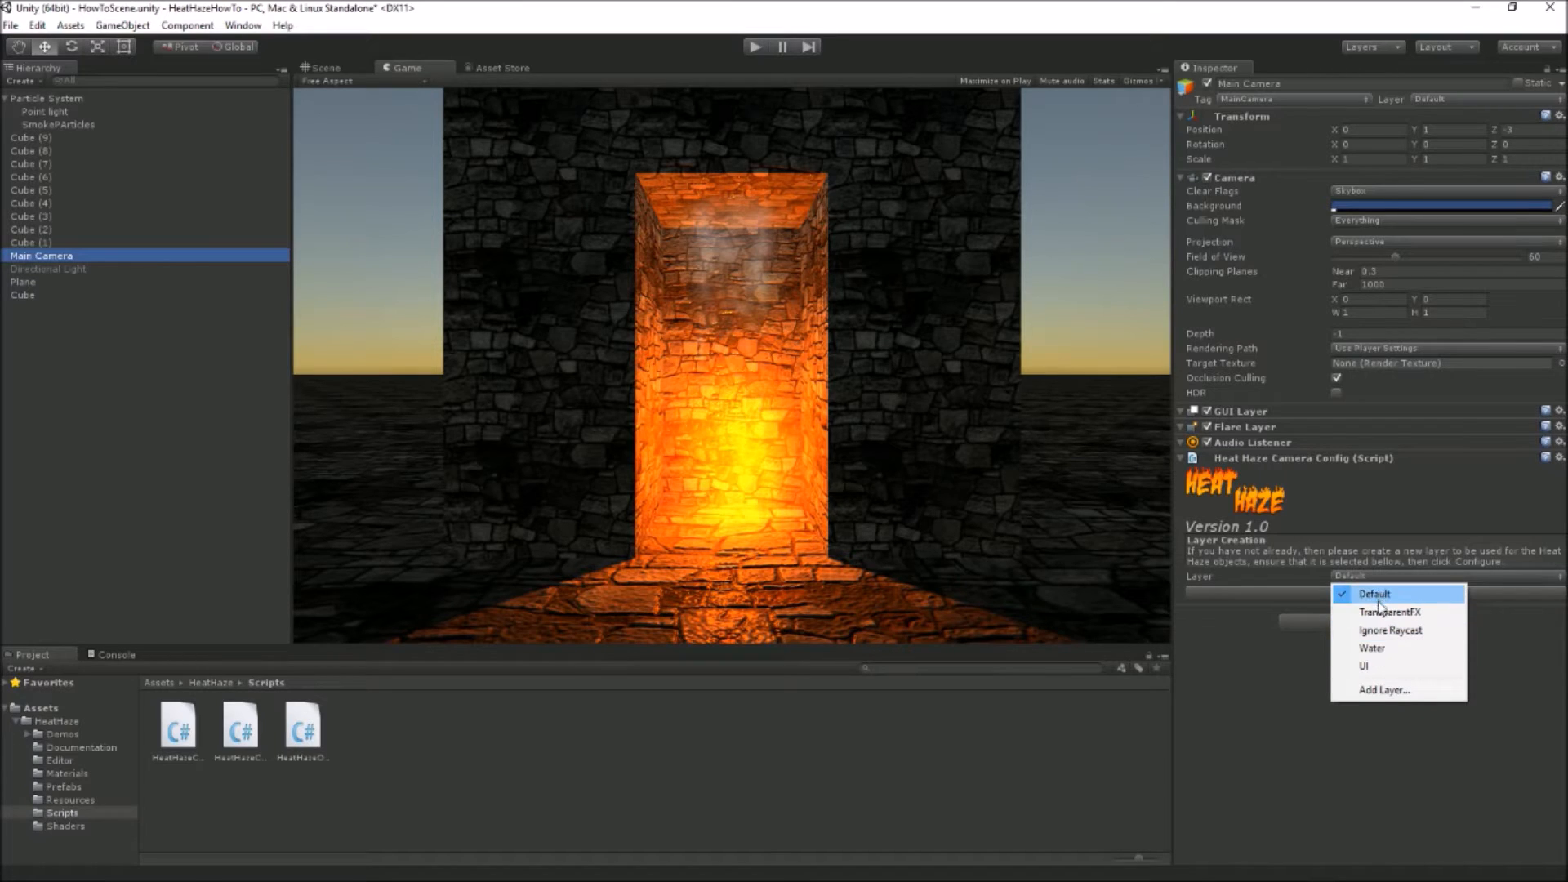
mouse_move(1384, 689)
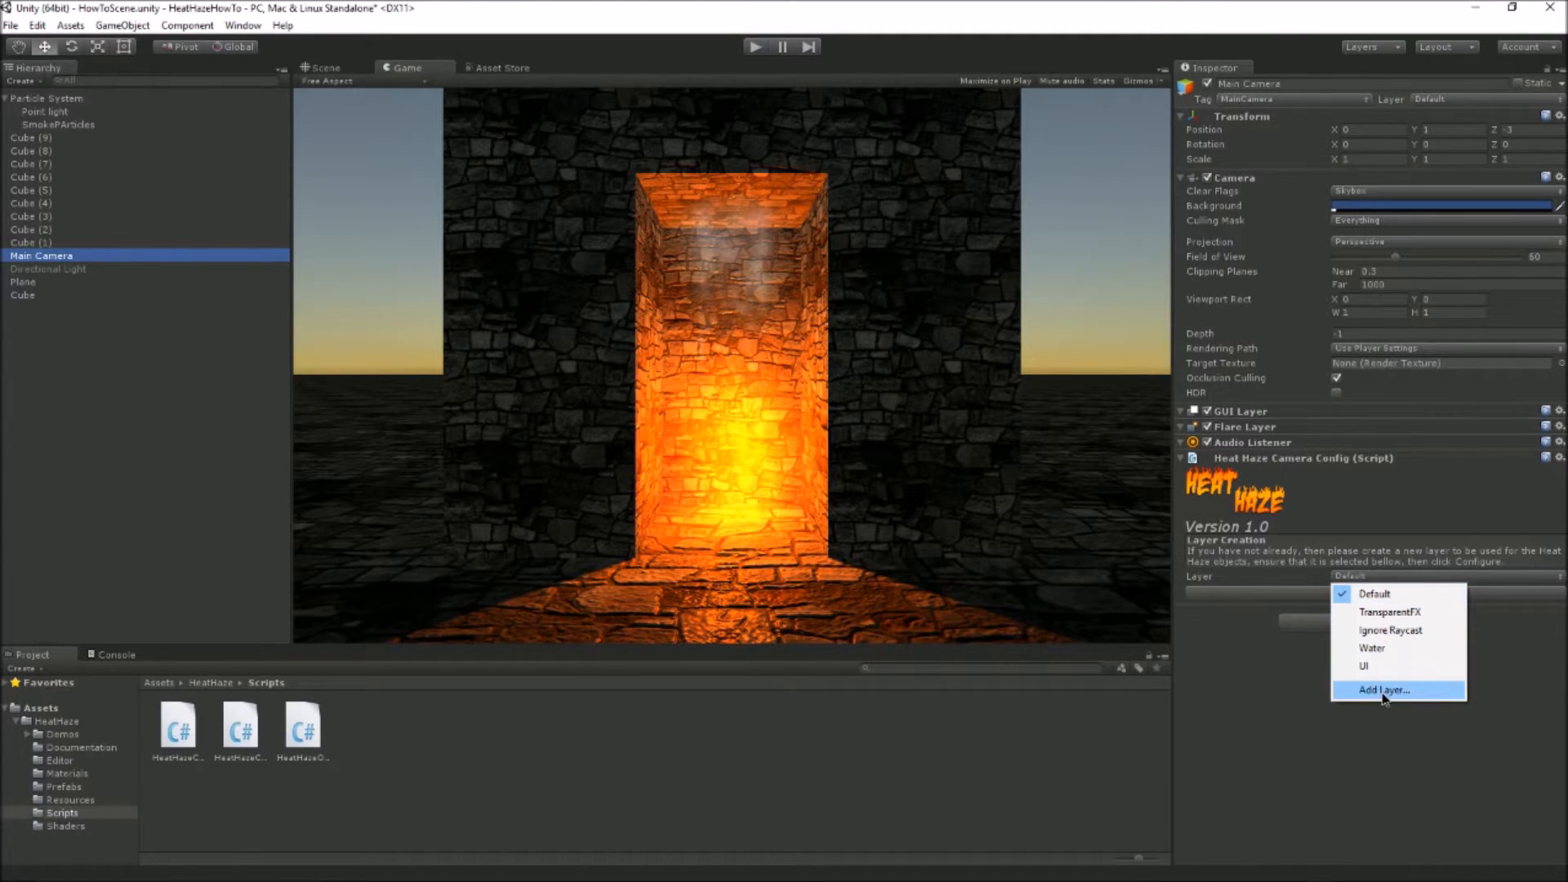
- Add a HeatHaze user layer and assign it as the camera config's layer, showing the Console
click(1384, 689)
text(HeatHaze)
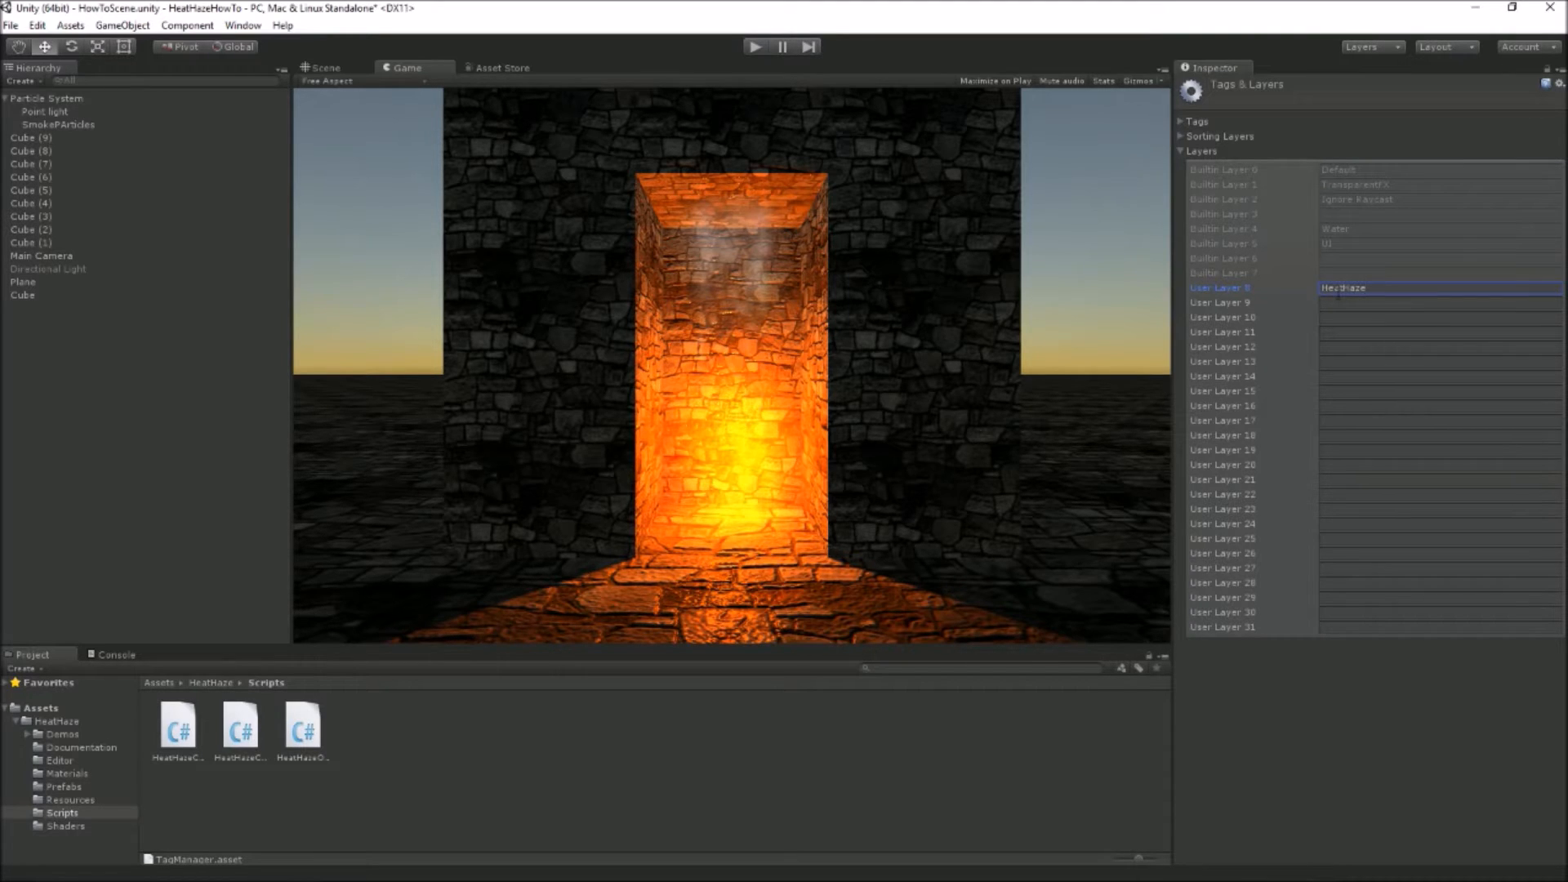
click(43, 257)
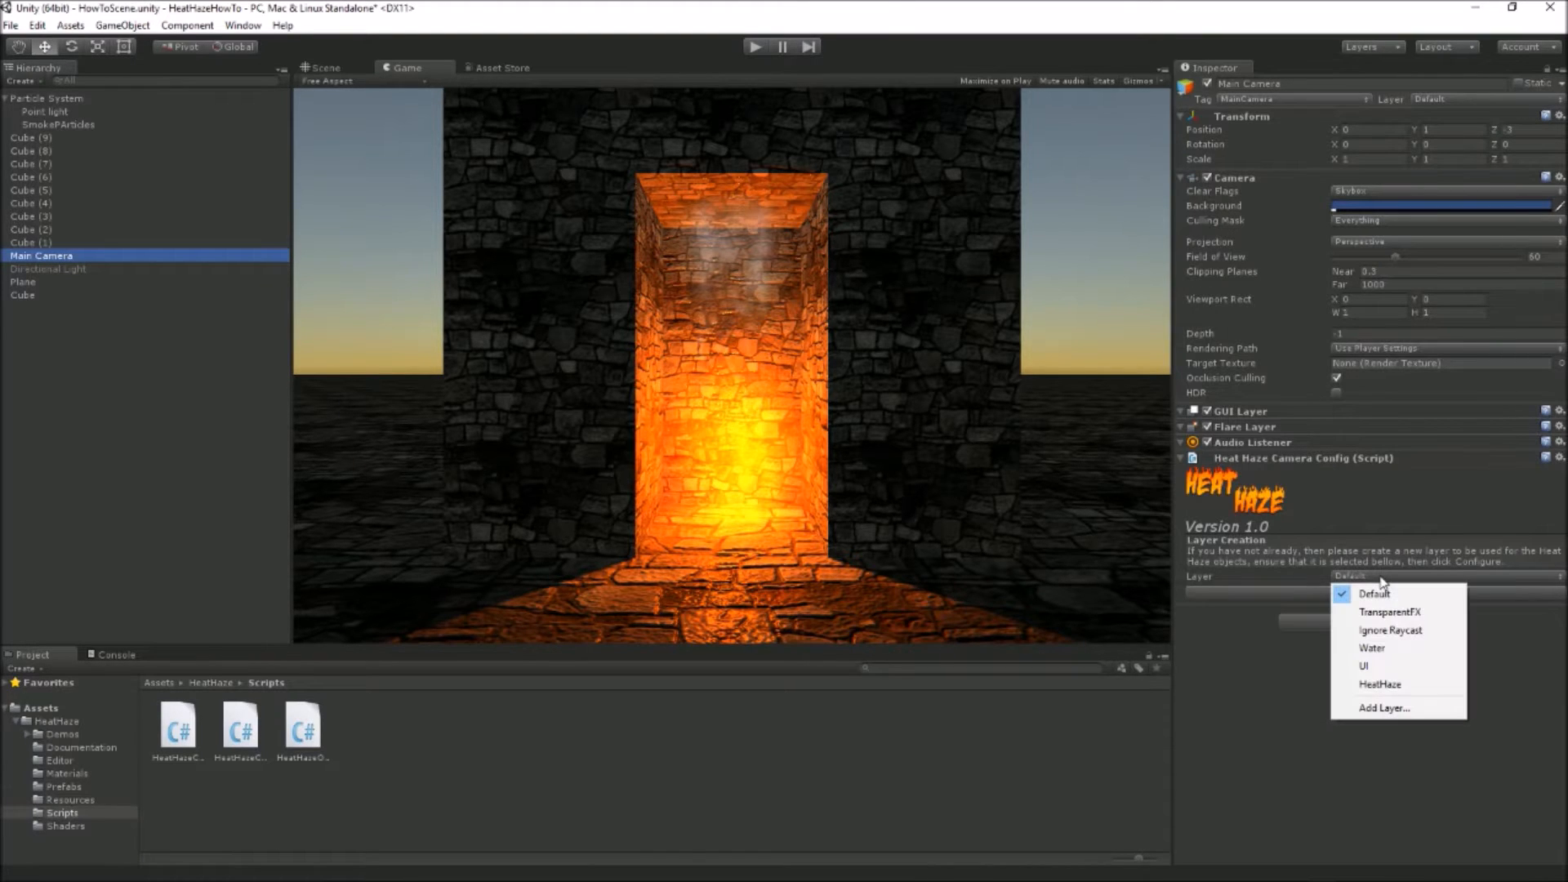
click(1381, 685)
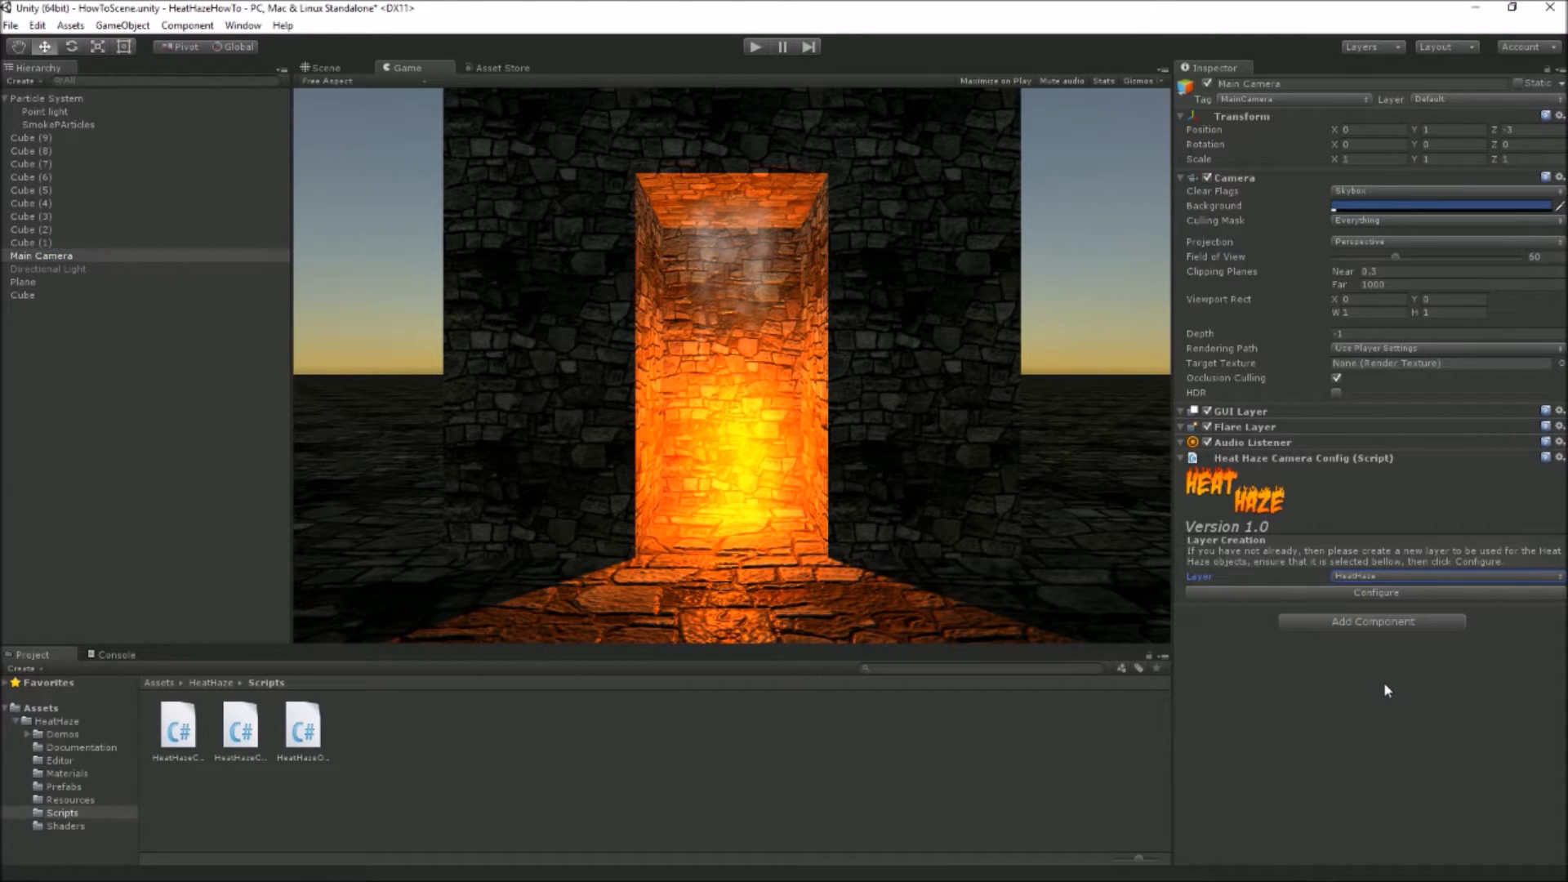
mouse_move(1333, 680)
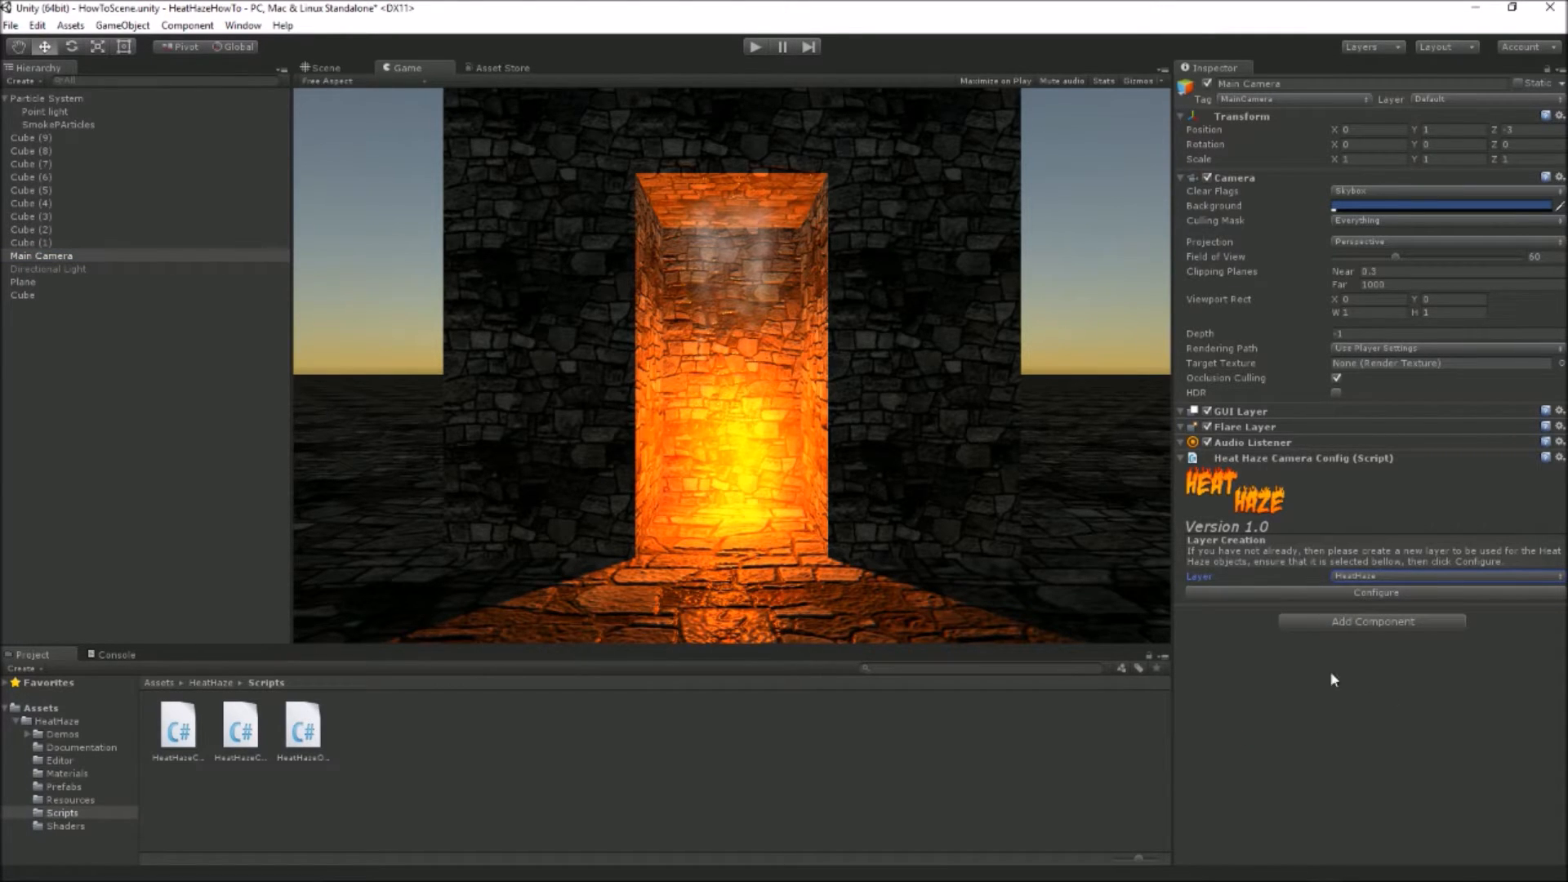
click(116, 653)
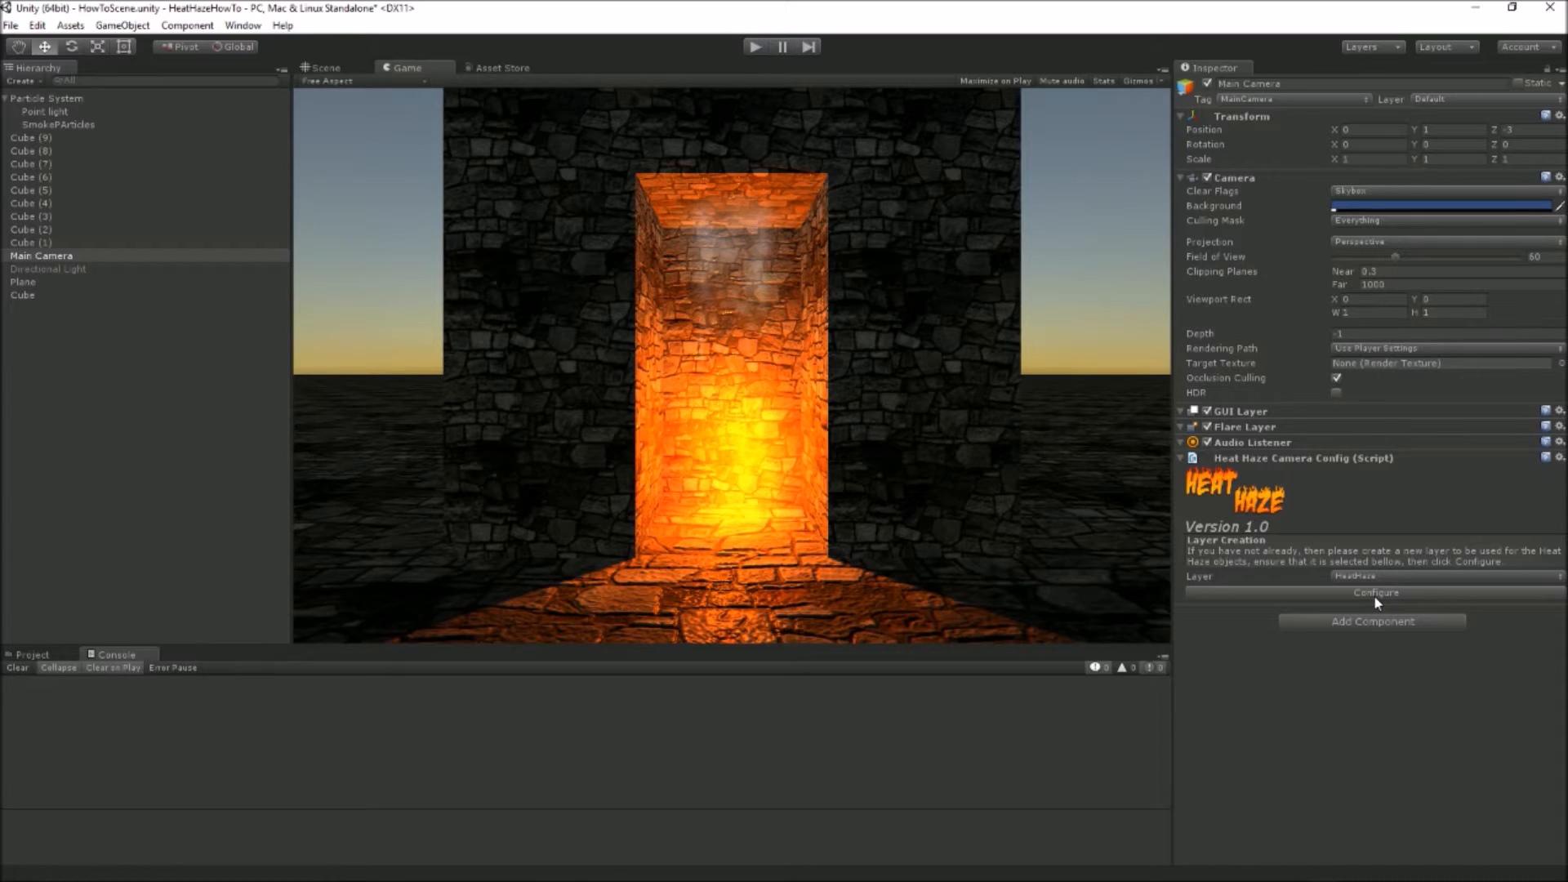
- Run Configure on the Heat Haze Camera Config so the console logs 'Camera Configured'
click(1445, 577)
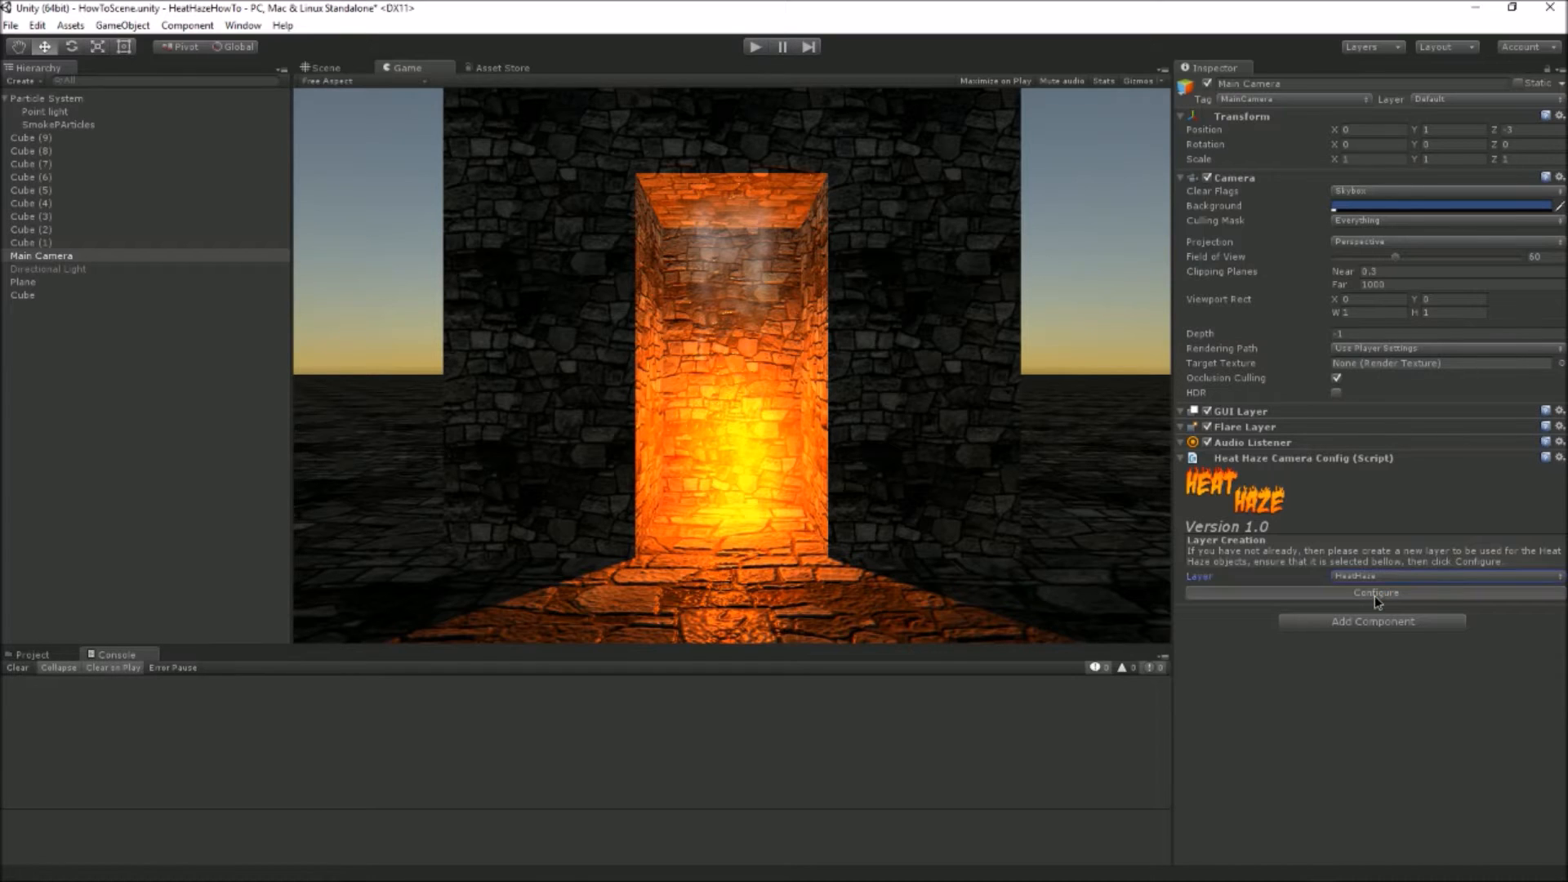
click(1375, 592)
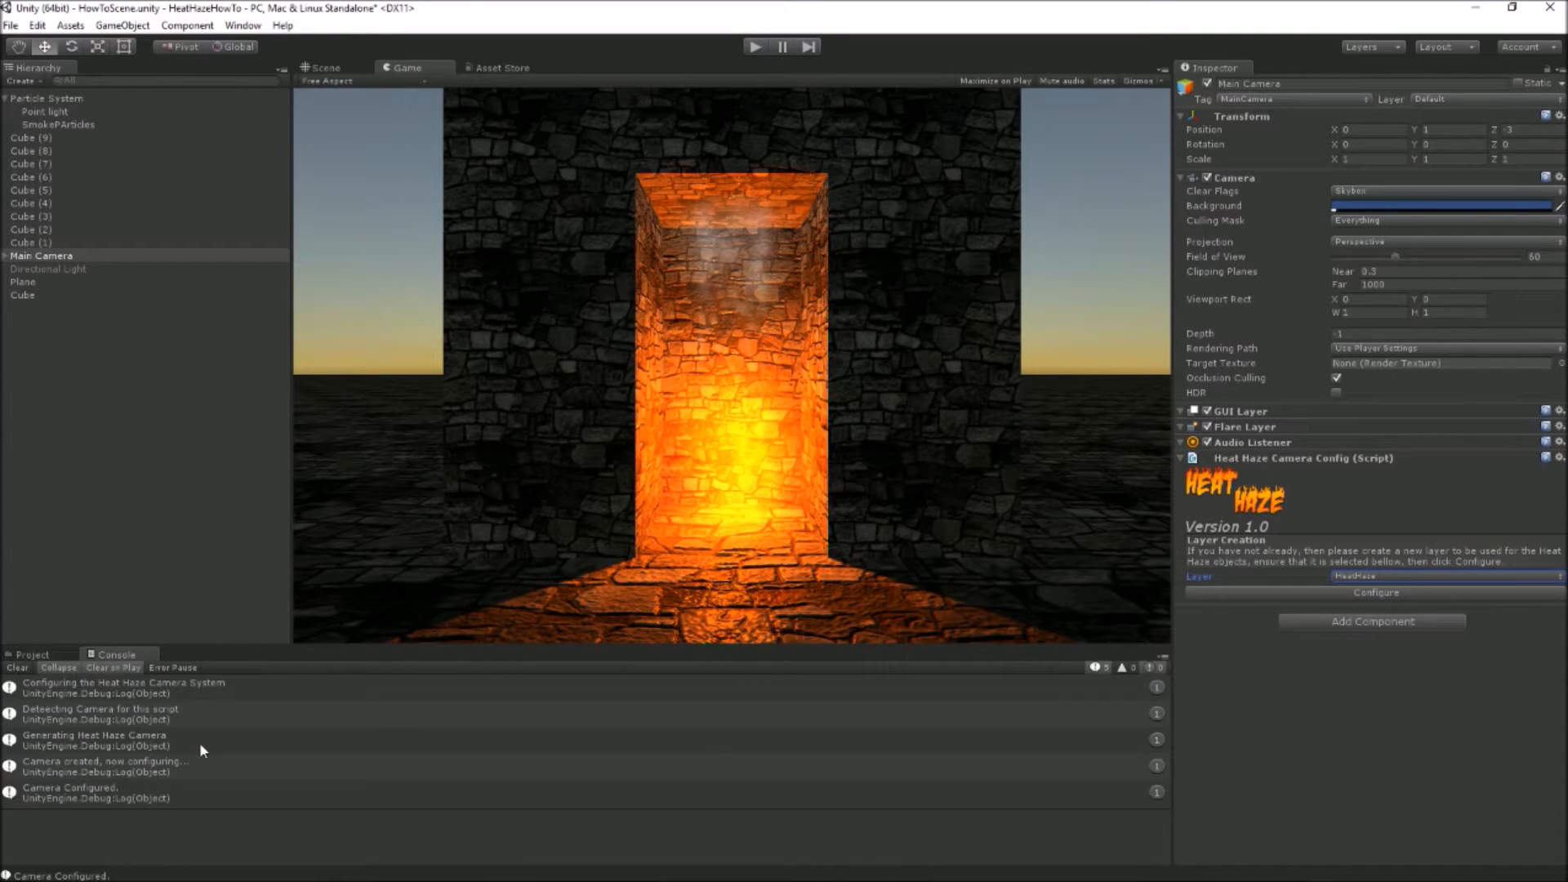
mouse_move(377, 716)
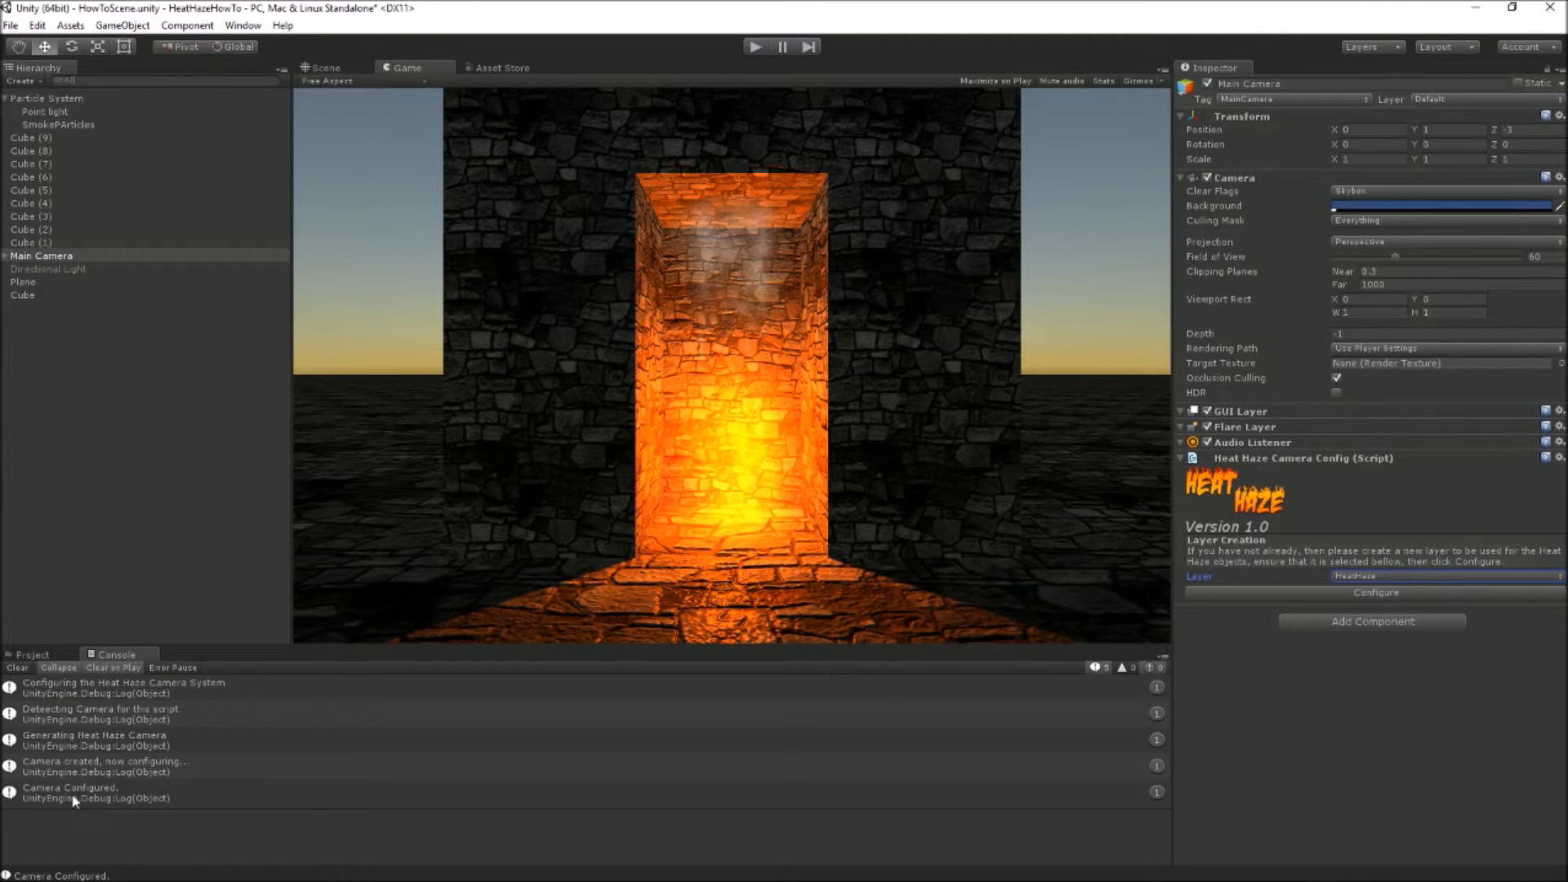
mouse_move(222, 799)
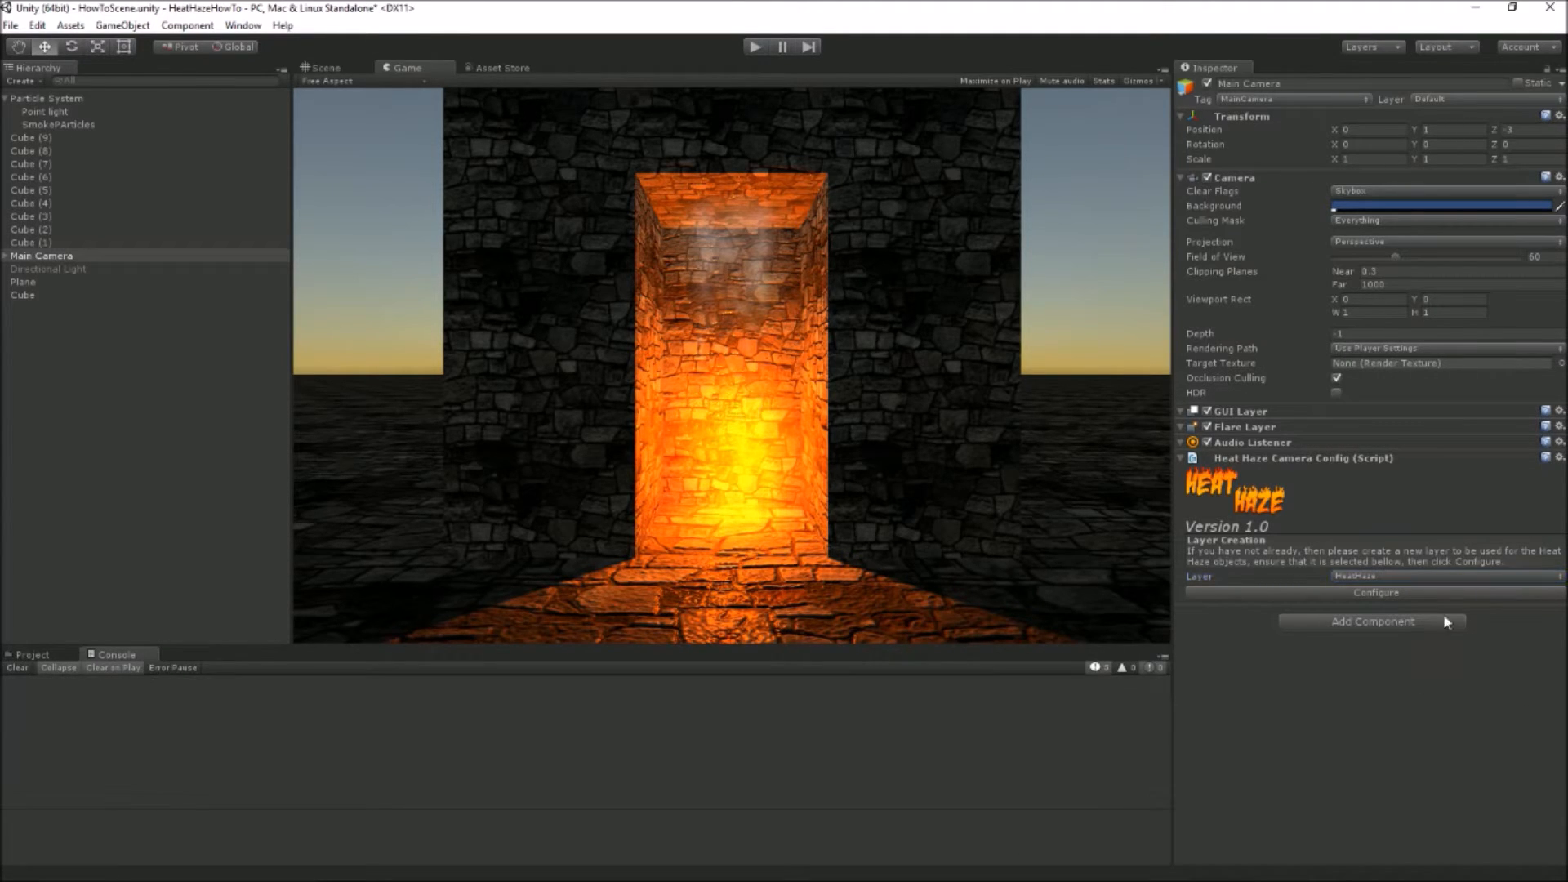
- Re-run Configure to get the already-configured error and expand Main Camera's children
click(1374, 592)
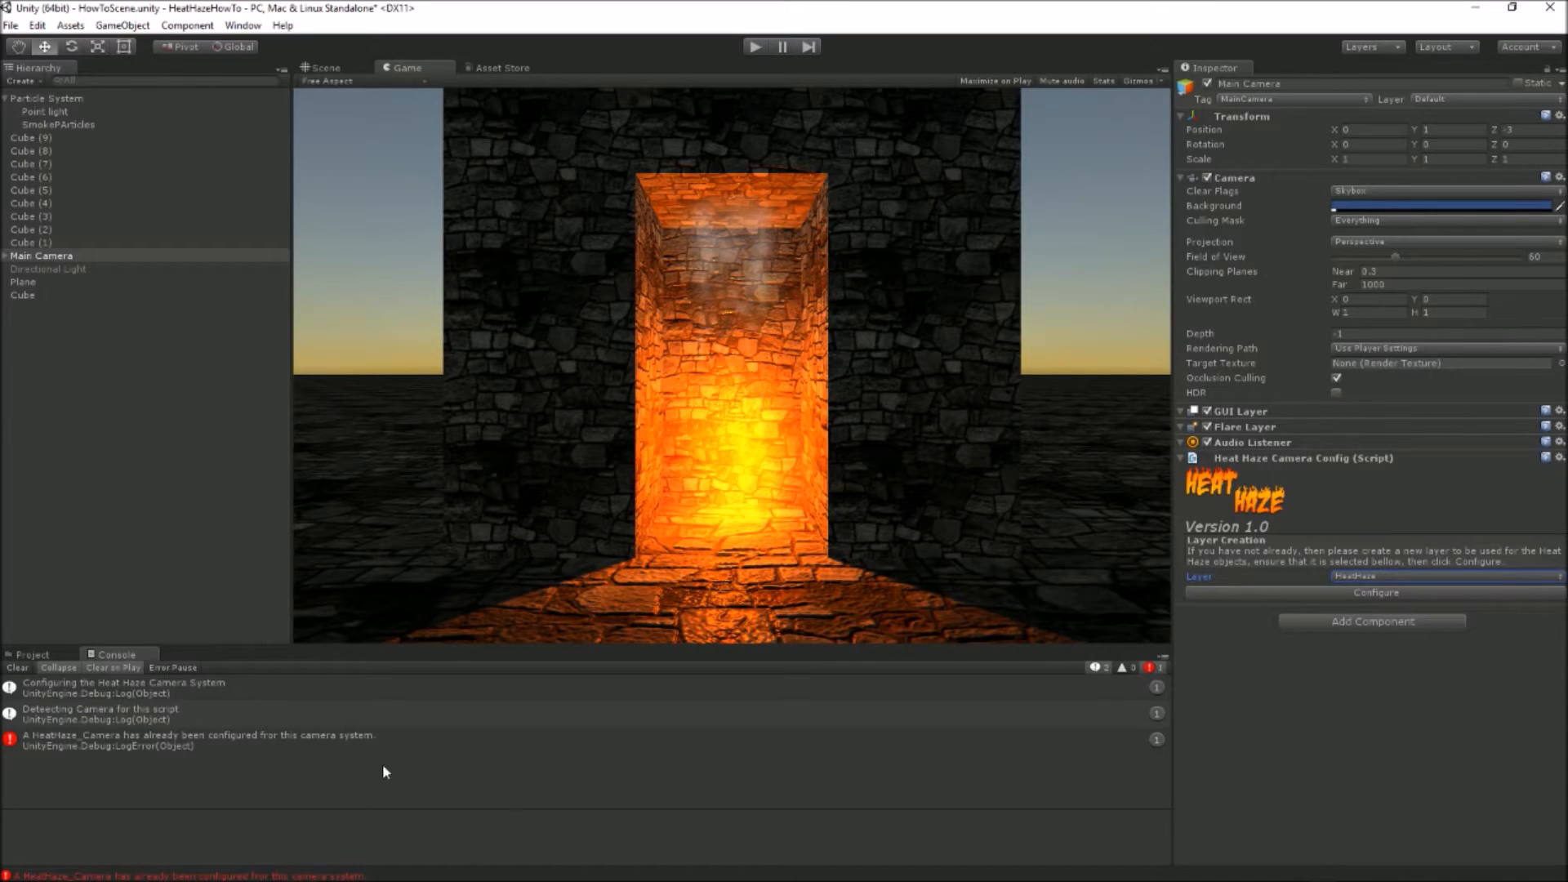
mouse_move(59, 278)
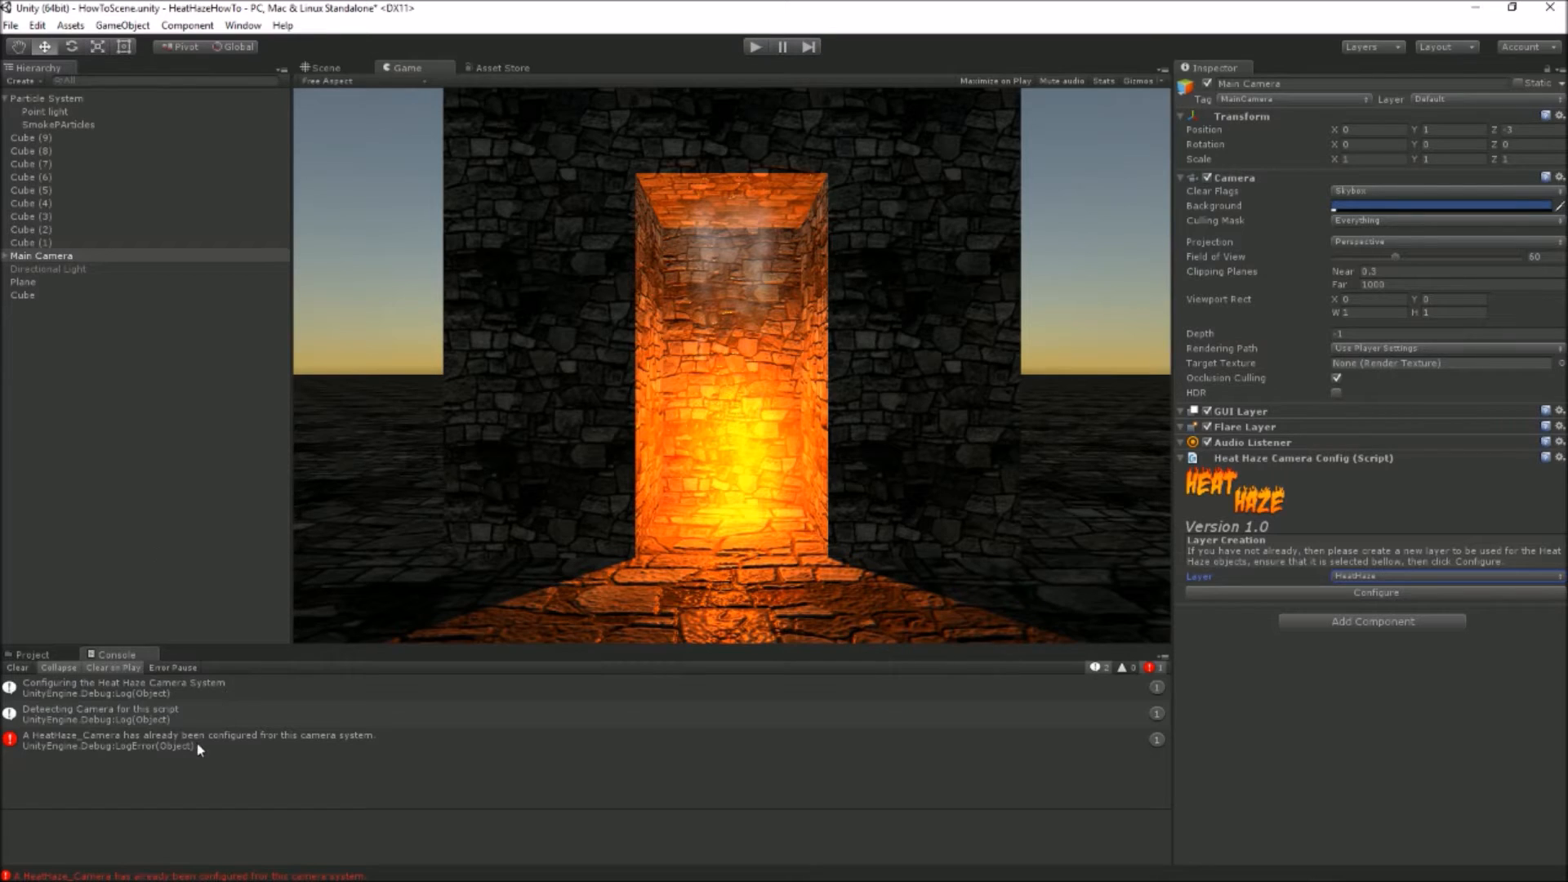
mouse_move(279, 753)
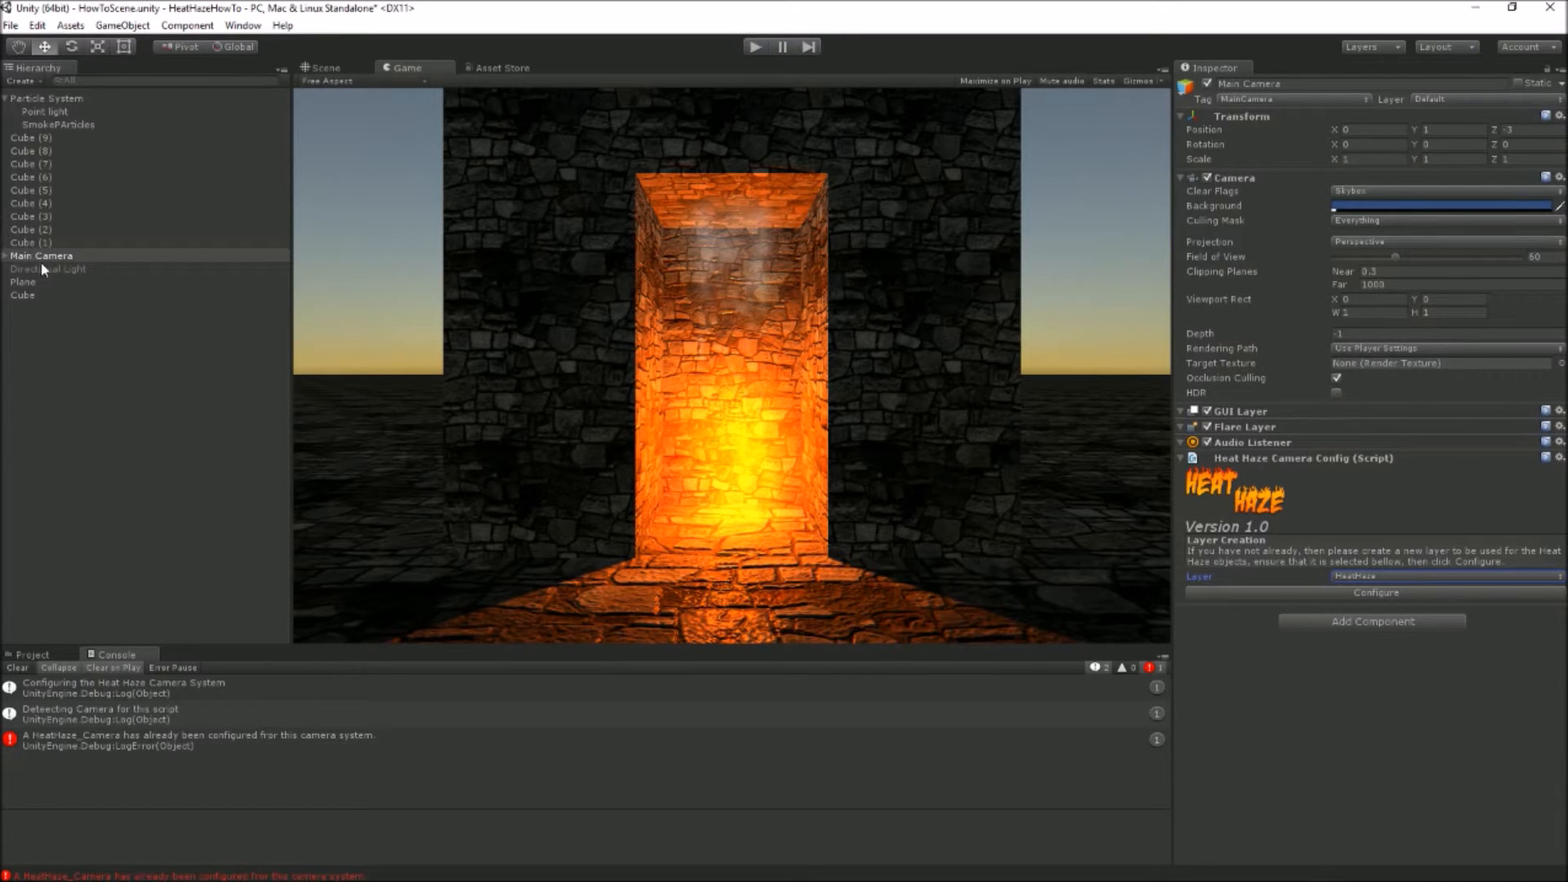
click(43, 256)
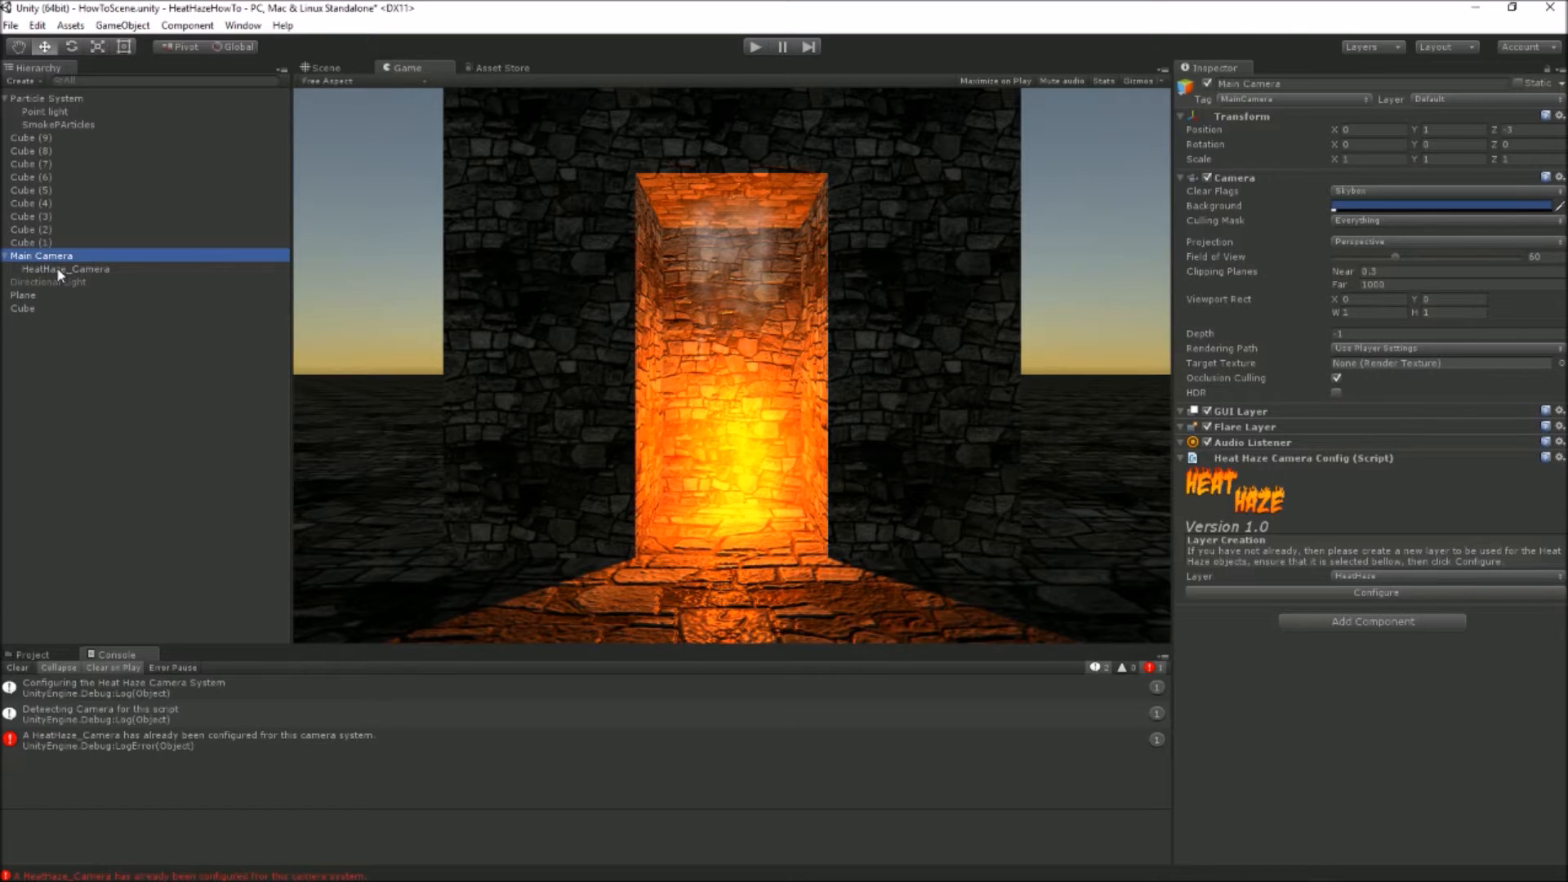
- Show the generated HeatHaze_Camera's camera settings and Heat Haze Camera script
click(65, 269)
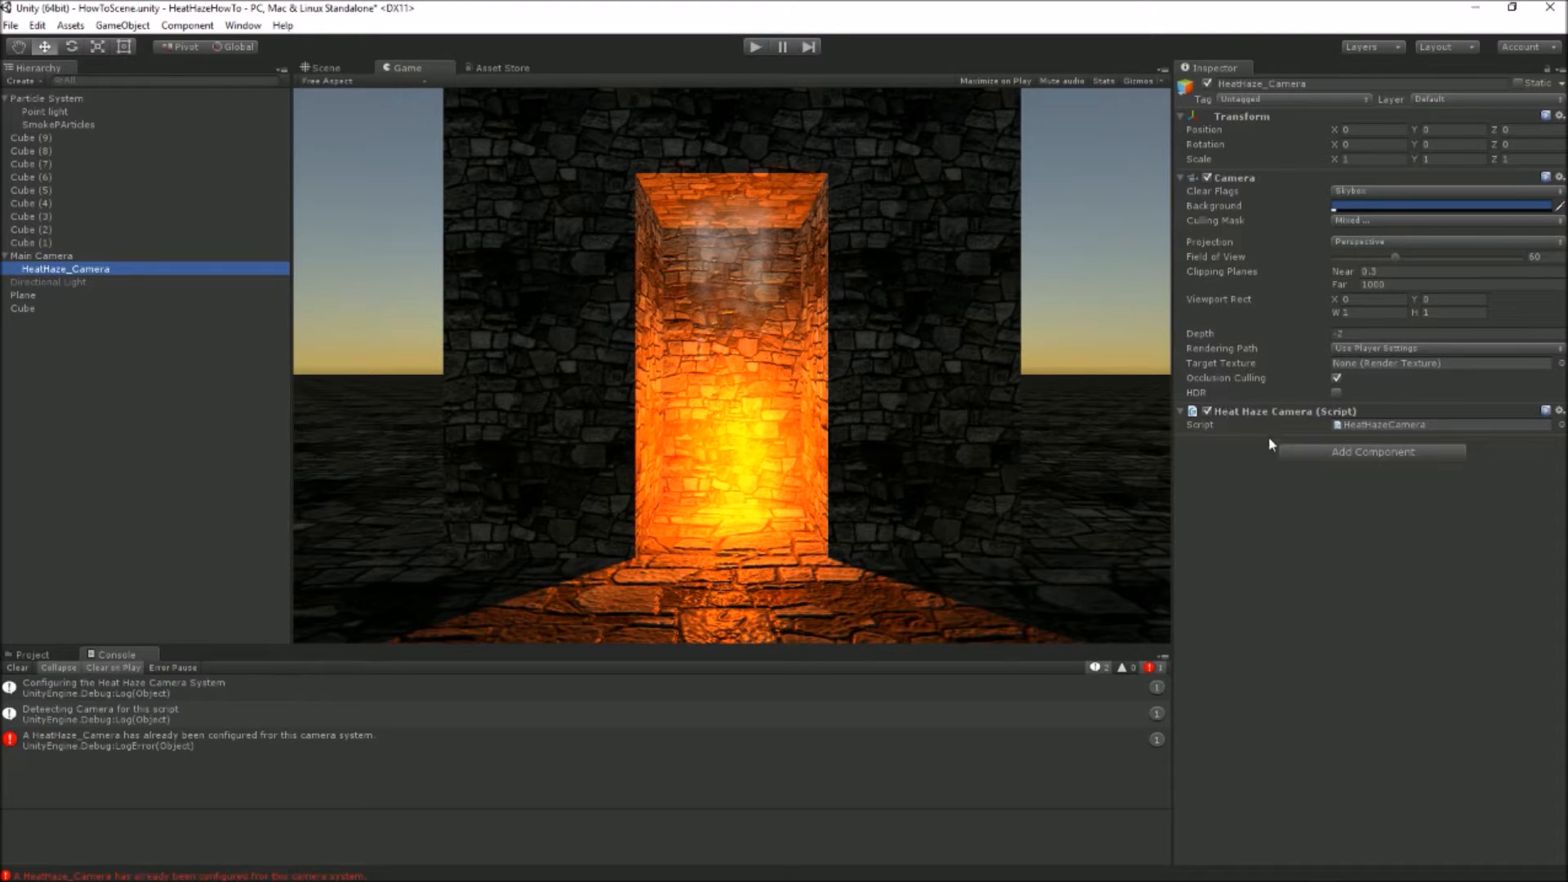
mouse_move(1266, 509)
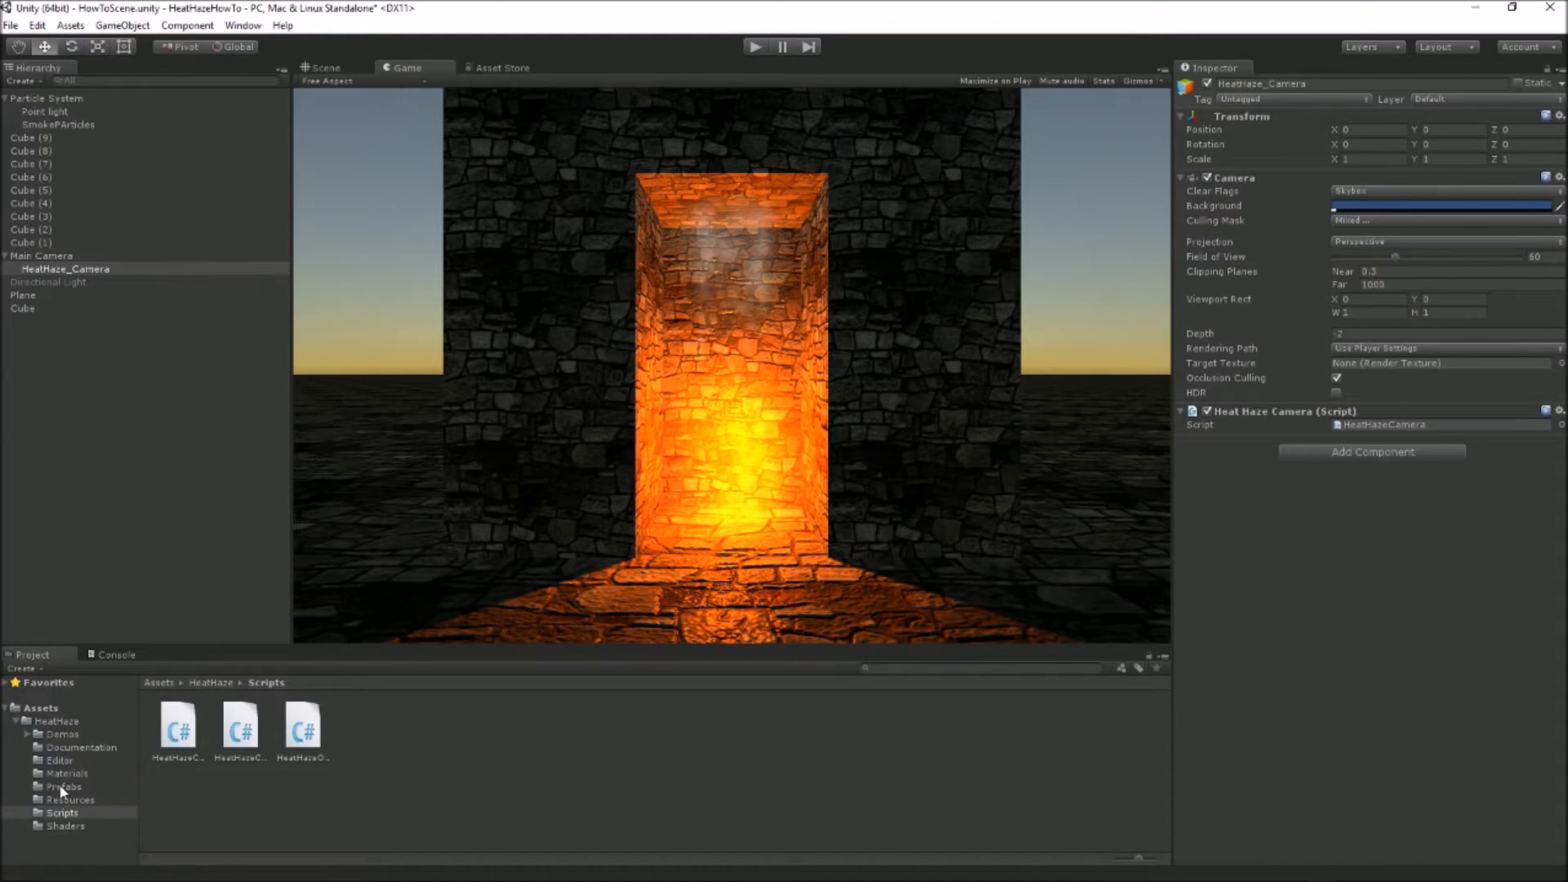
- In Prefabs, inspect the HeatHazeObject prefab and its HeatHazeObjectMat material
click(63, 788)
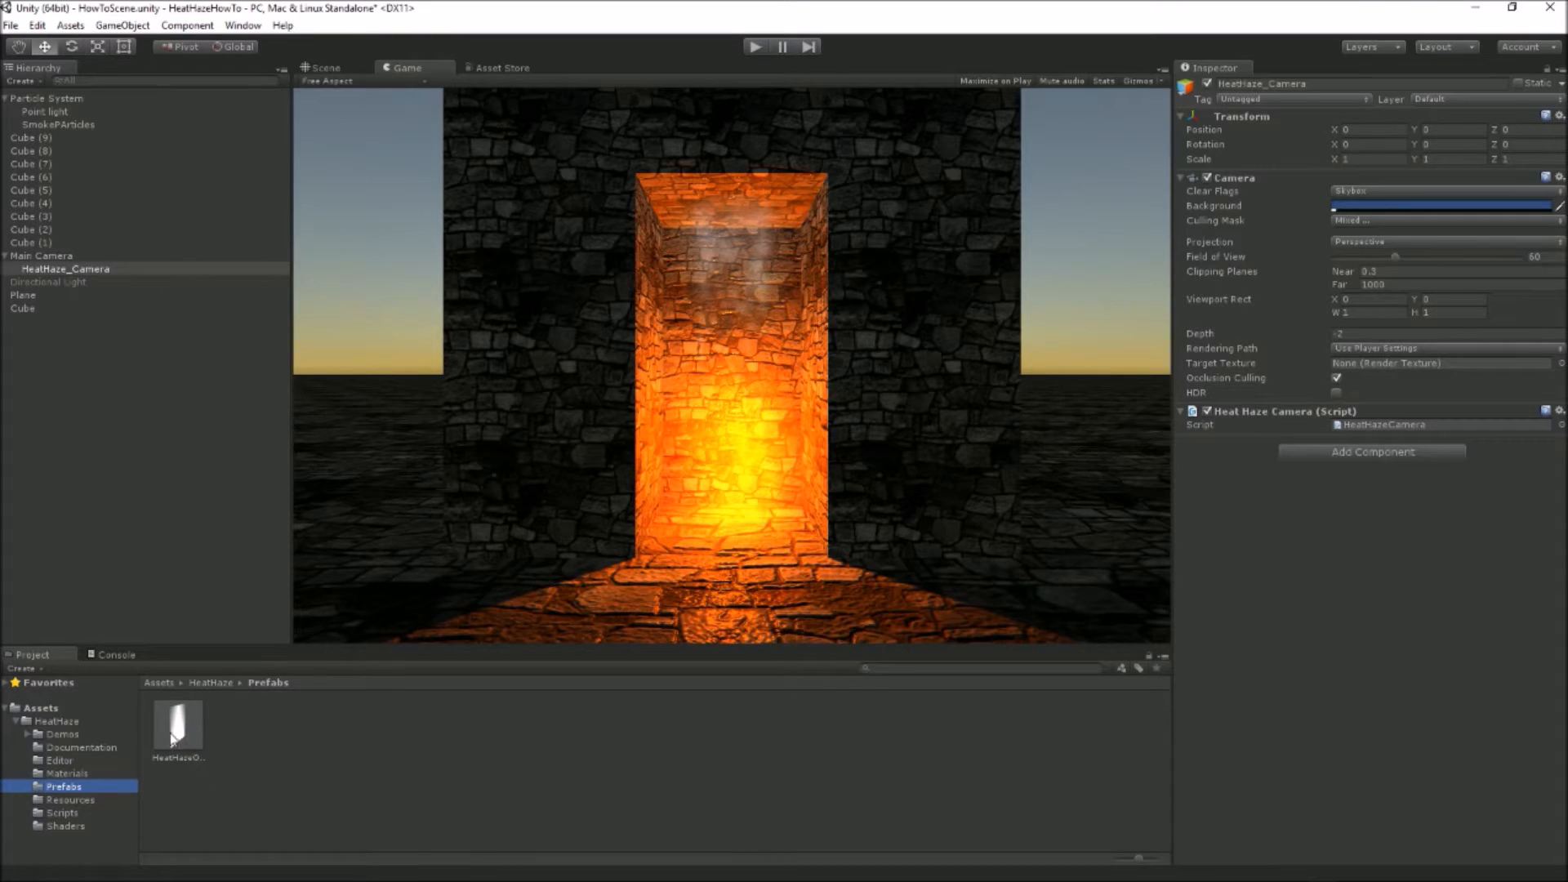
click(176, 722)
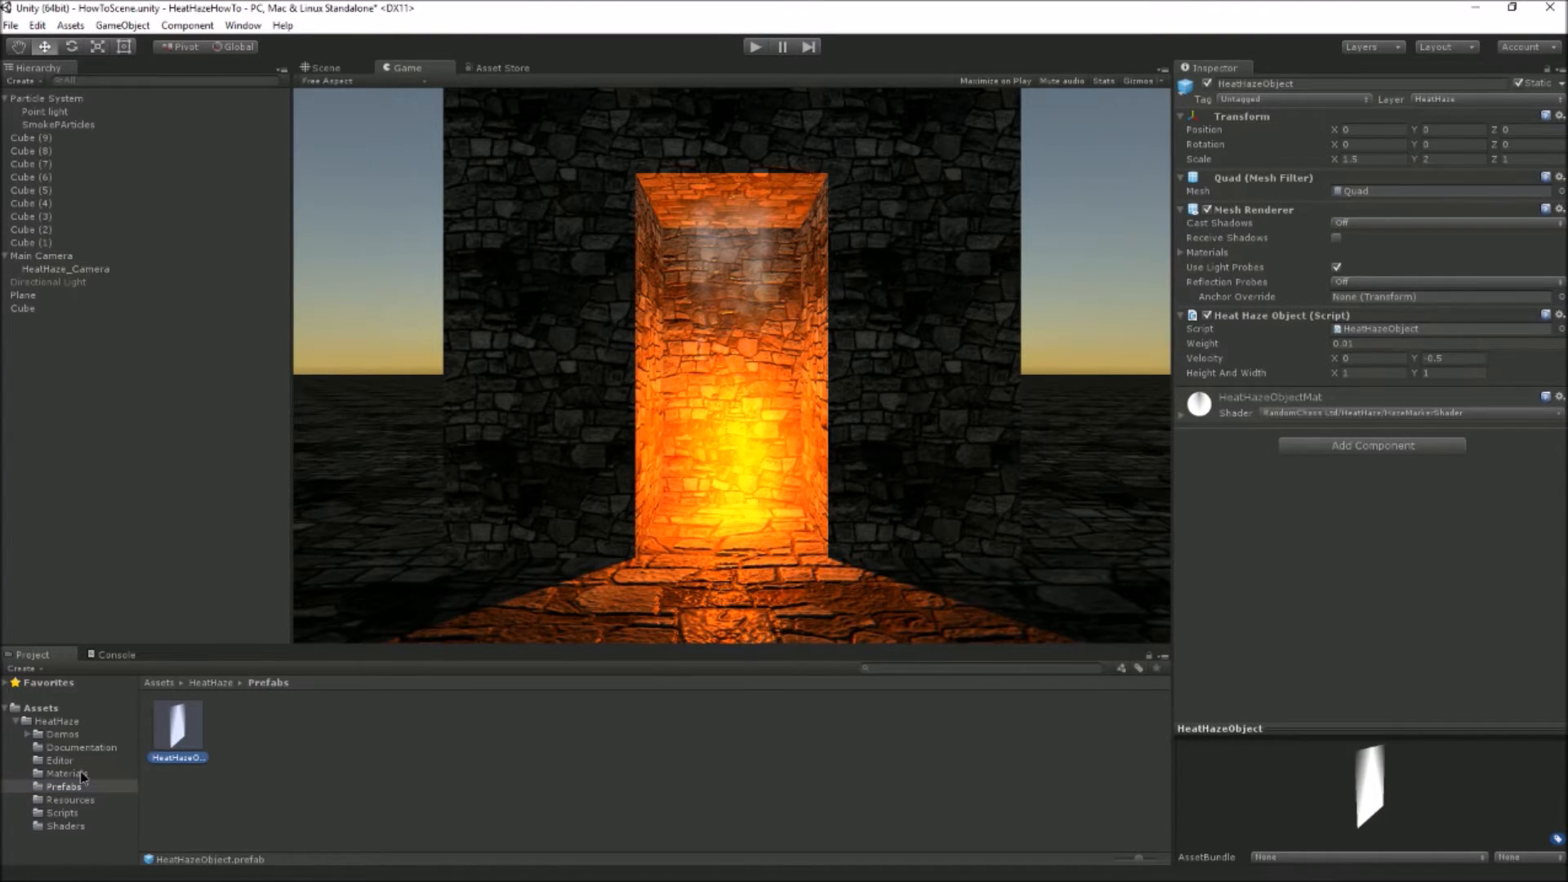
click(65, 773)
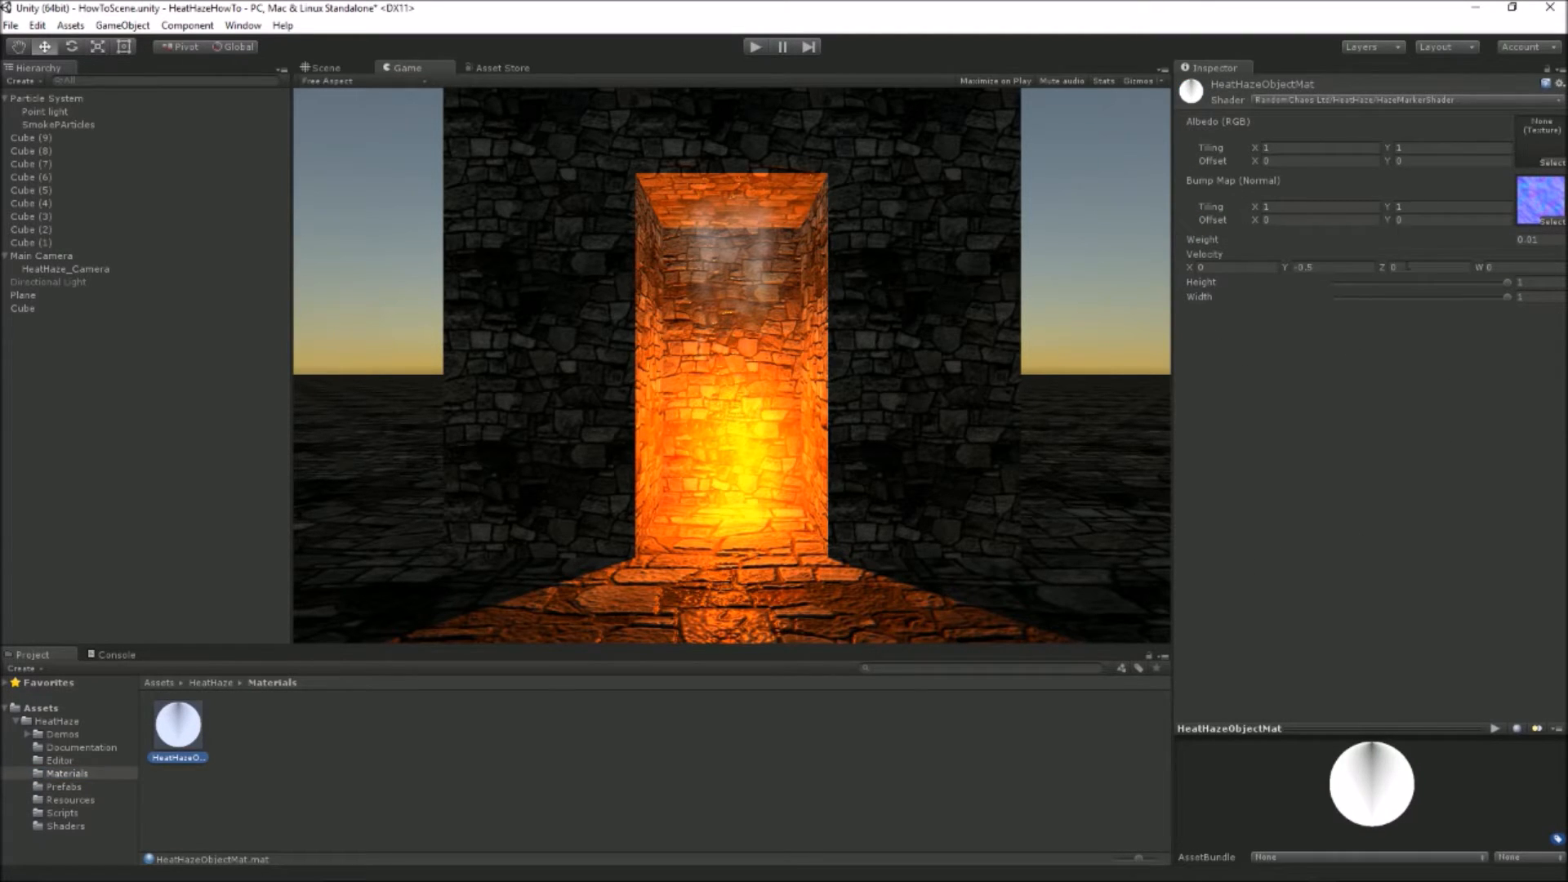
click(1543, 199)
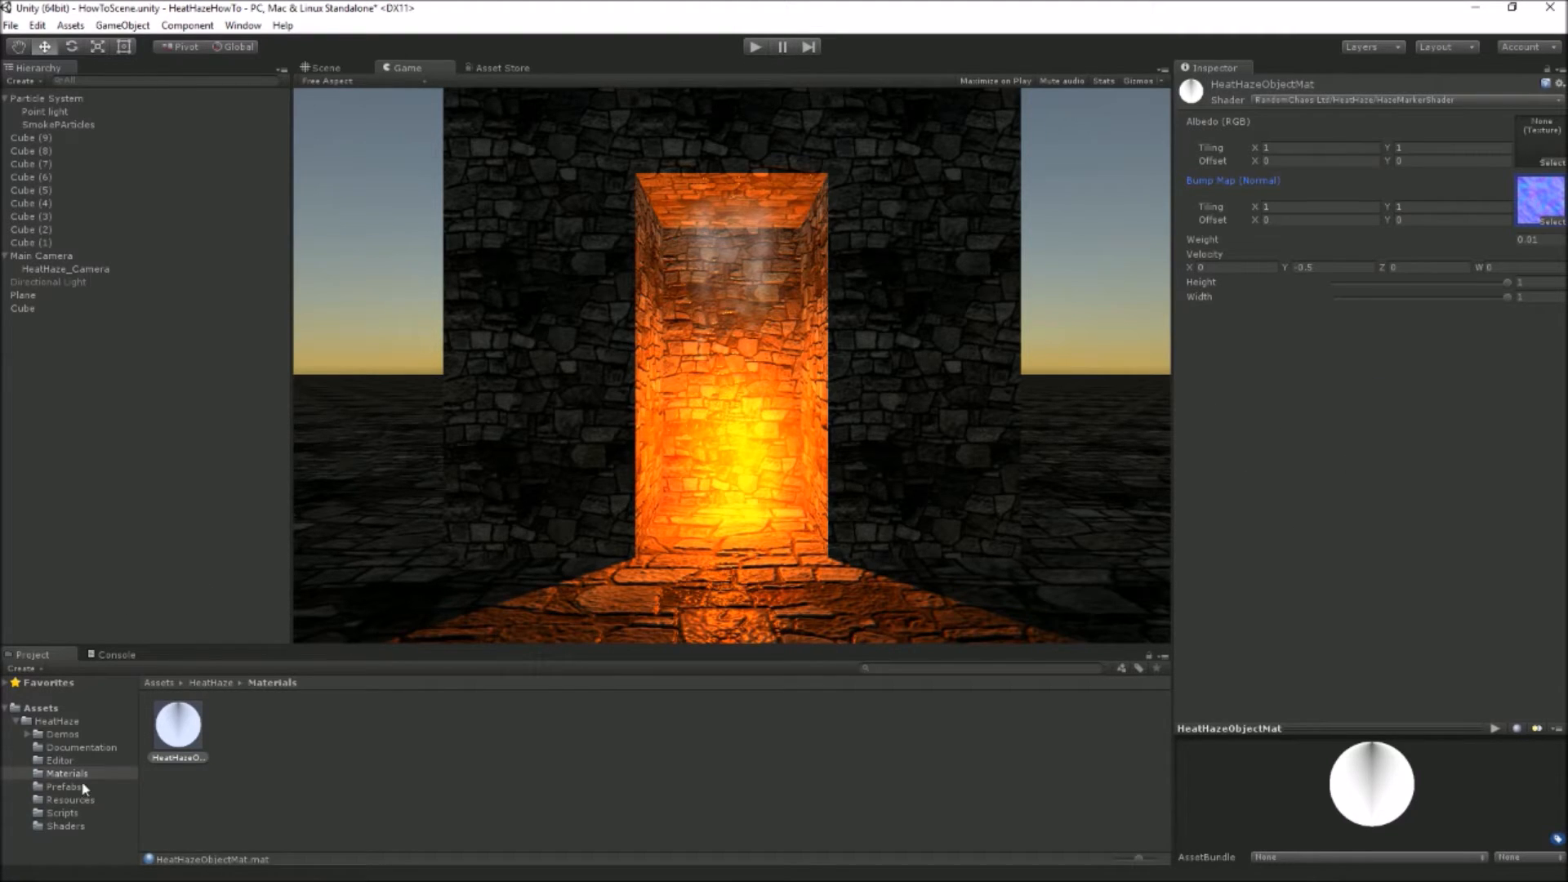
- Return to the HeatHazeObject prefab and expand then collapse its Materials list
click(64, 787)
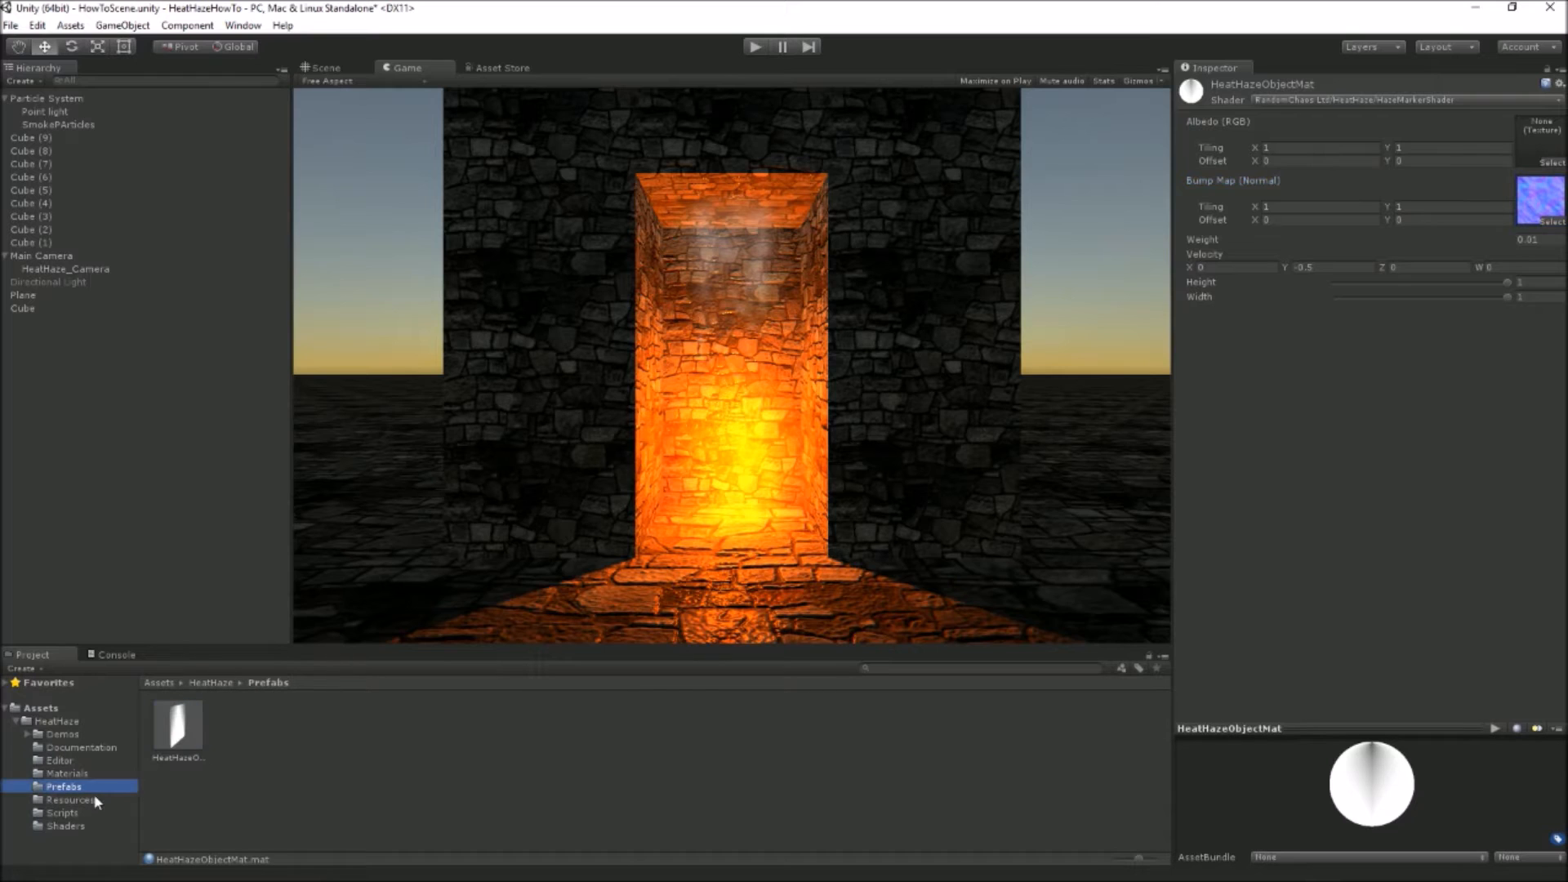
click(177, 721)
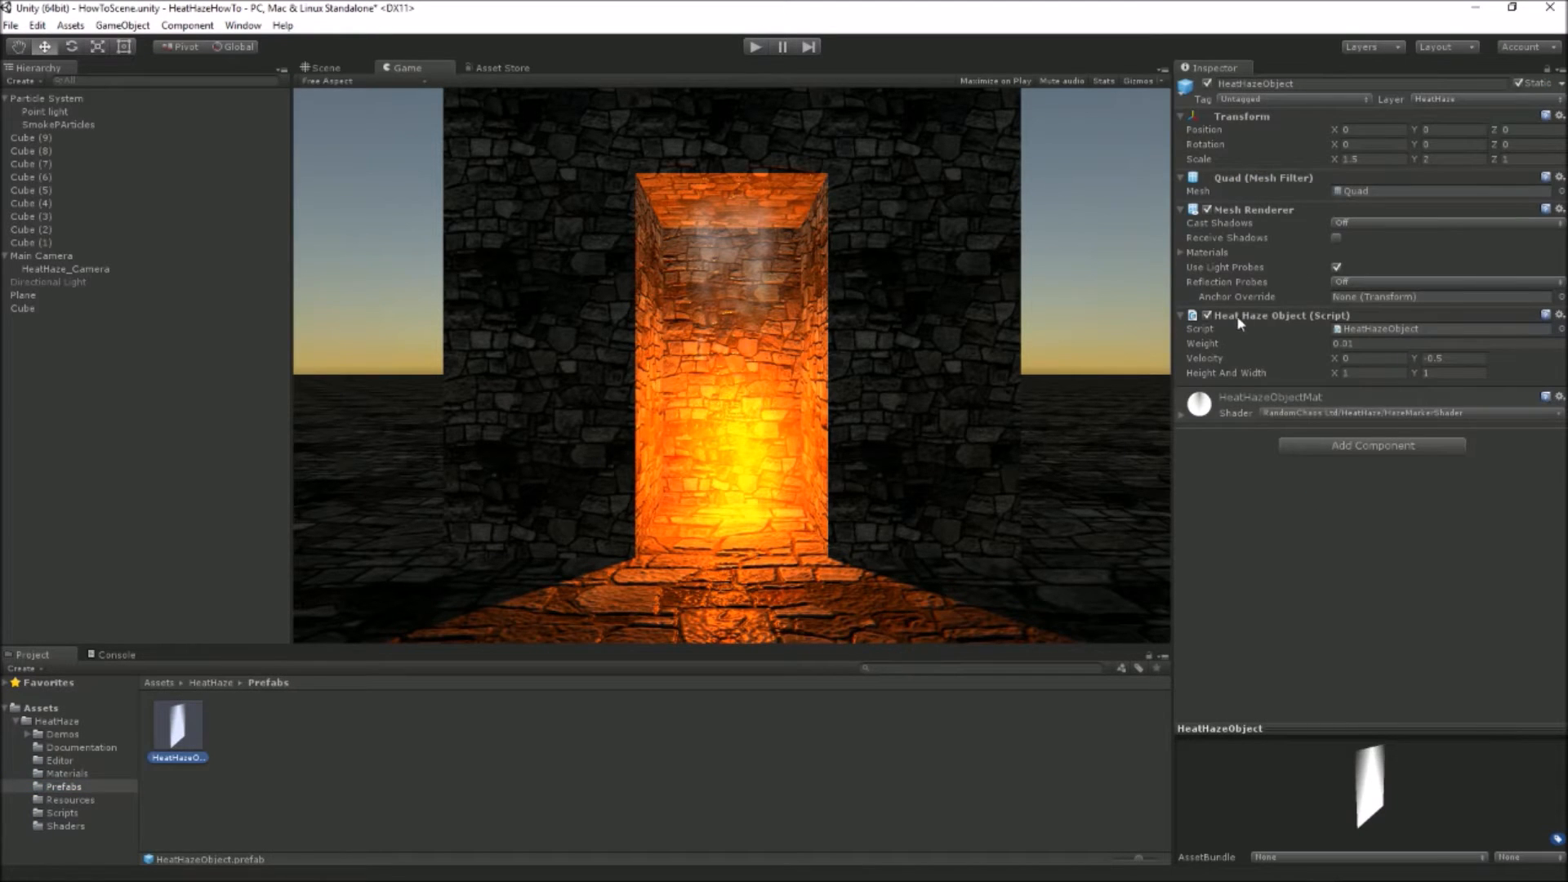
click(1183, 252)
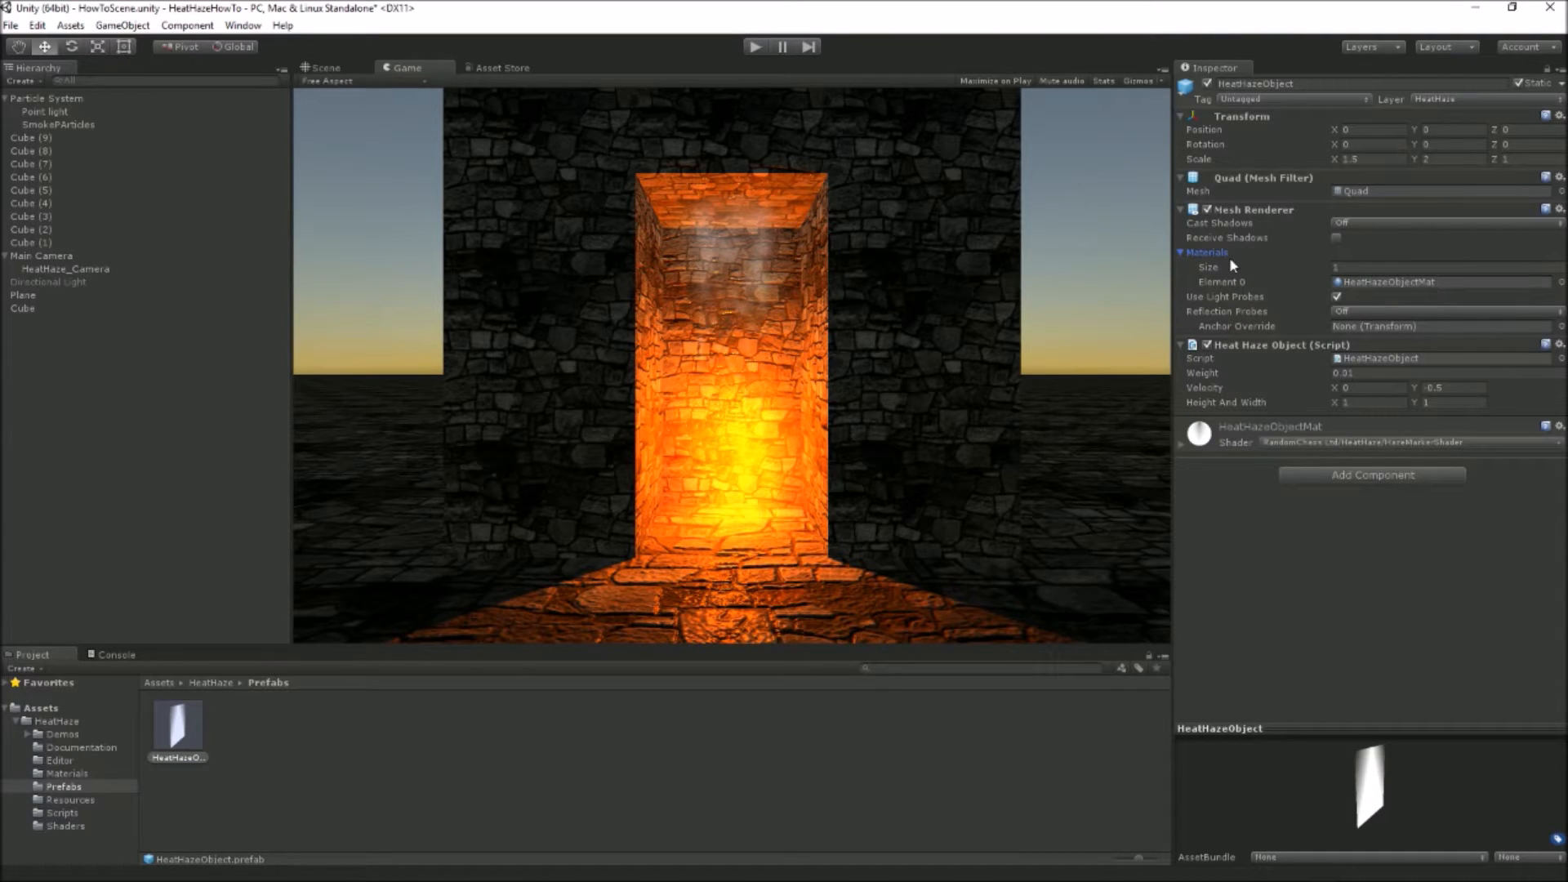
click(1182, 251)
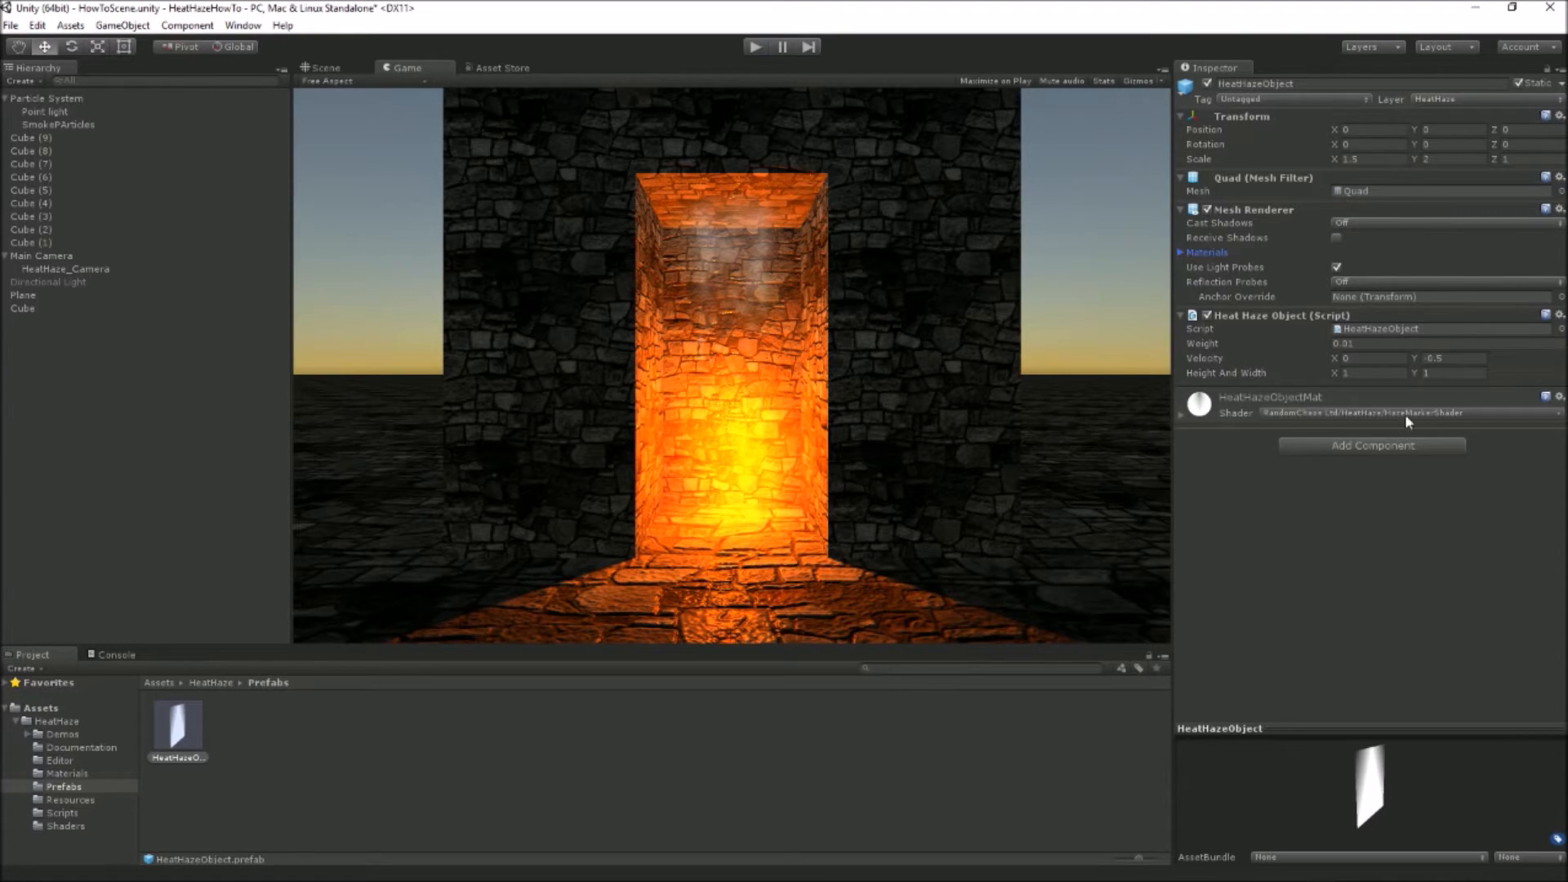
mouse_move(273, 706)
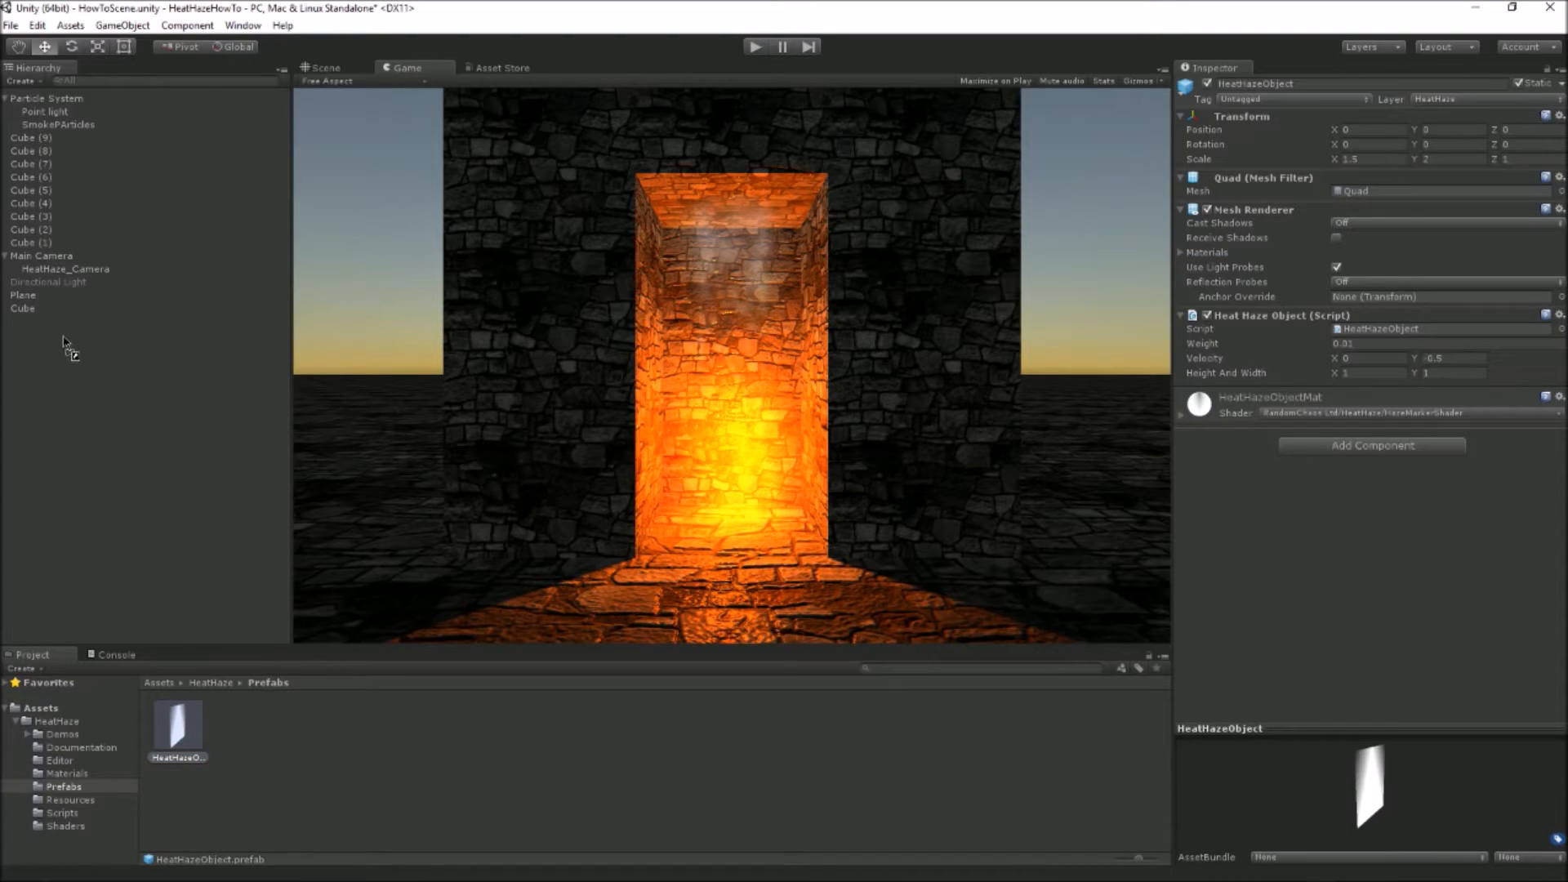
- Place a HeatHazeObject instance in the scene and check it sits inside the chimney shaft
click(46, 322)
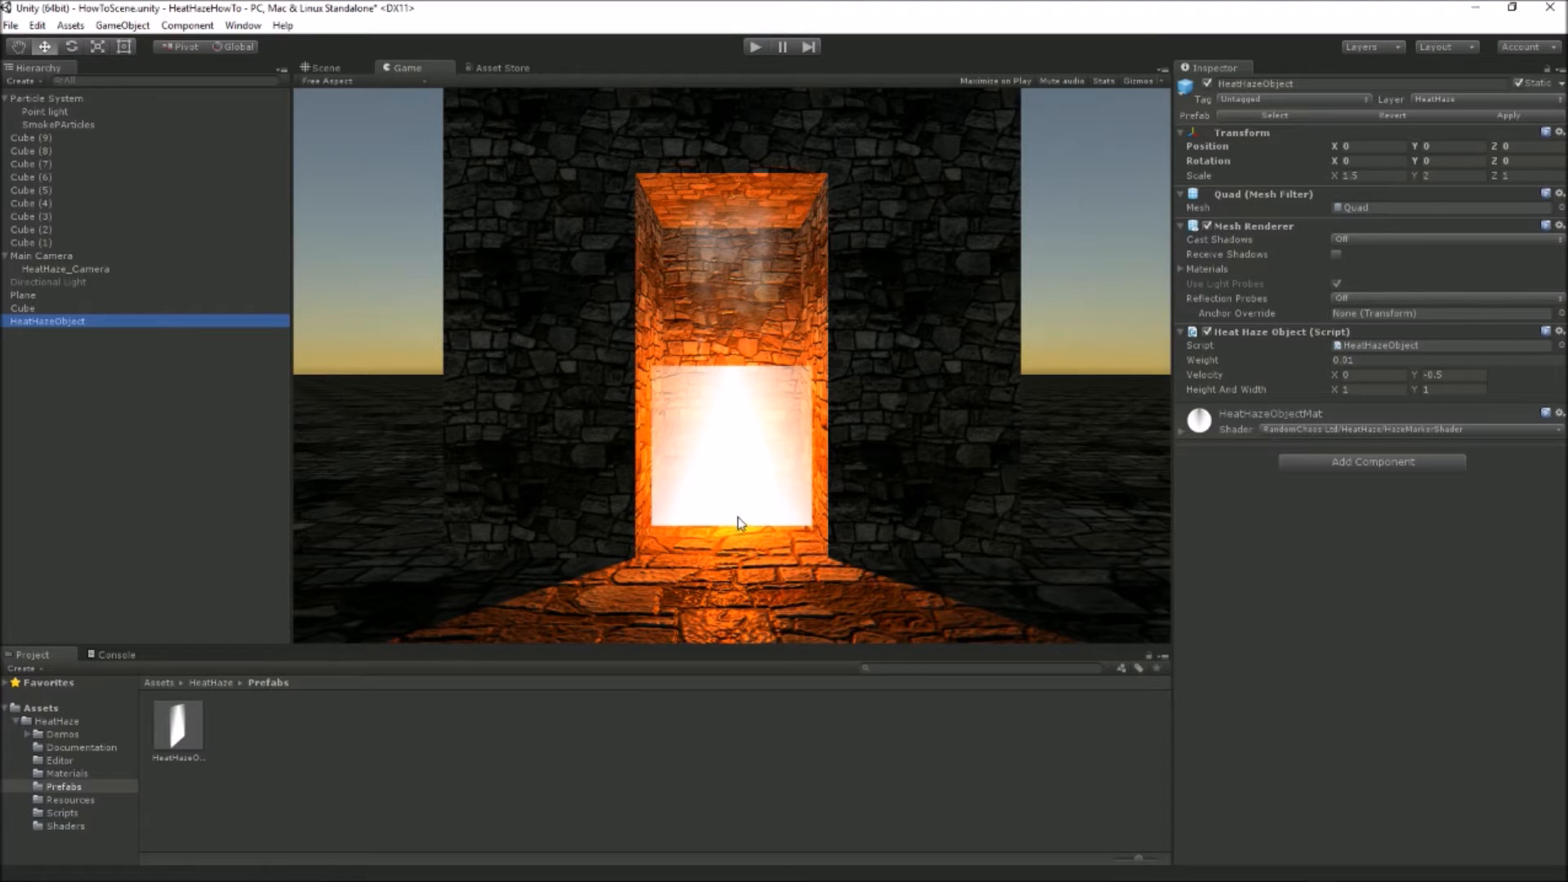
click(324, 67)
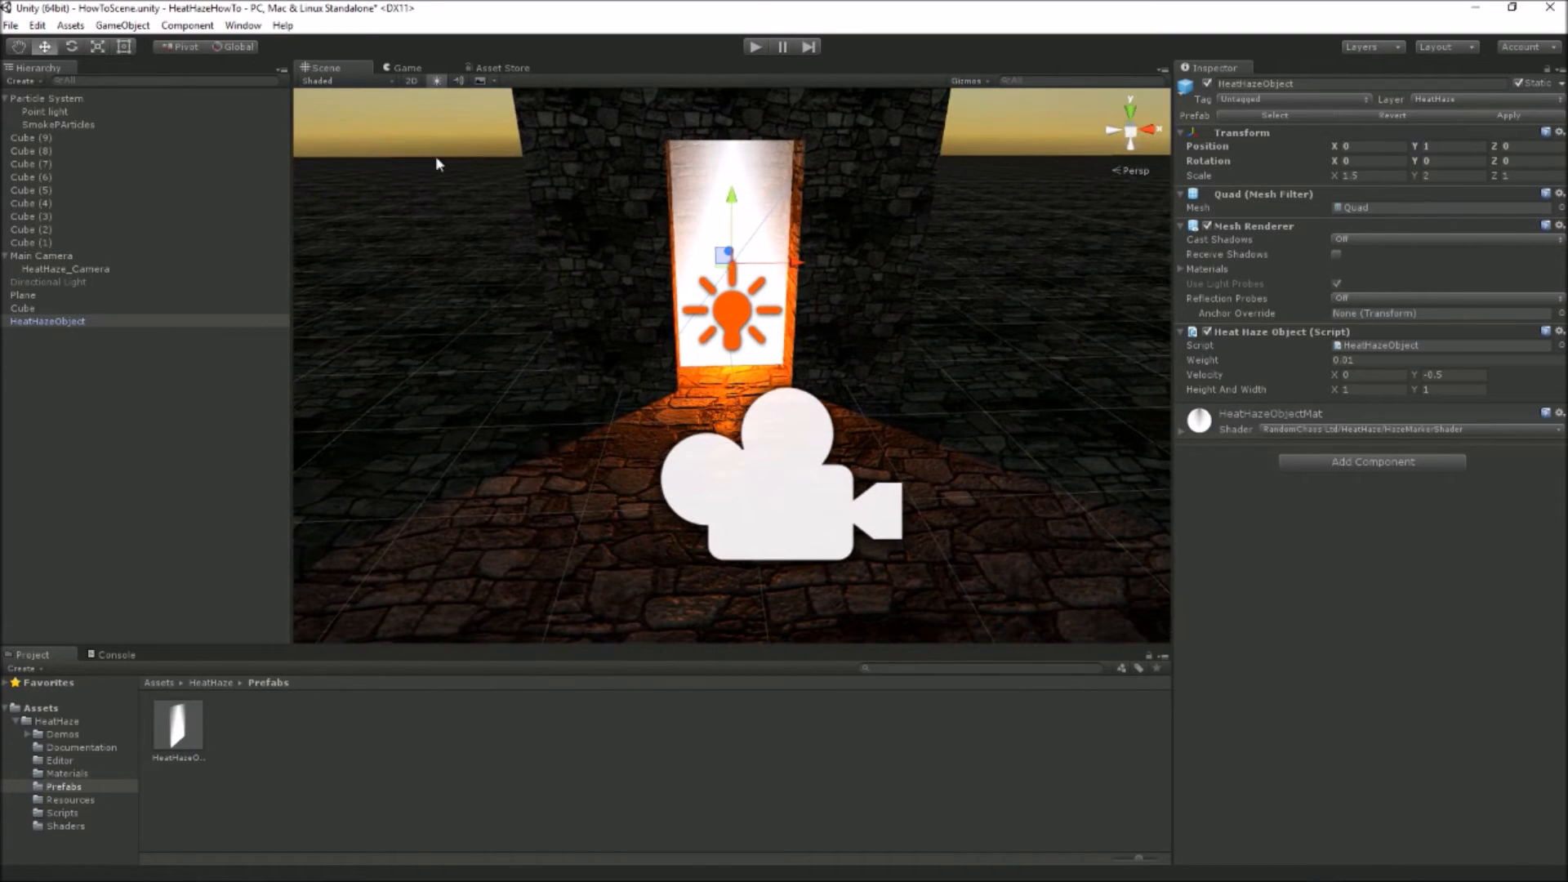
click(403, 67)
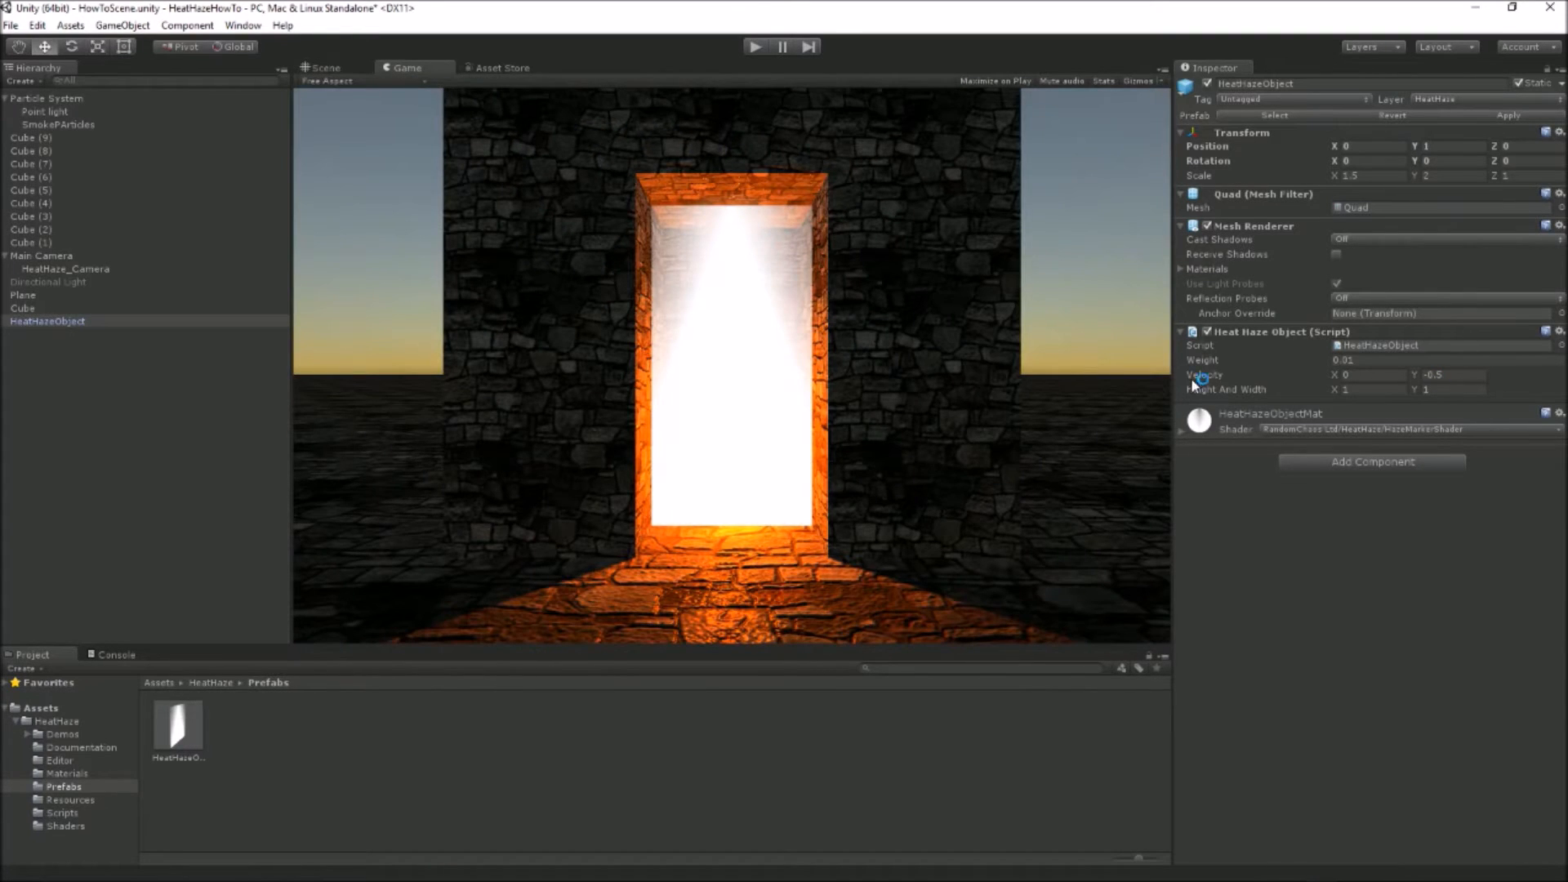
click(48, 322)
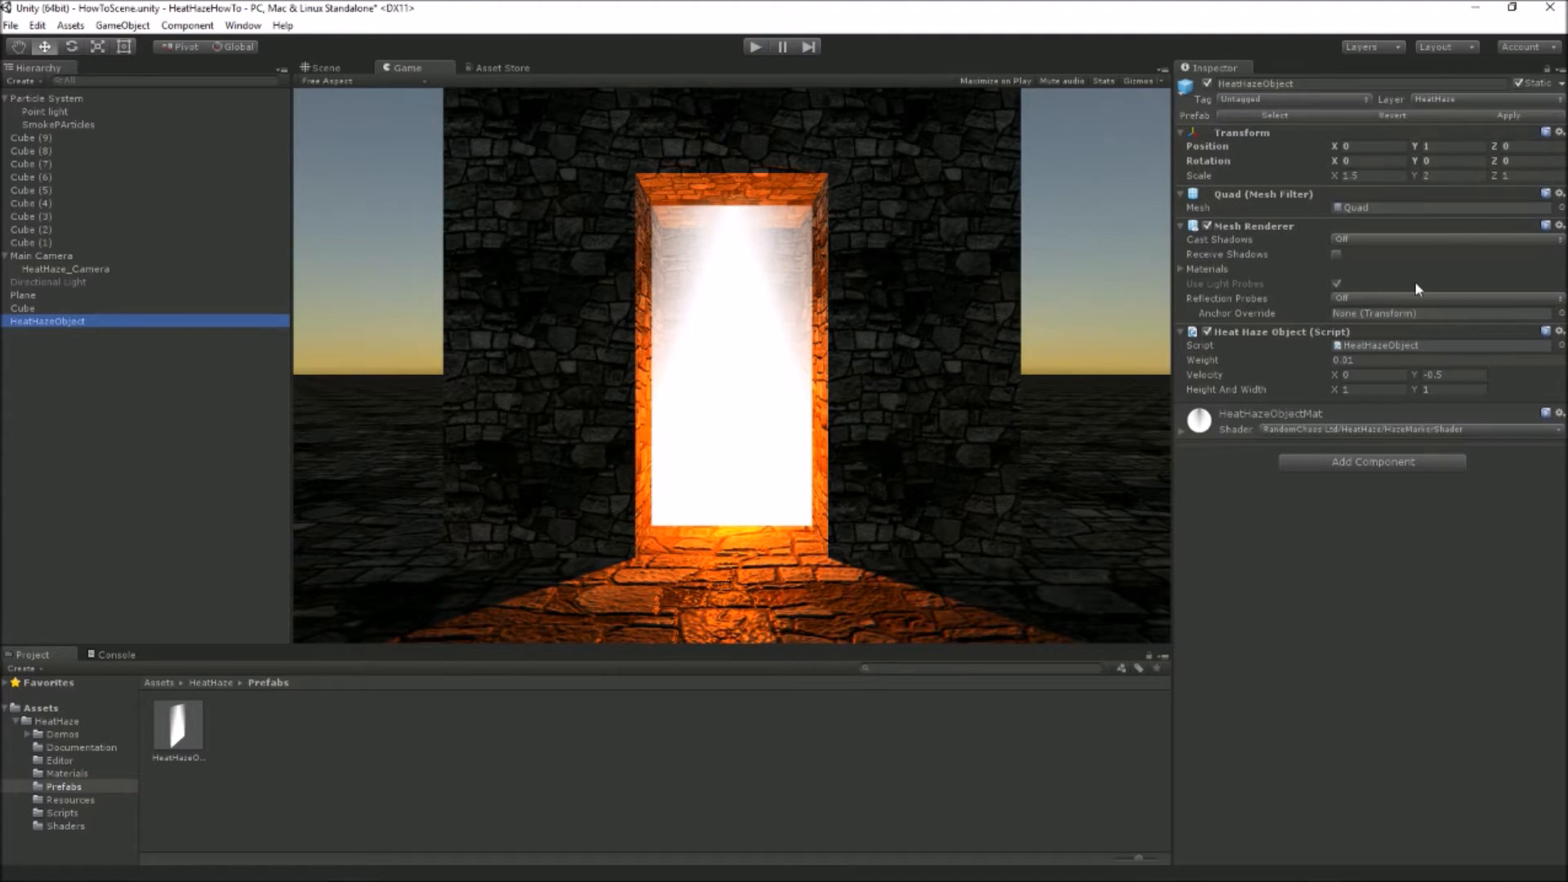
- Confirm the HeatHazeObject stays on the HeatHaze layer and keep it selected
click(1449, 100)
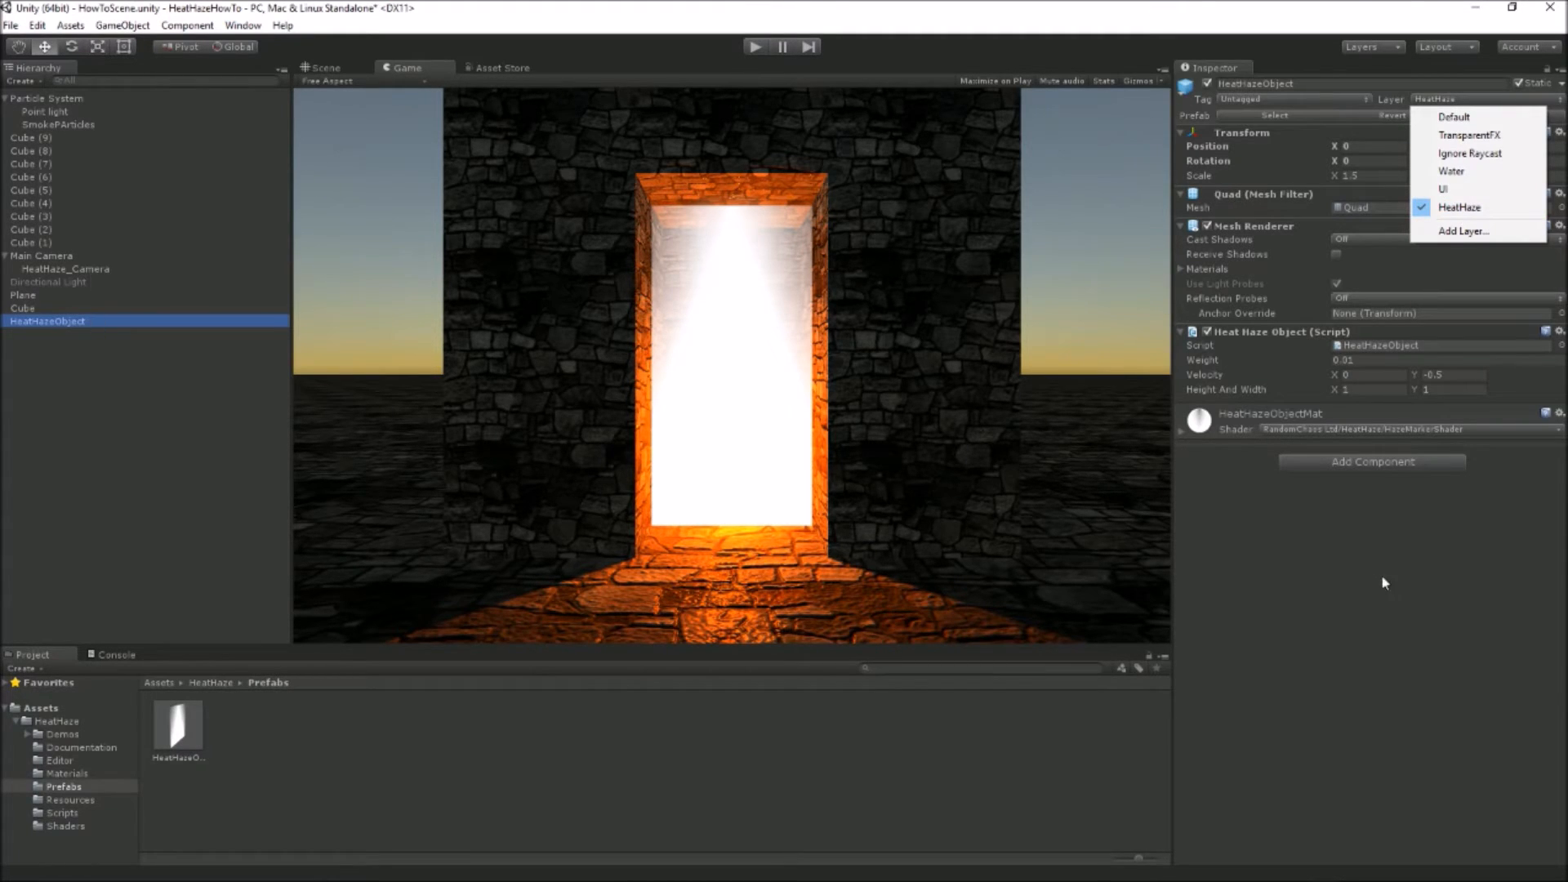
click(22, 309)
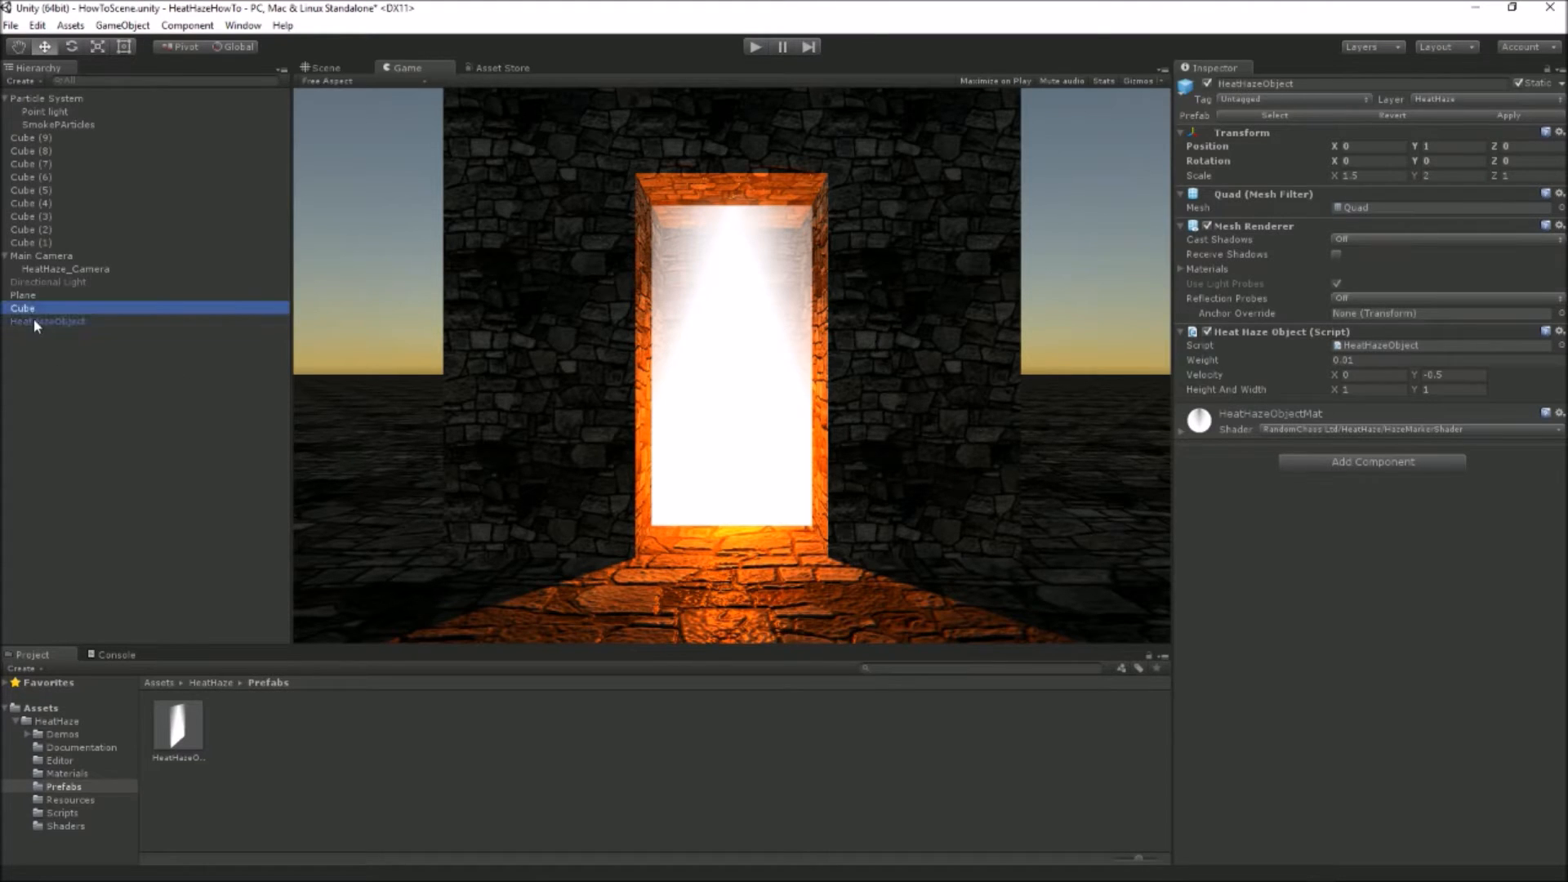
click(47, 322)
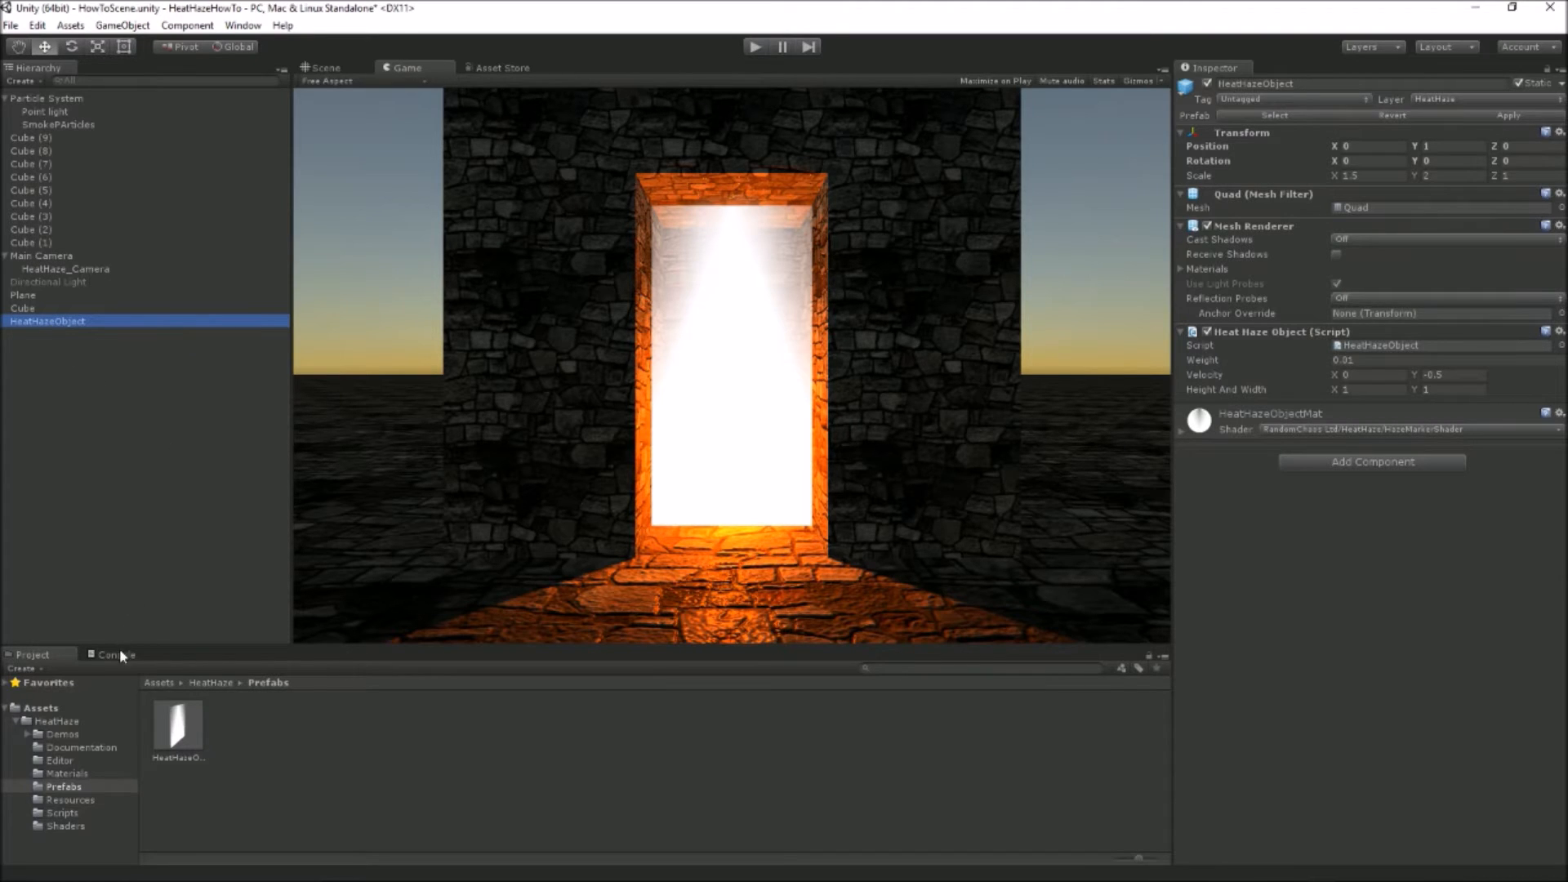
- With the console showing, play the scene to see the haze shimmer, then stop it
click(755, 46)
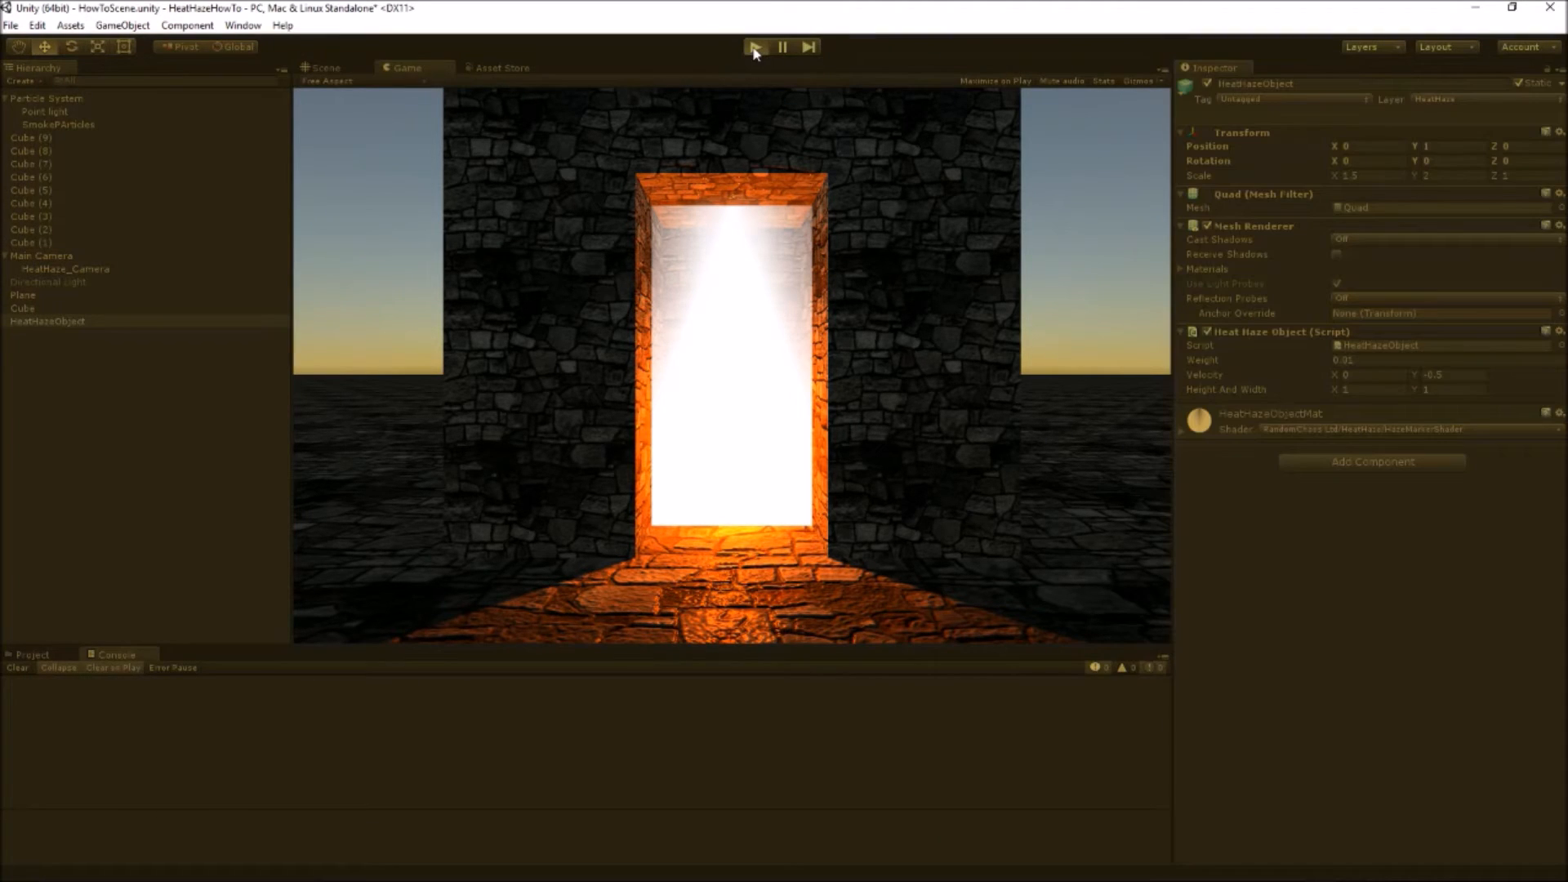
click(755, 46)
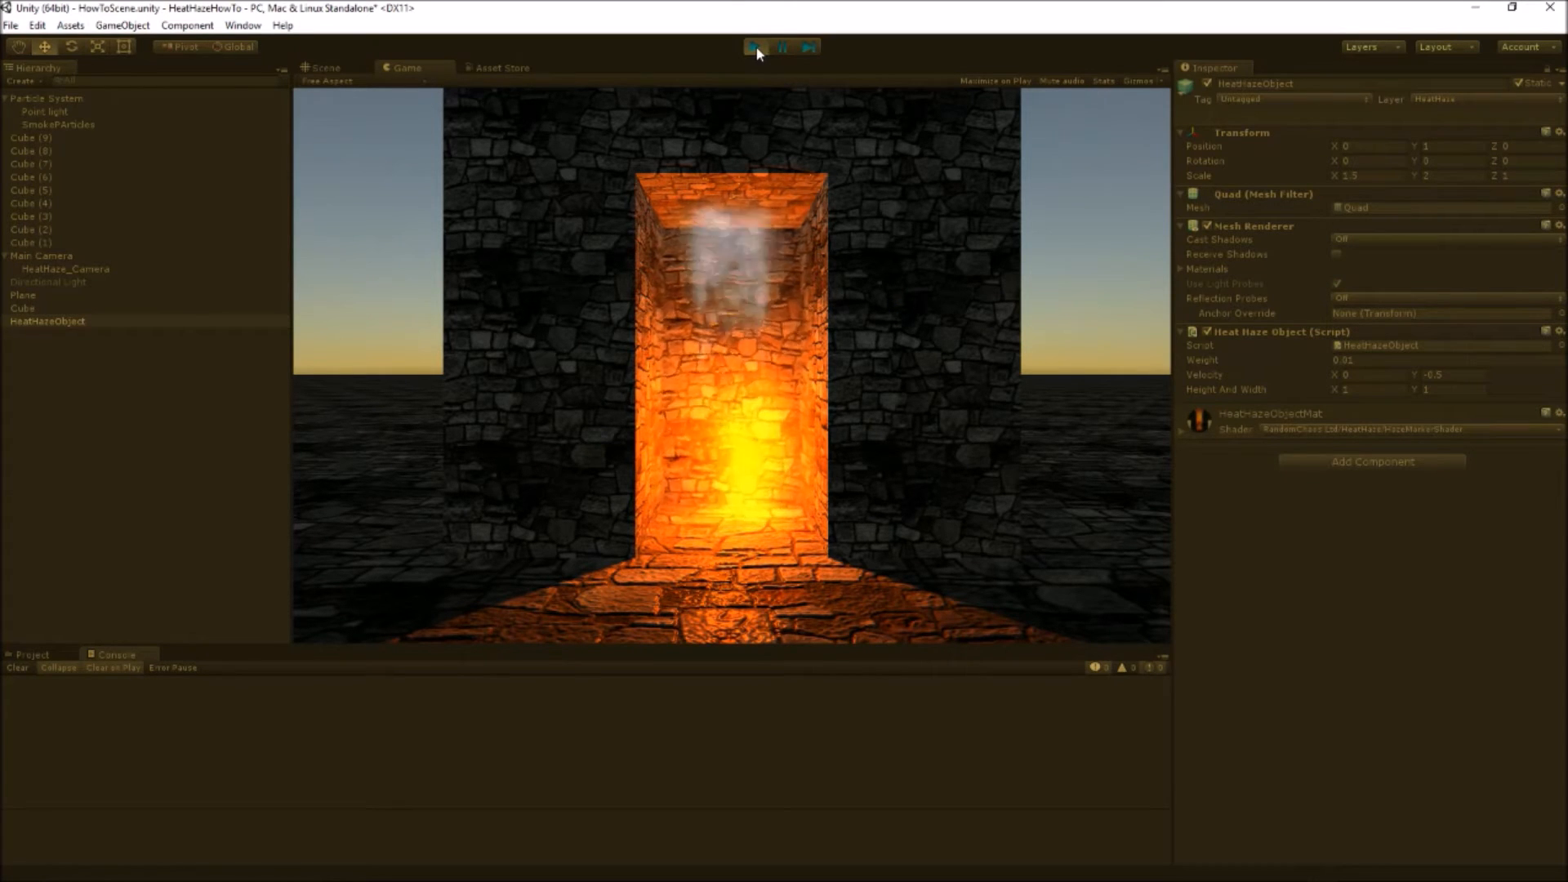
click(756, 46)
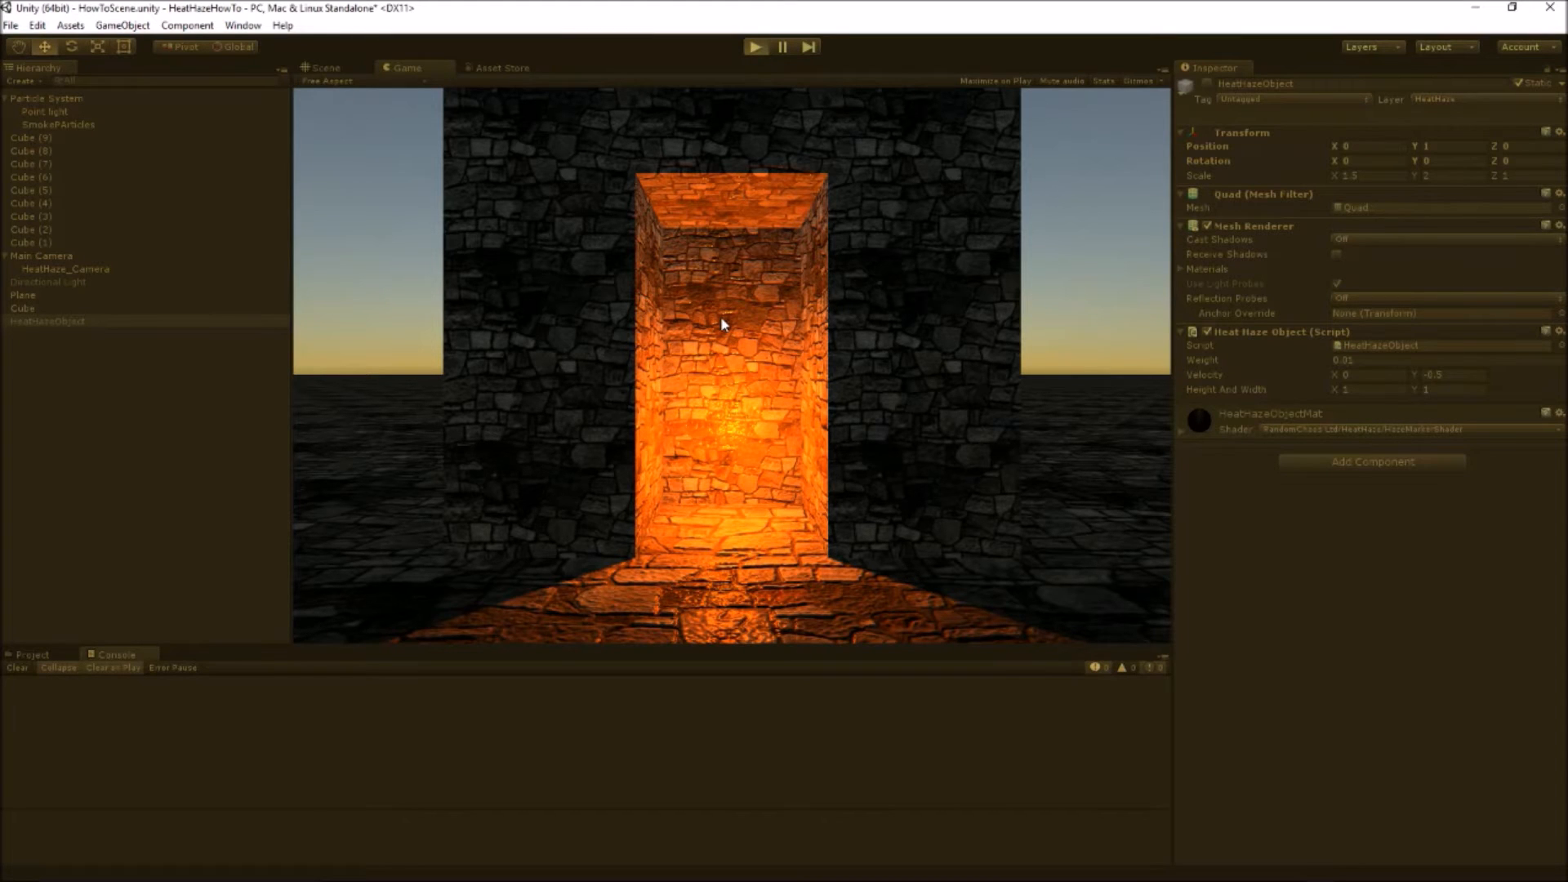
- In play mode, test haze Weight values 0.001 and 0.005 and Velocity Y values -0.5 and -5
click(756, 45)
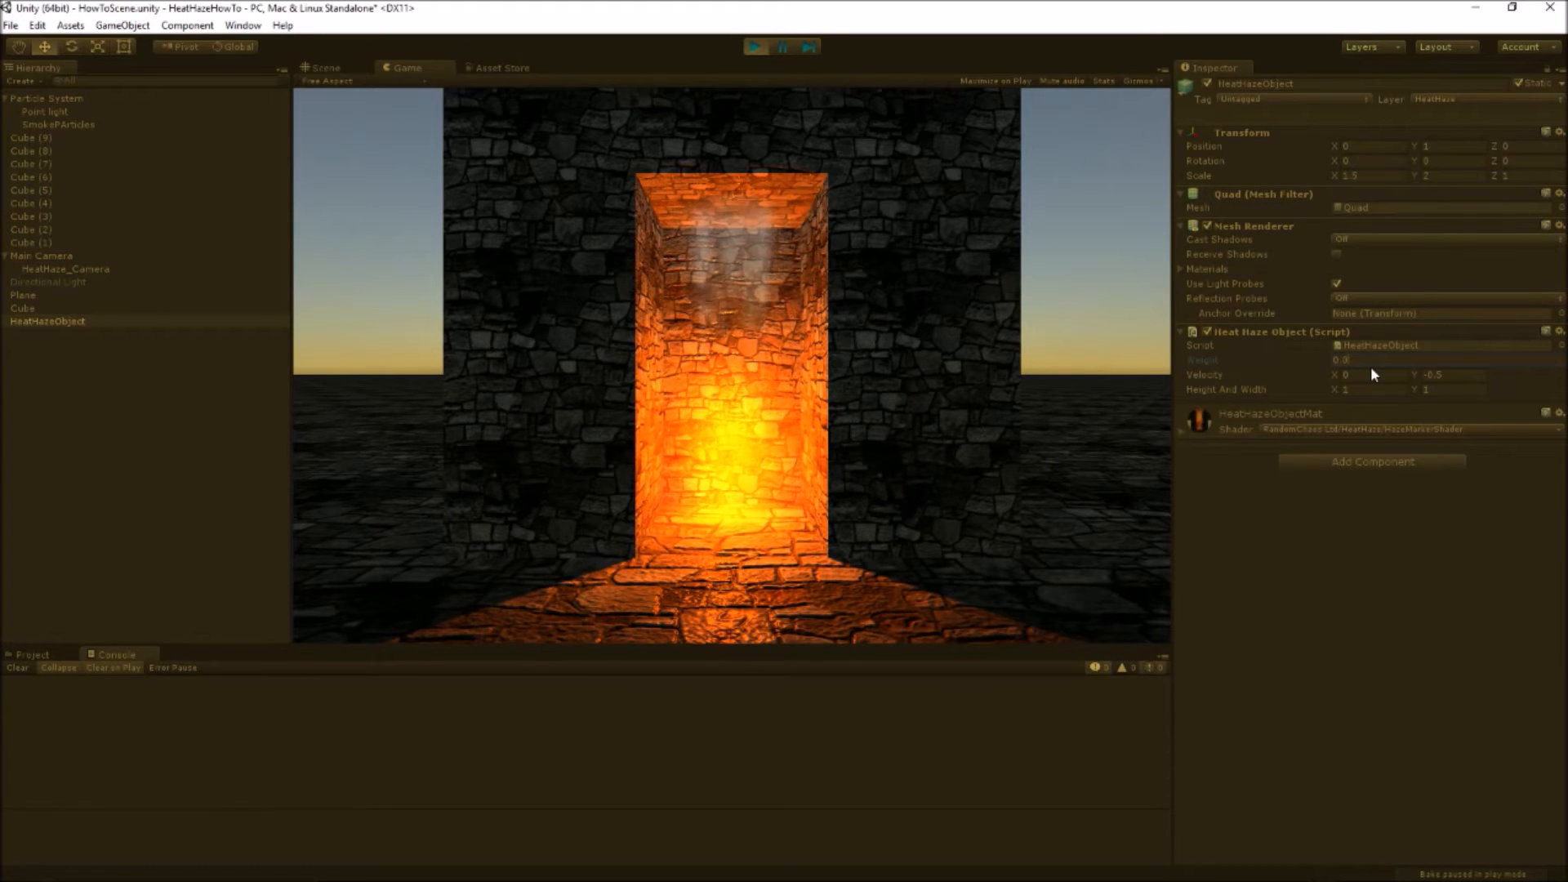
text(0.001)
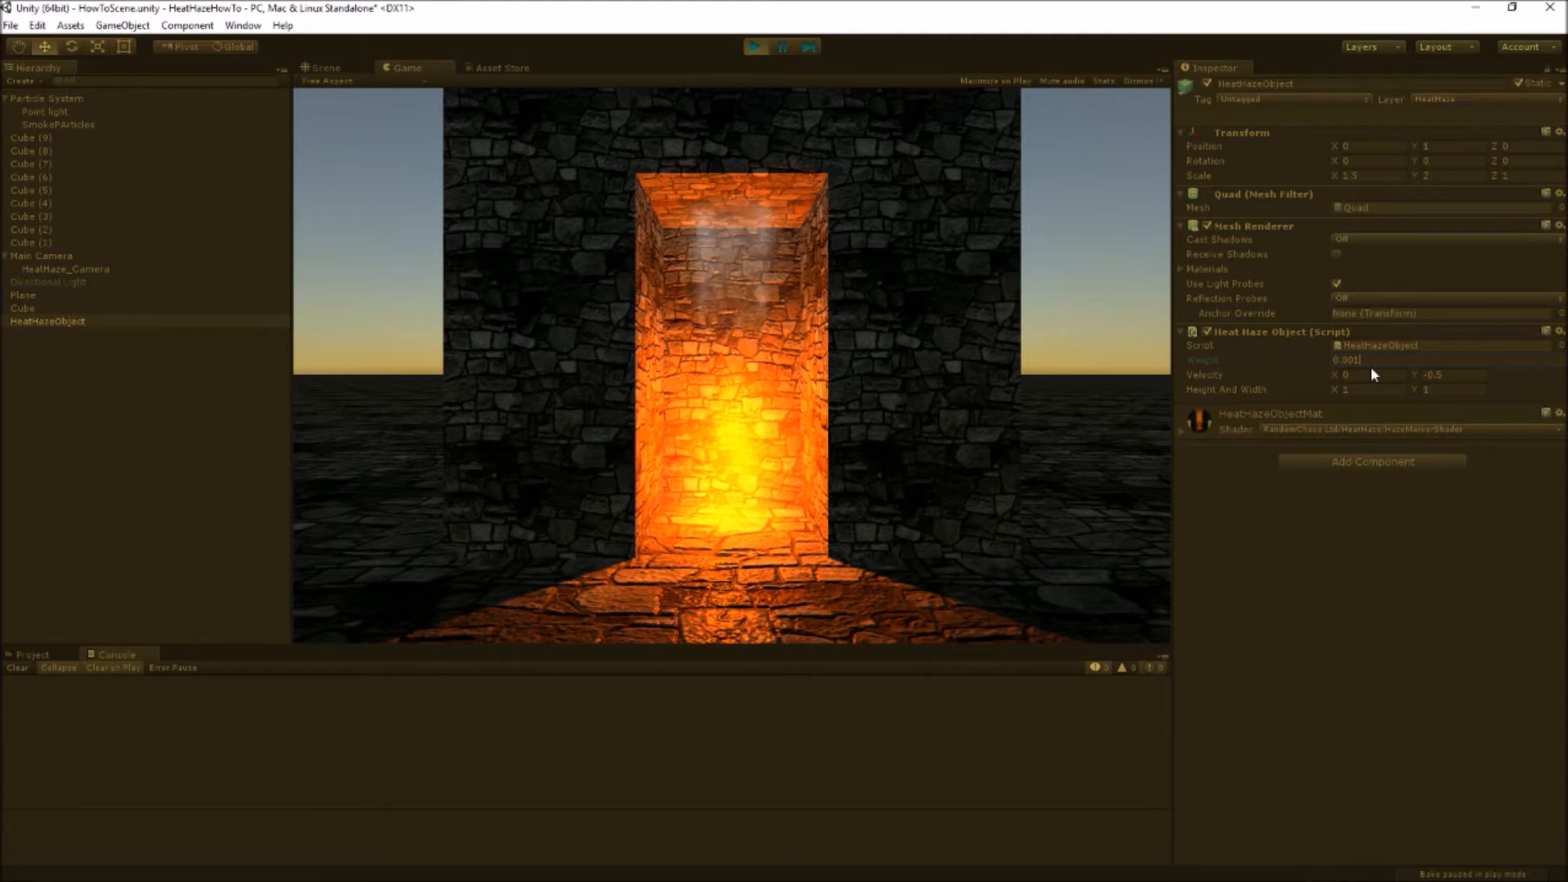
text(0.005)
click(1452, 374)
text(-0.125)
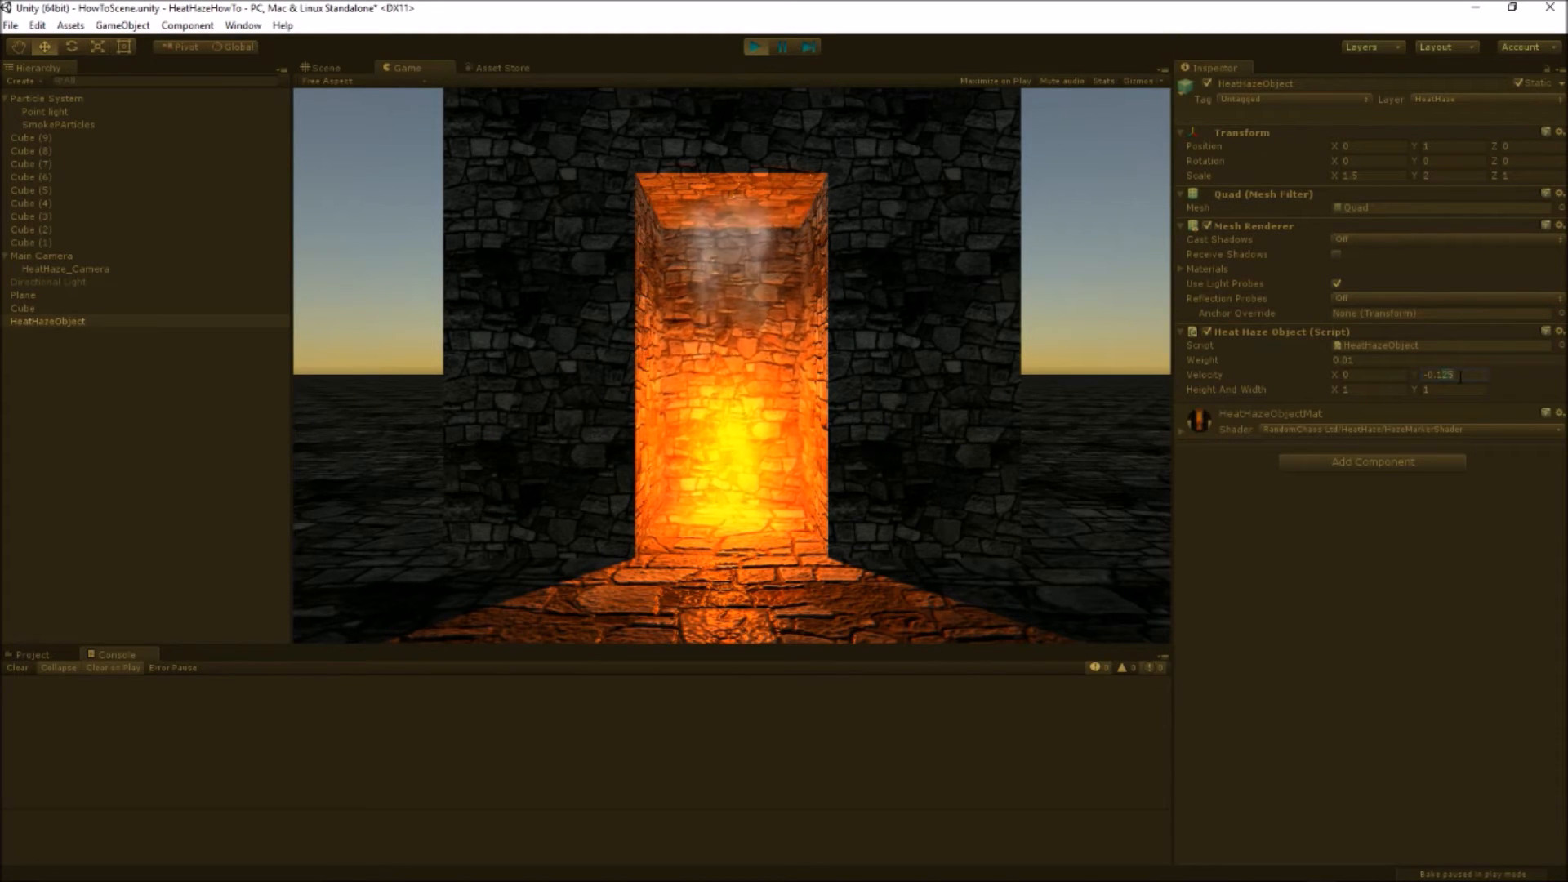
text(-0.5)
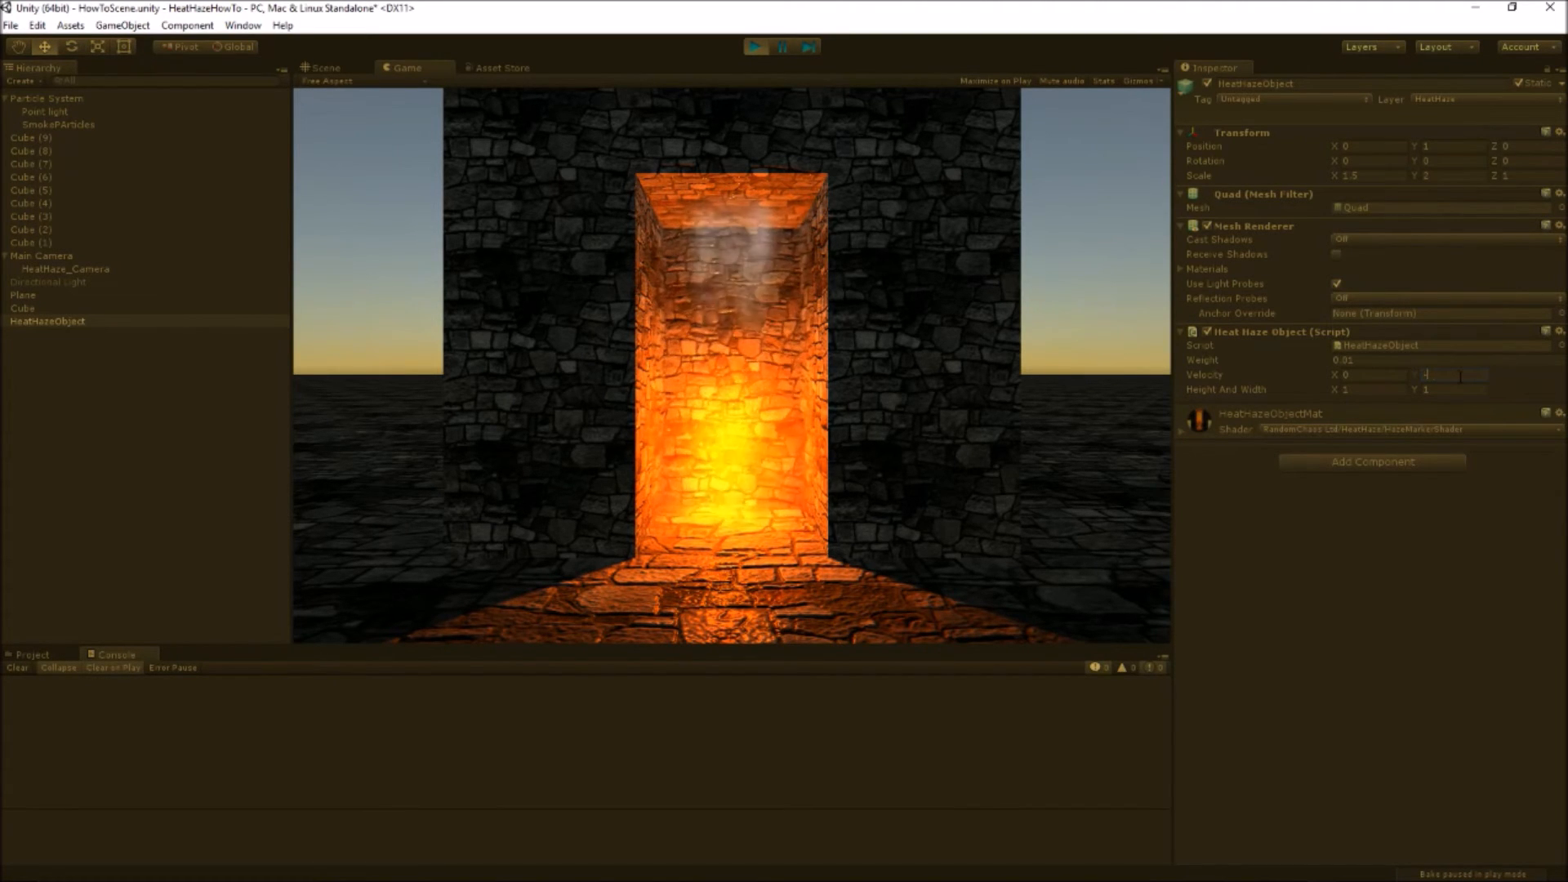
text(-5)
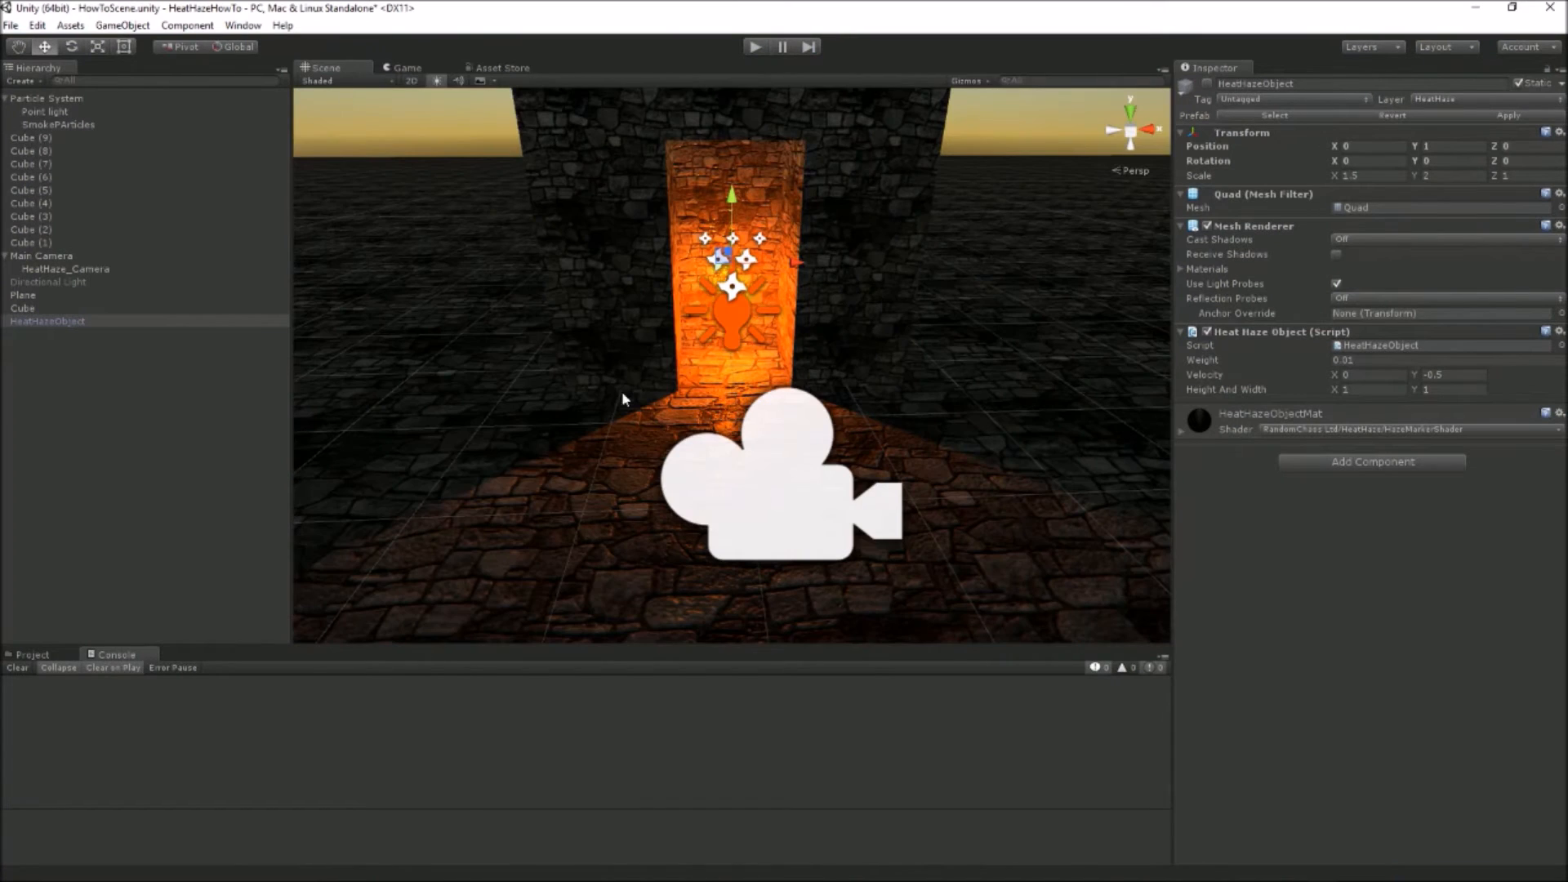
- Test Height And Width Y at 2 on HeatHazeObject, then reset it to 1
click(47, 320)
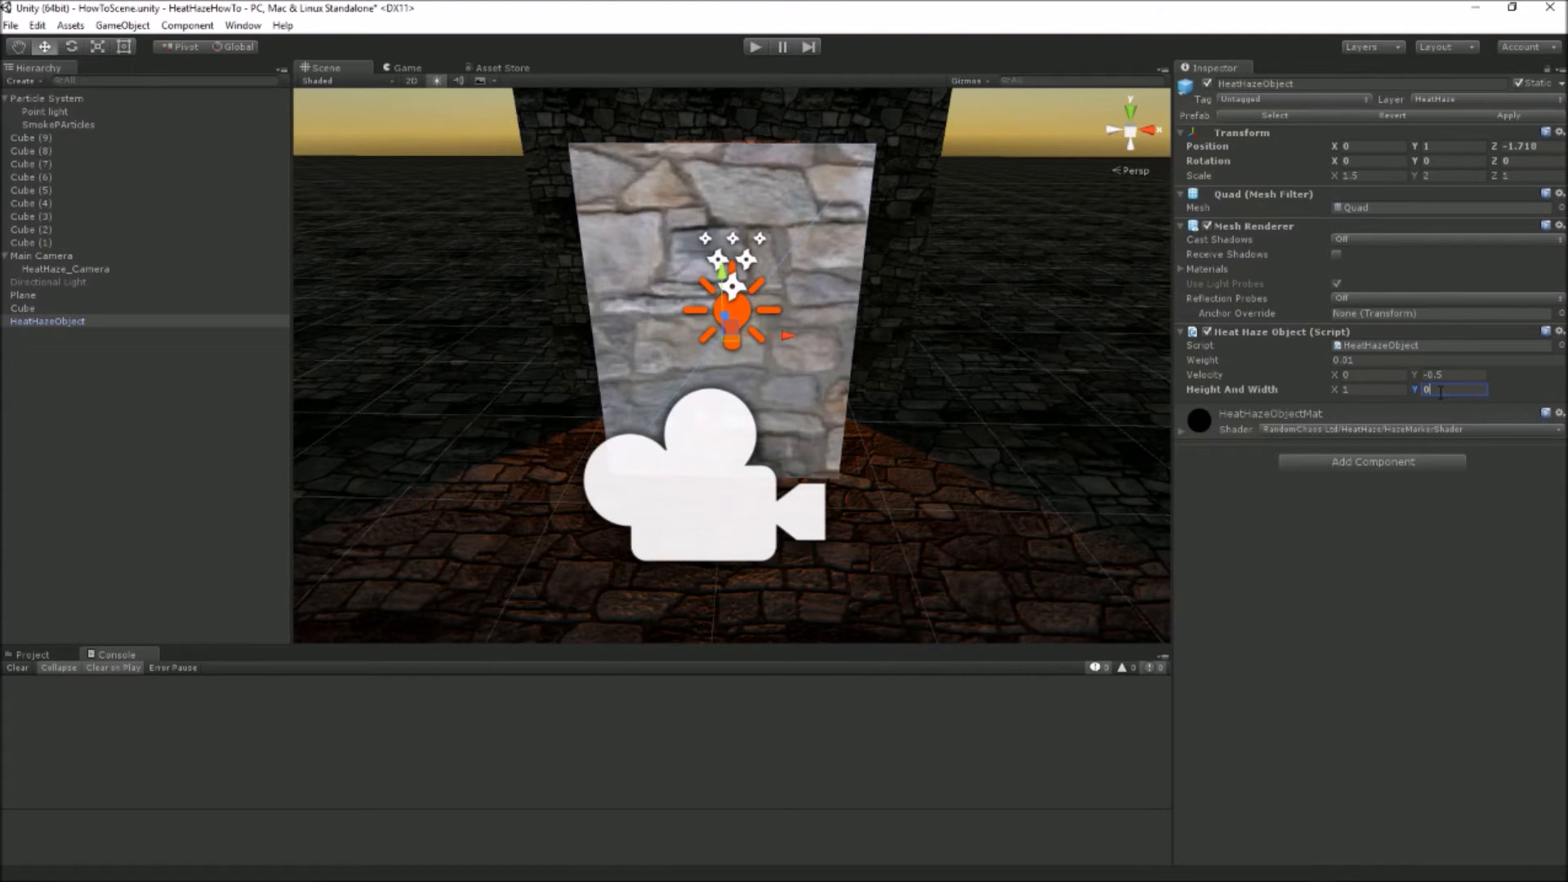
text(2)
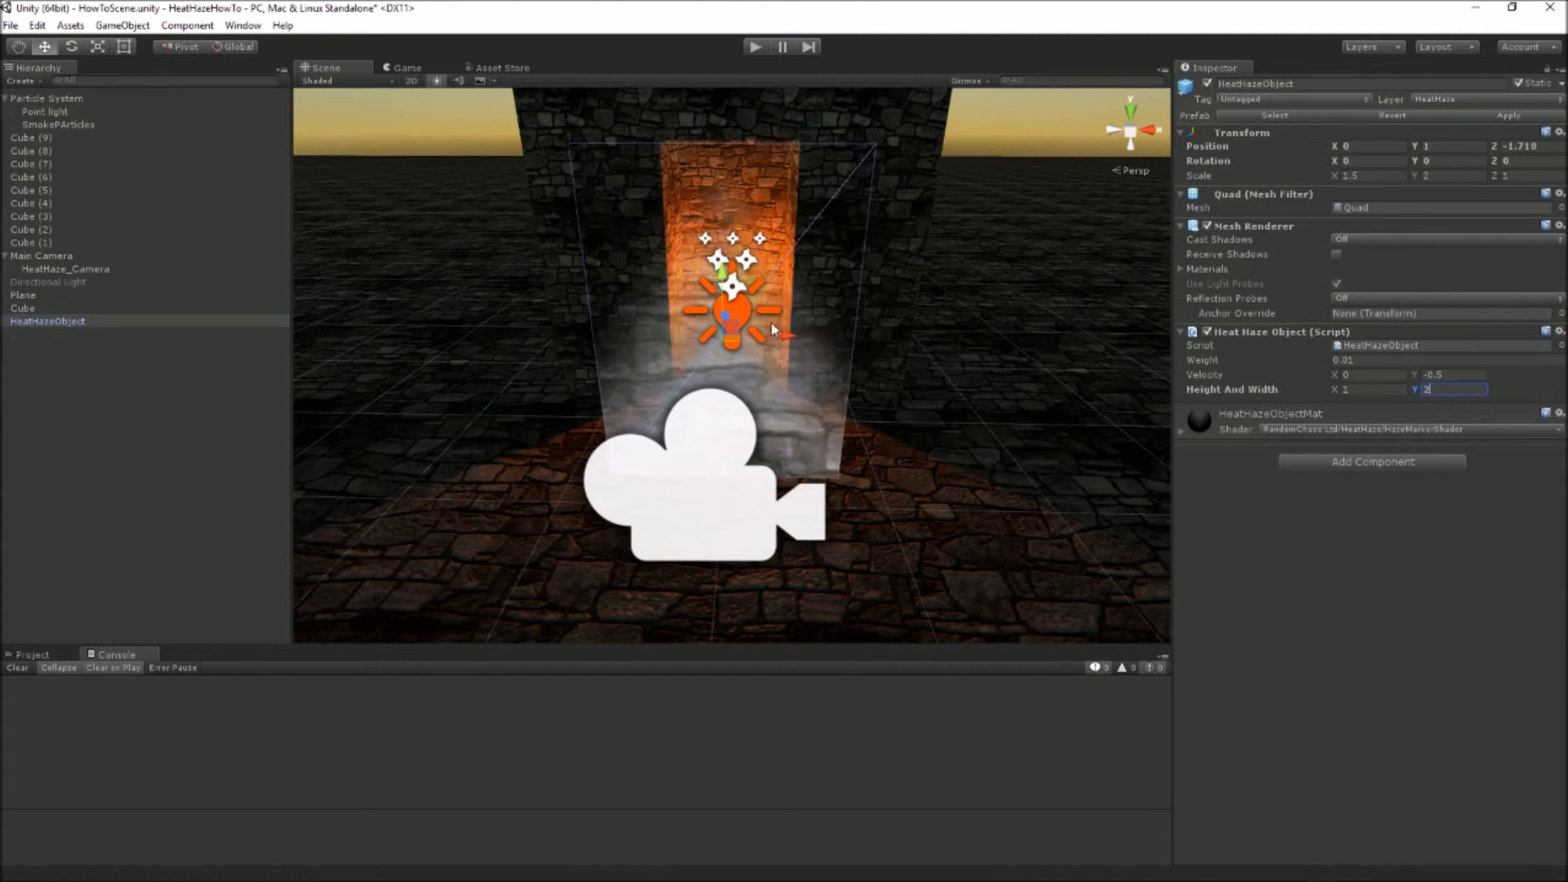
mouse_move(884, 295)
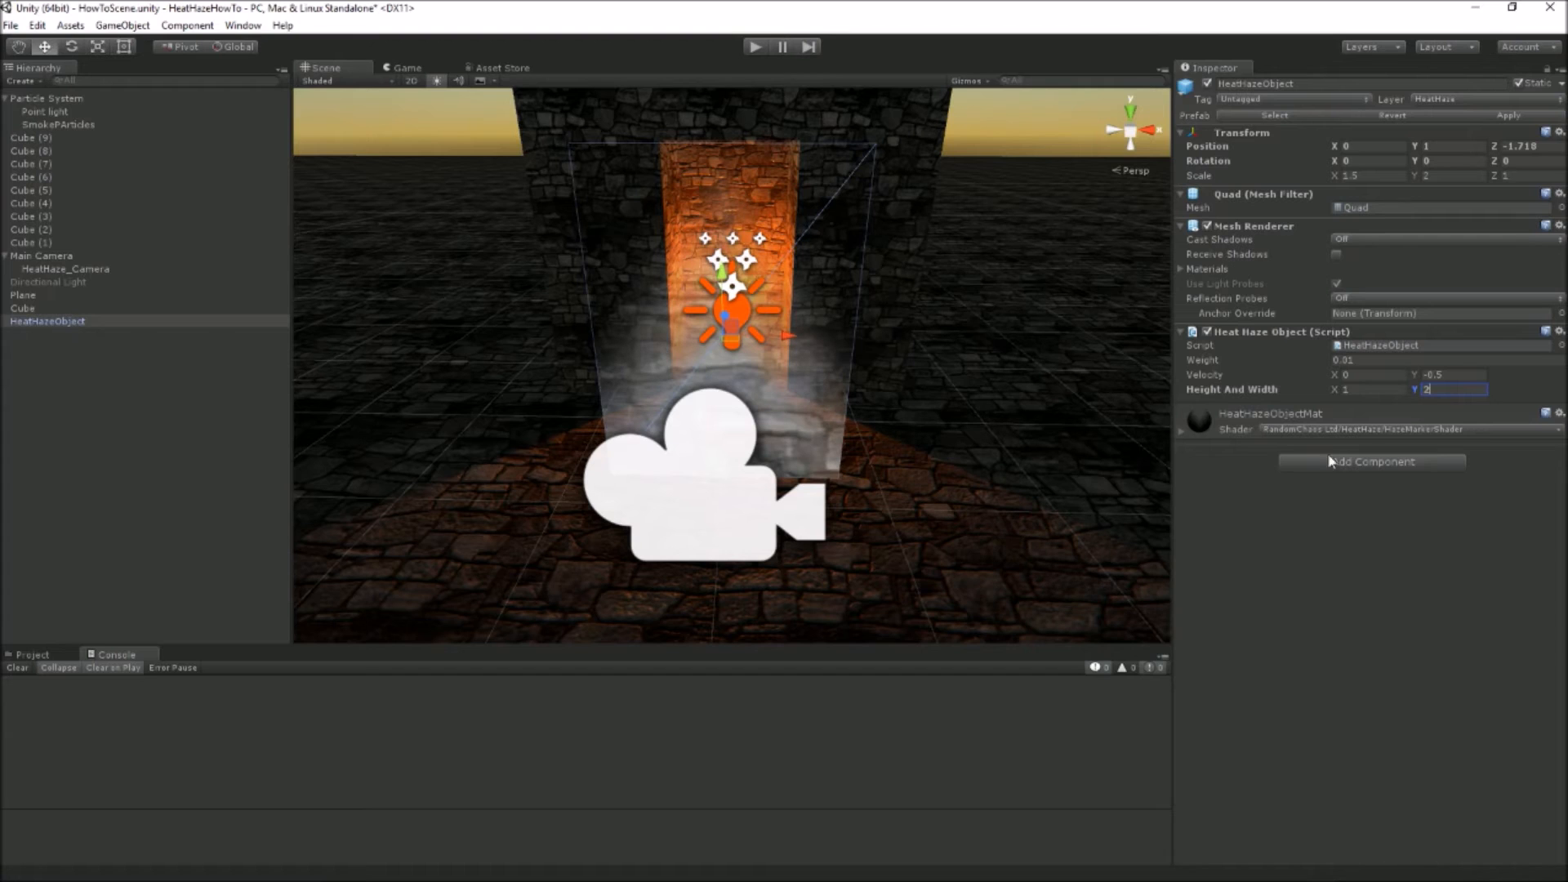
text(1)
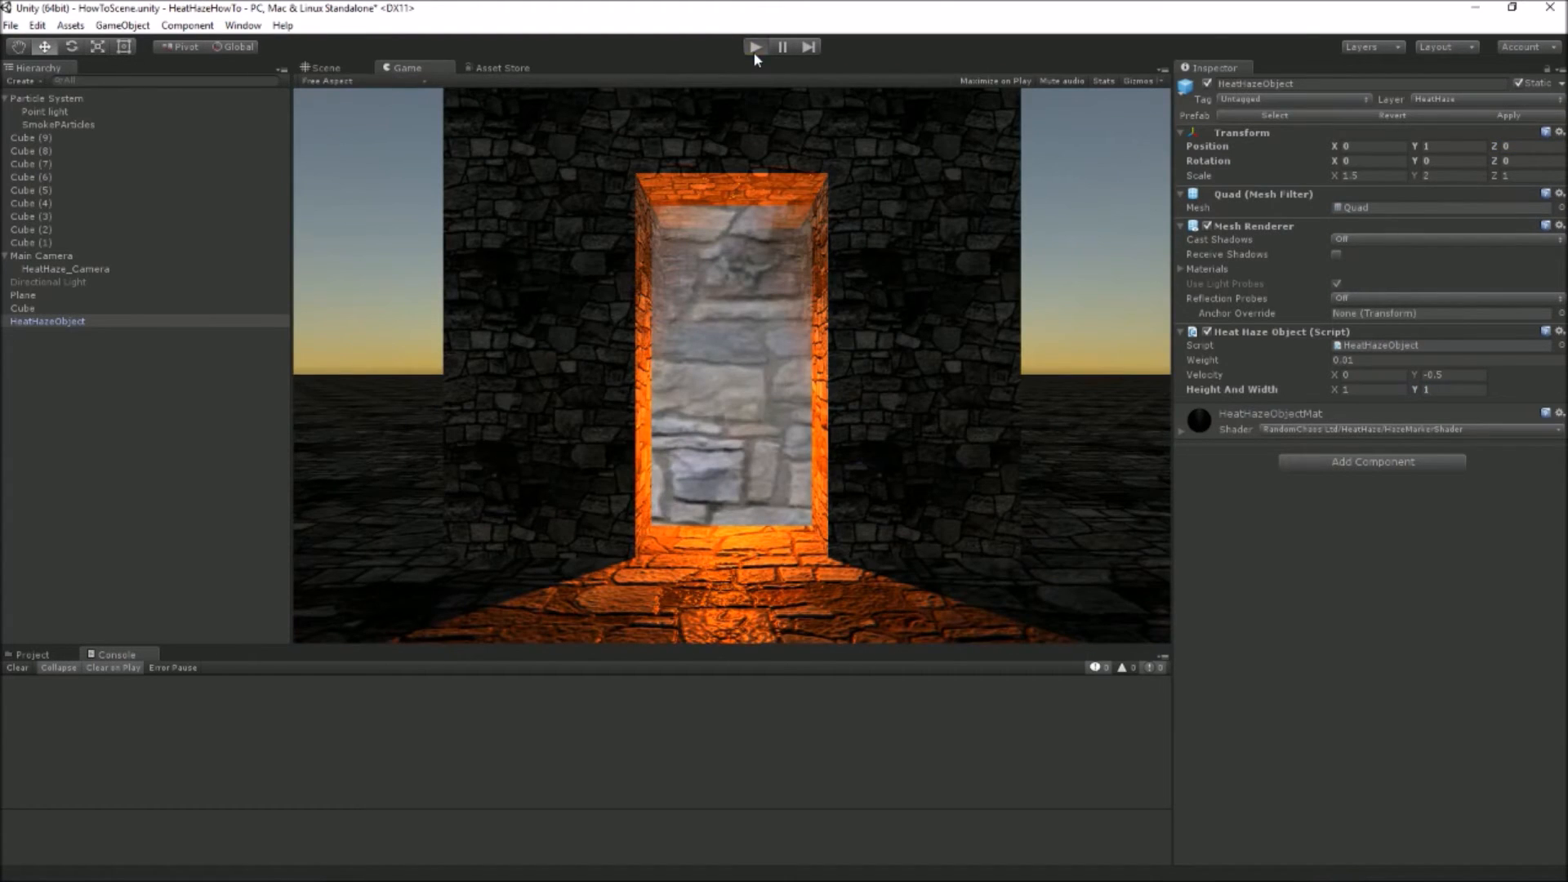
- Run the scene to check the capsule haze and bring up the Select Mesh choices
click(753, 46)
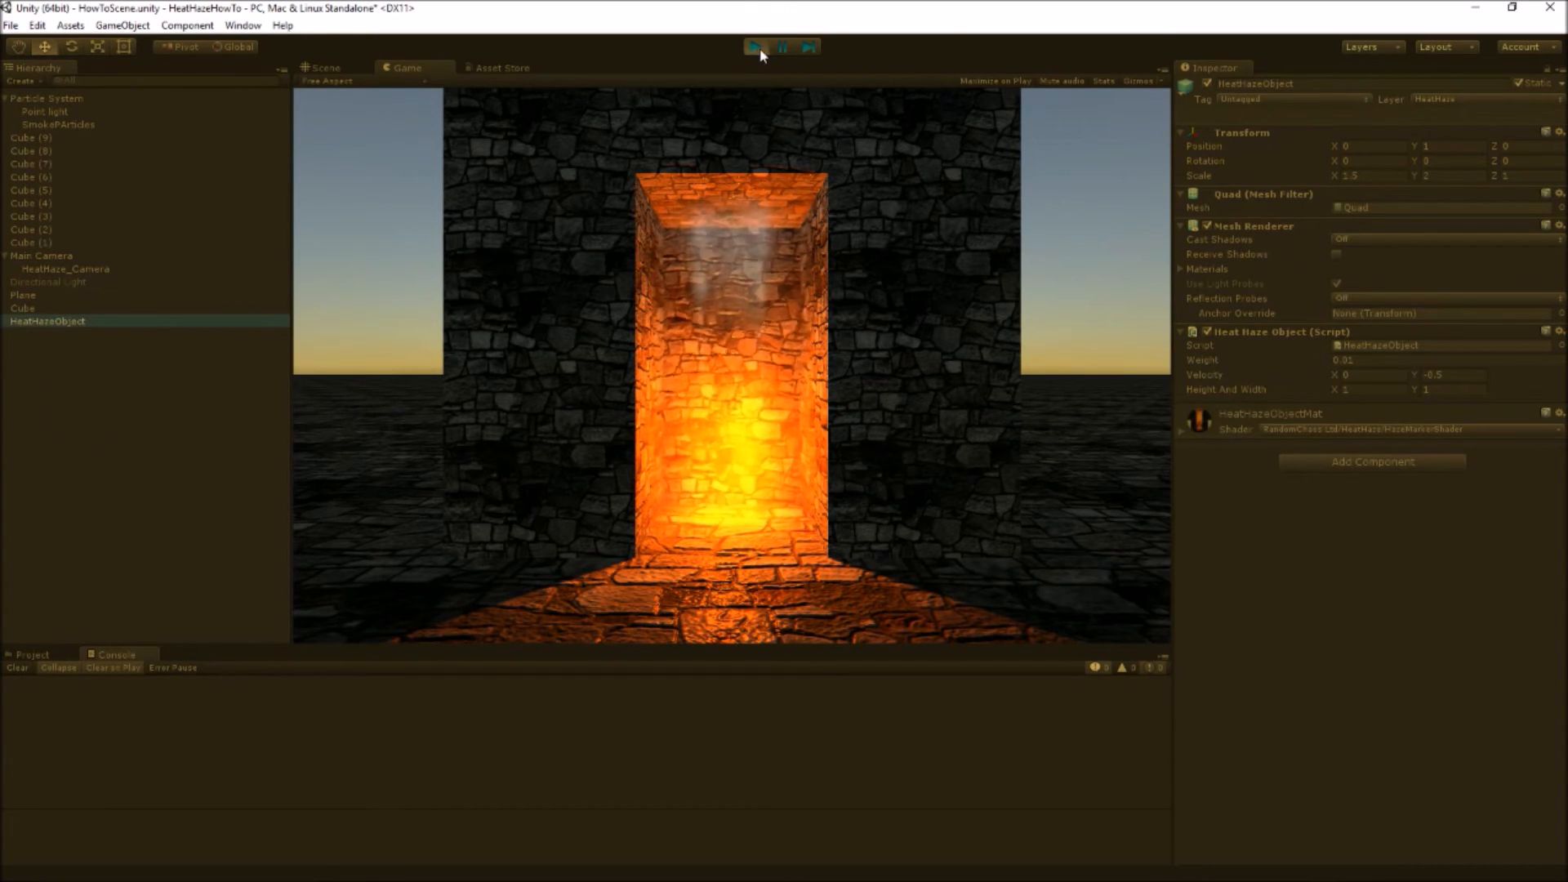
click(756, 46)
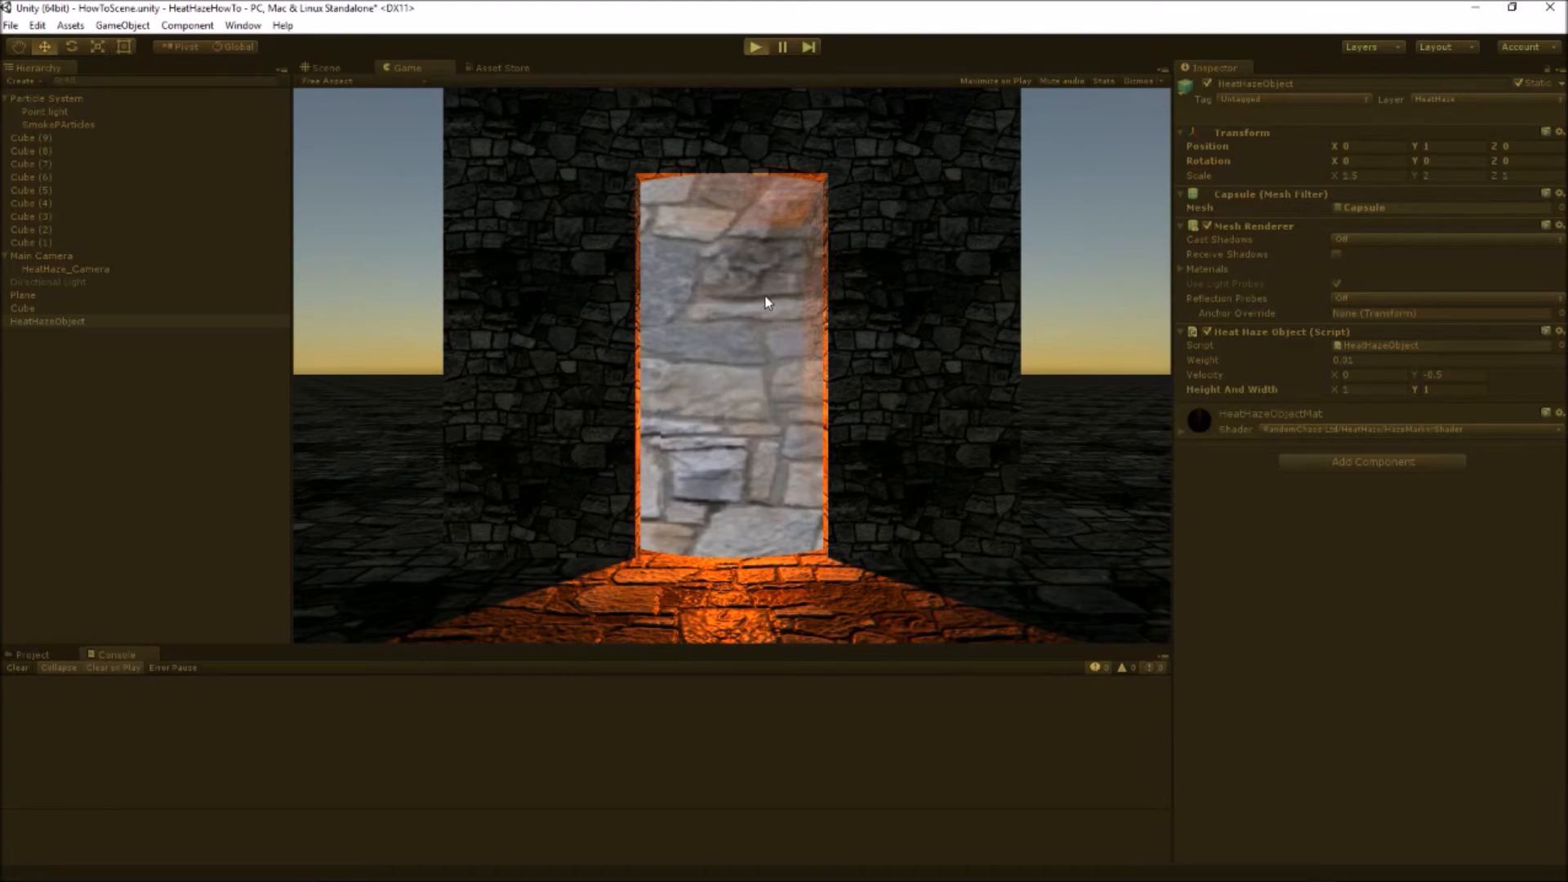
click(756, 45)
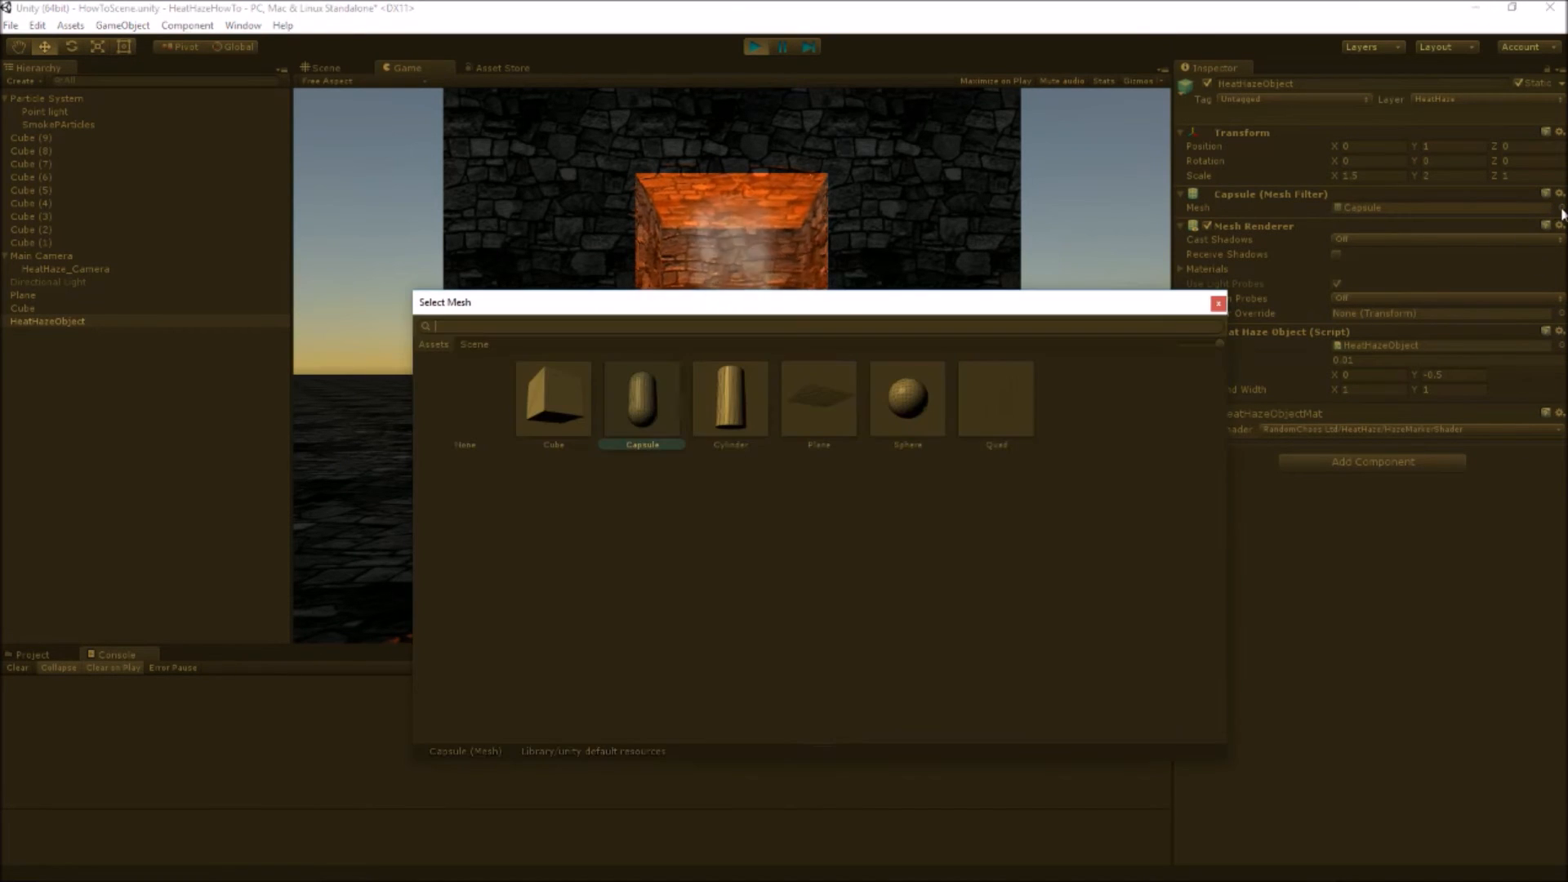
- Make the haze object a Cube mesh and pull it forward to Position Z -1.122
click(554, 400)
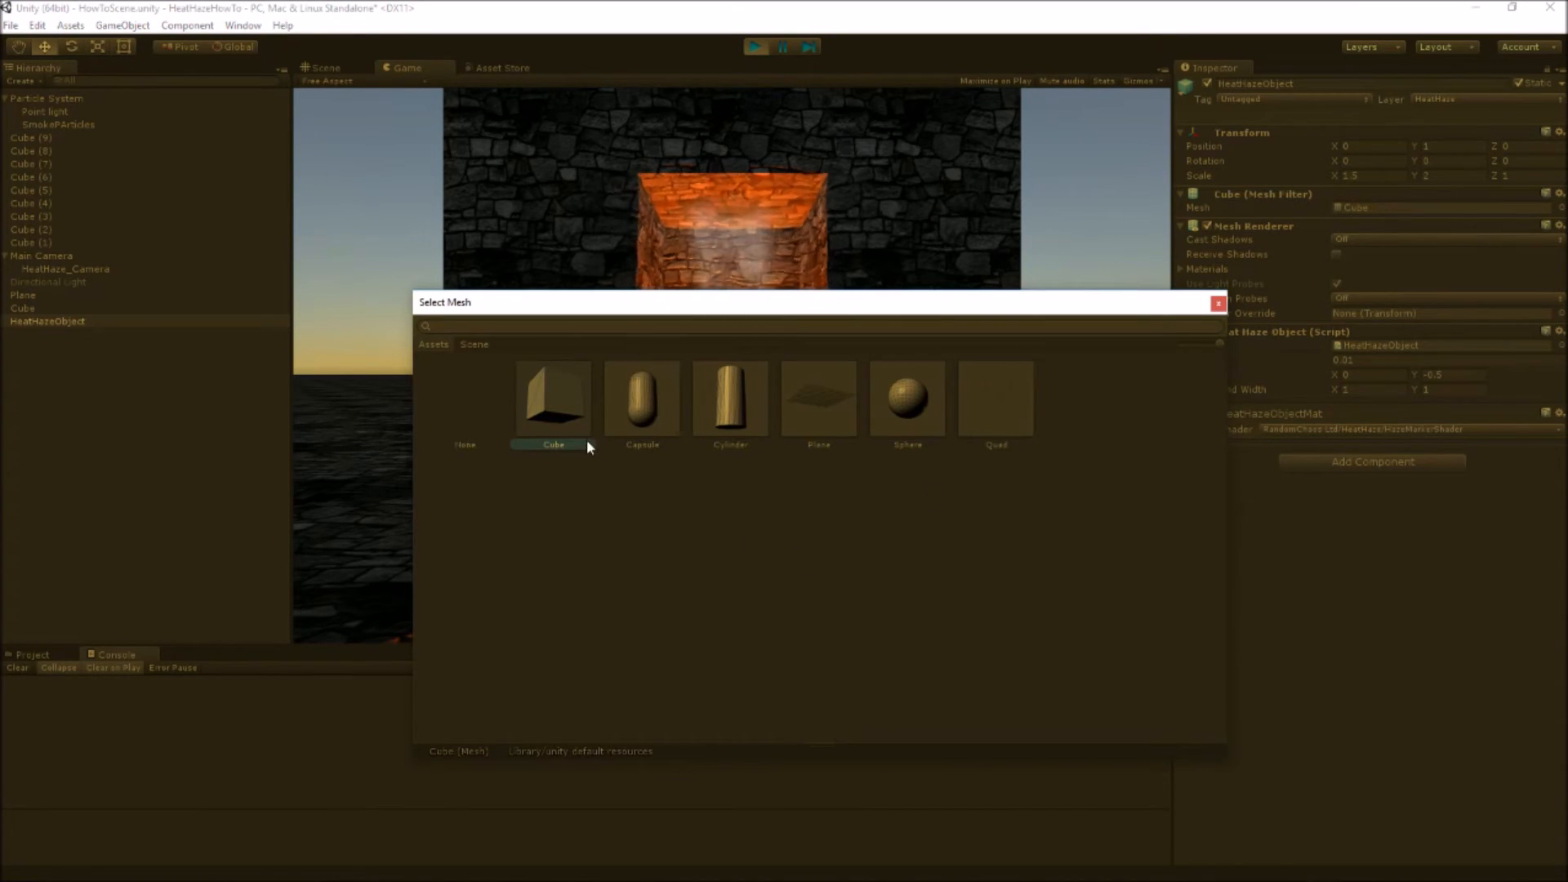
click(1216, 304)
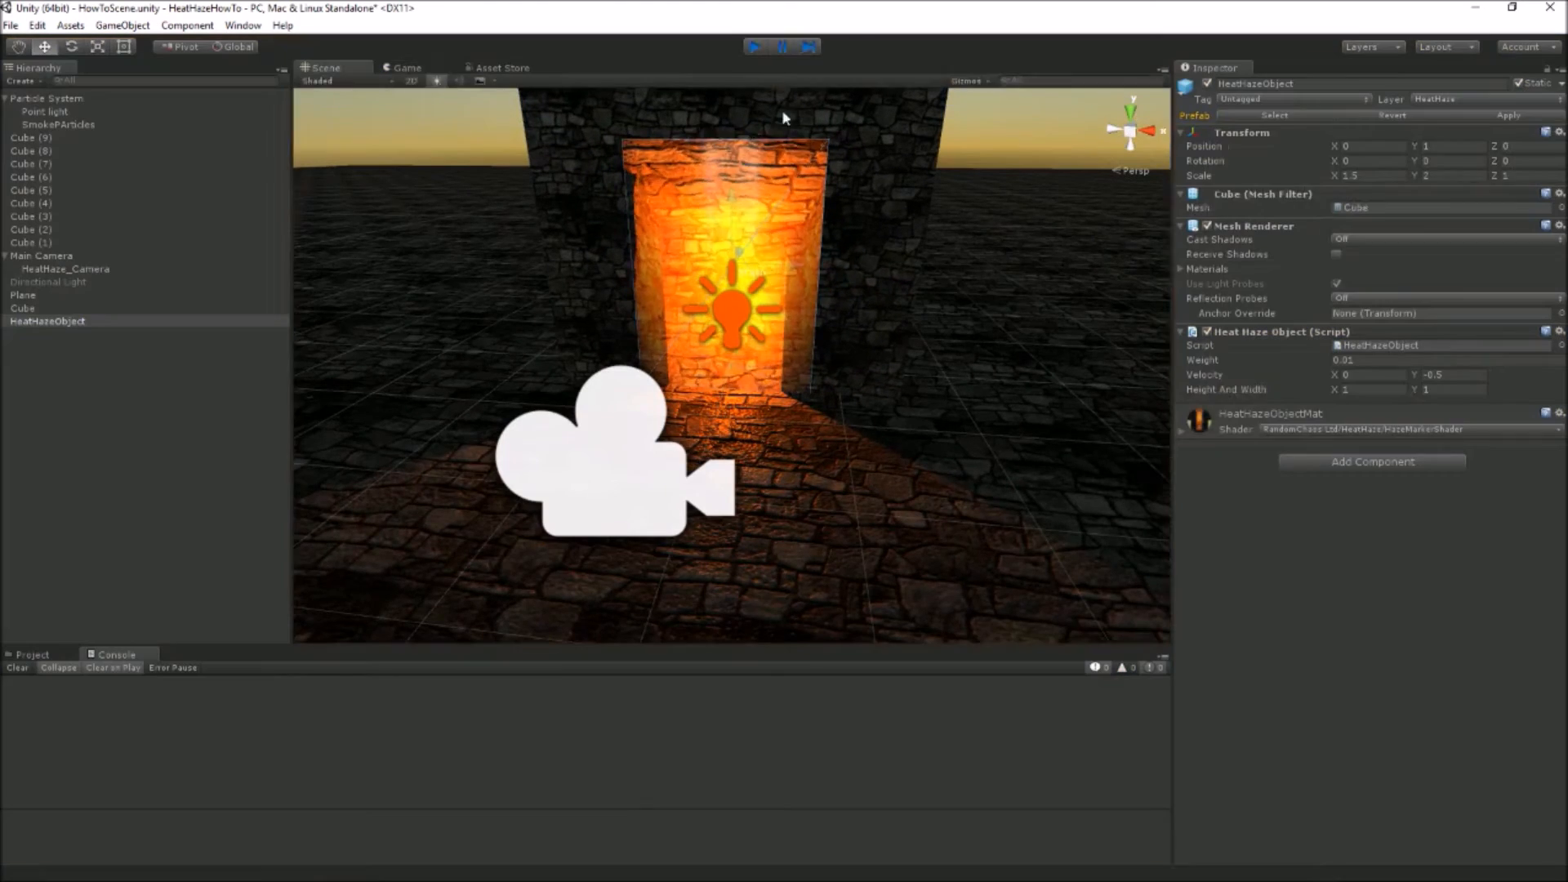
click(754, 46)
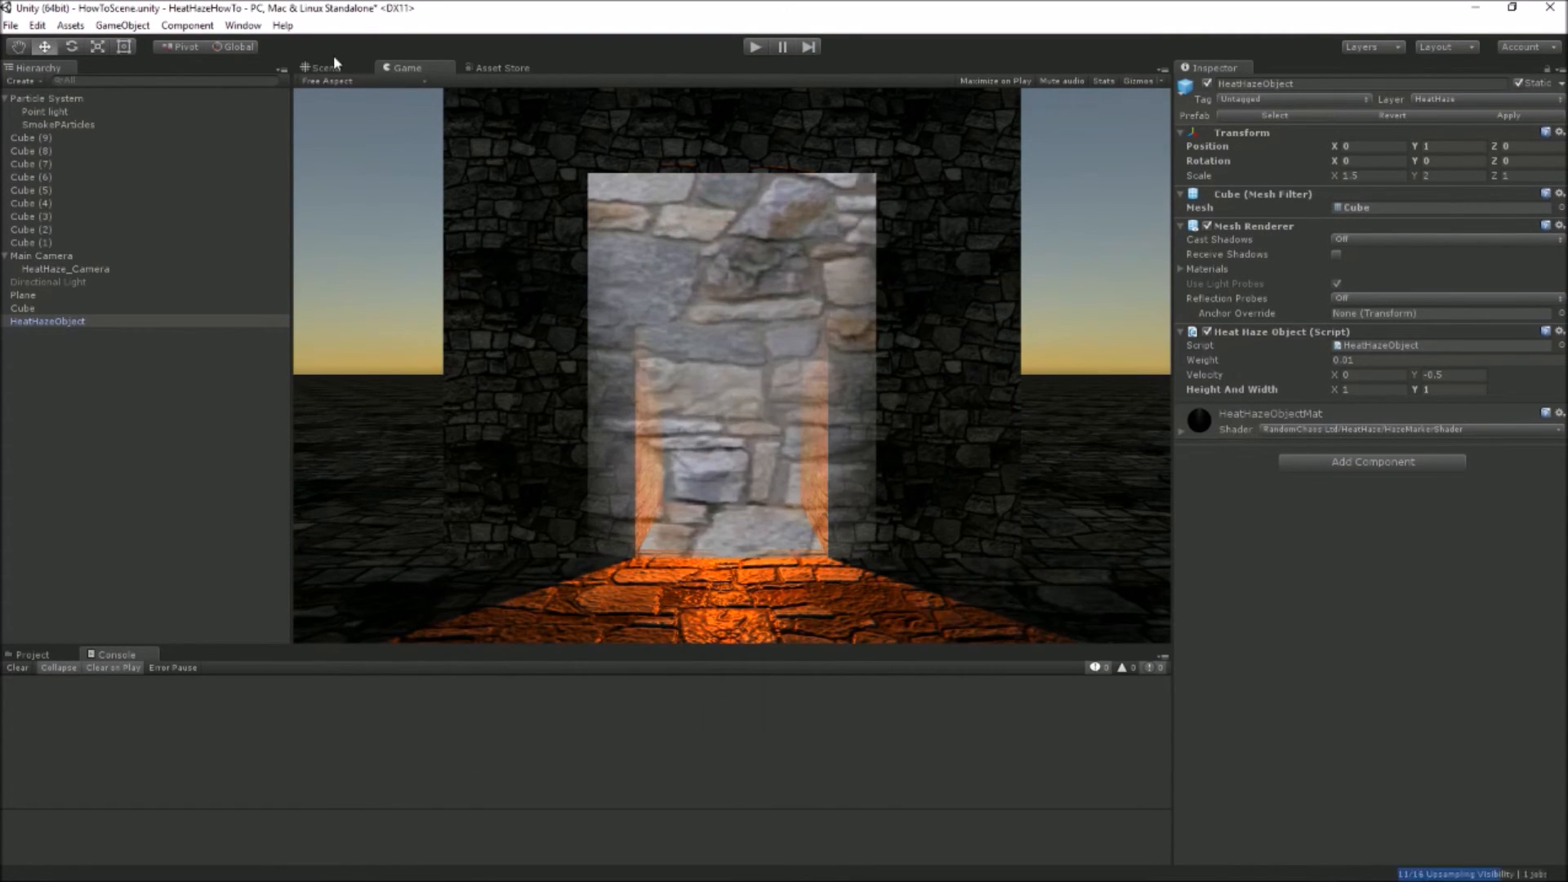
click(322, 67)
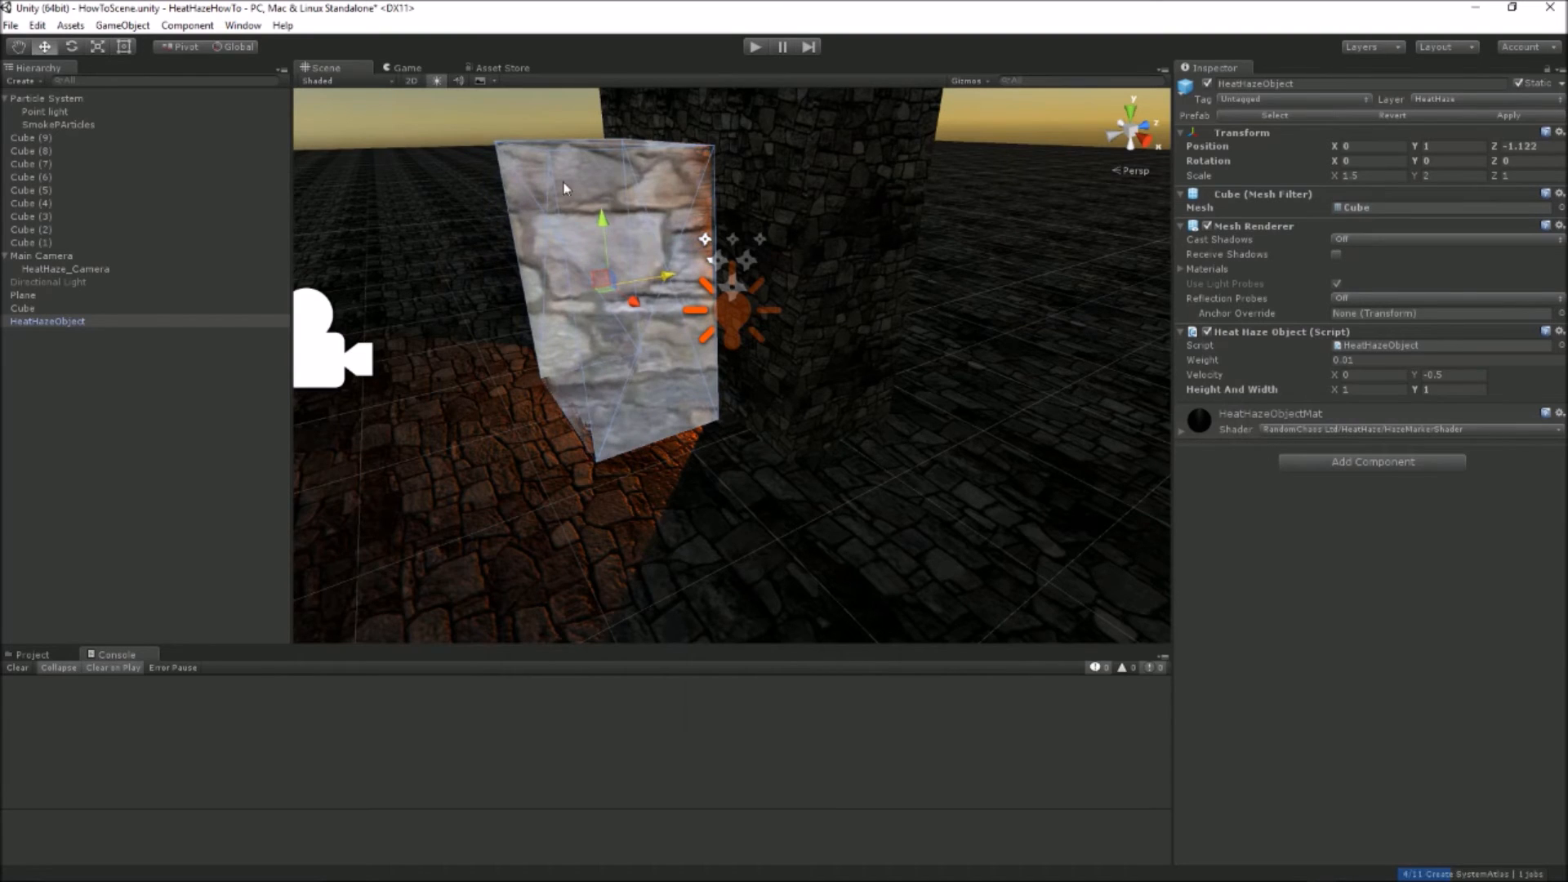
- Preview the cube's shimmer running in the game view, then reopen the mesh choices
click(407, 67)
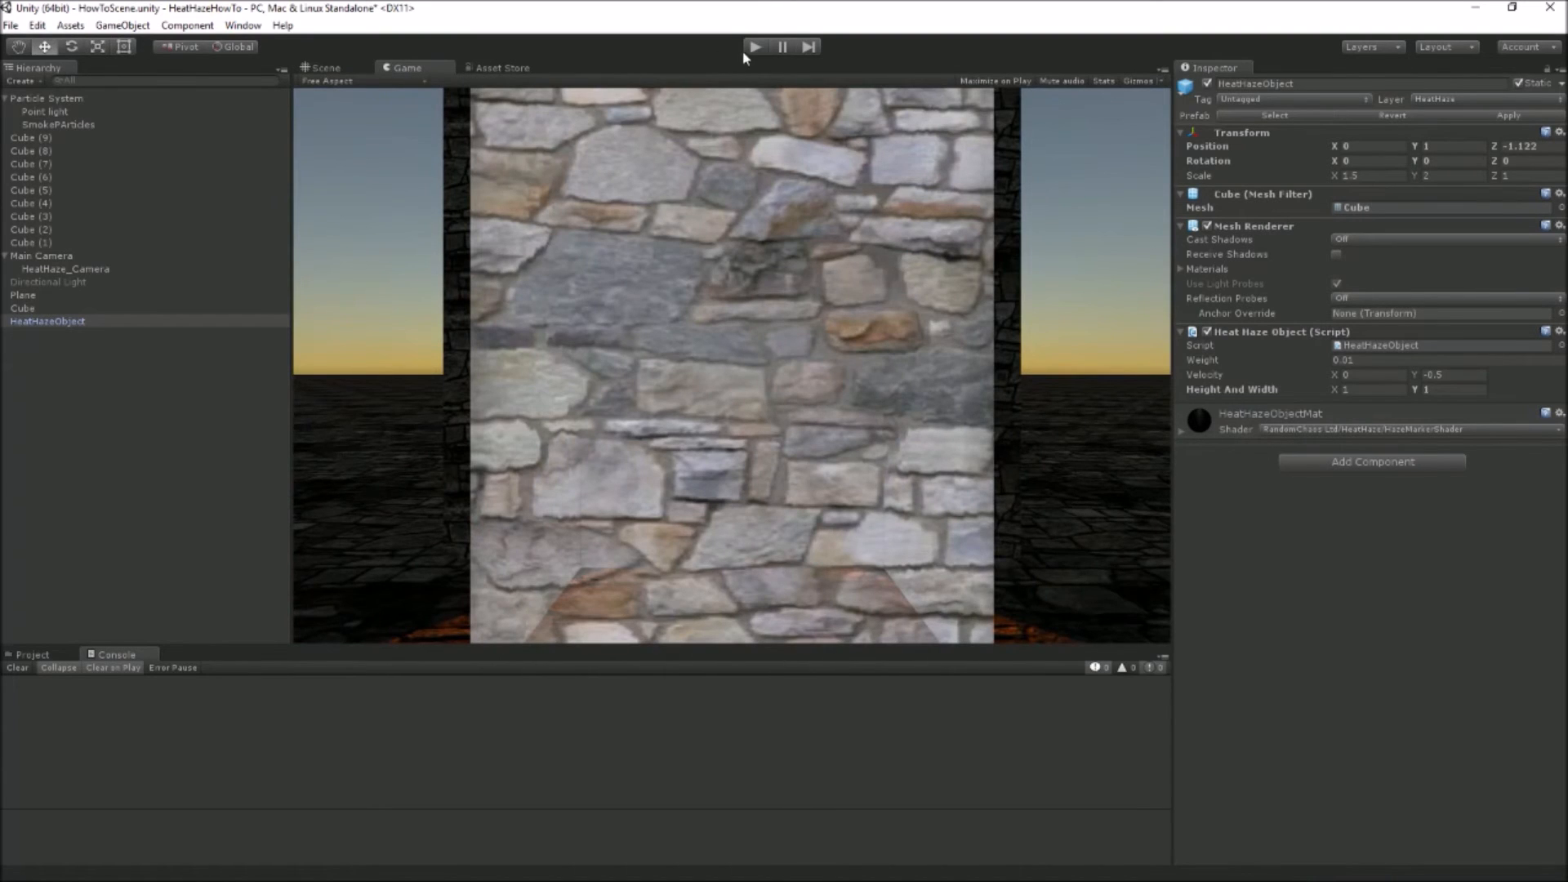
click(755, 45)
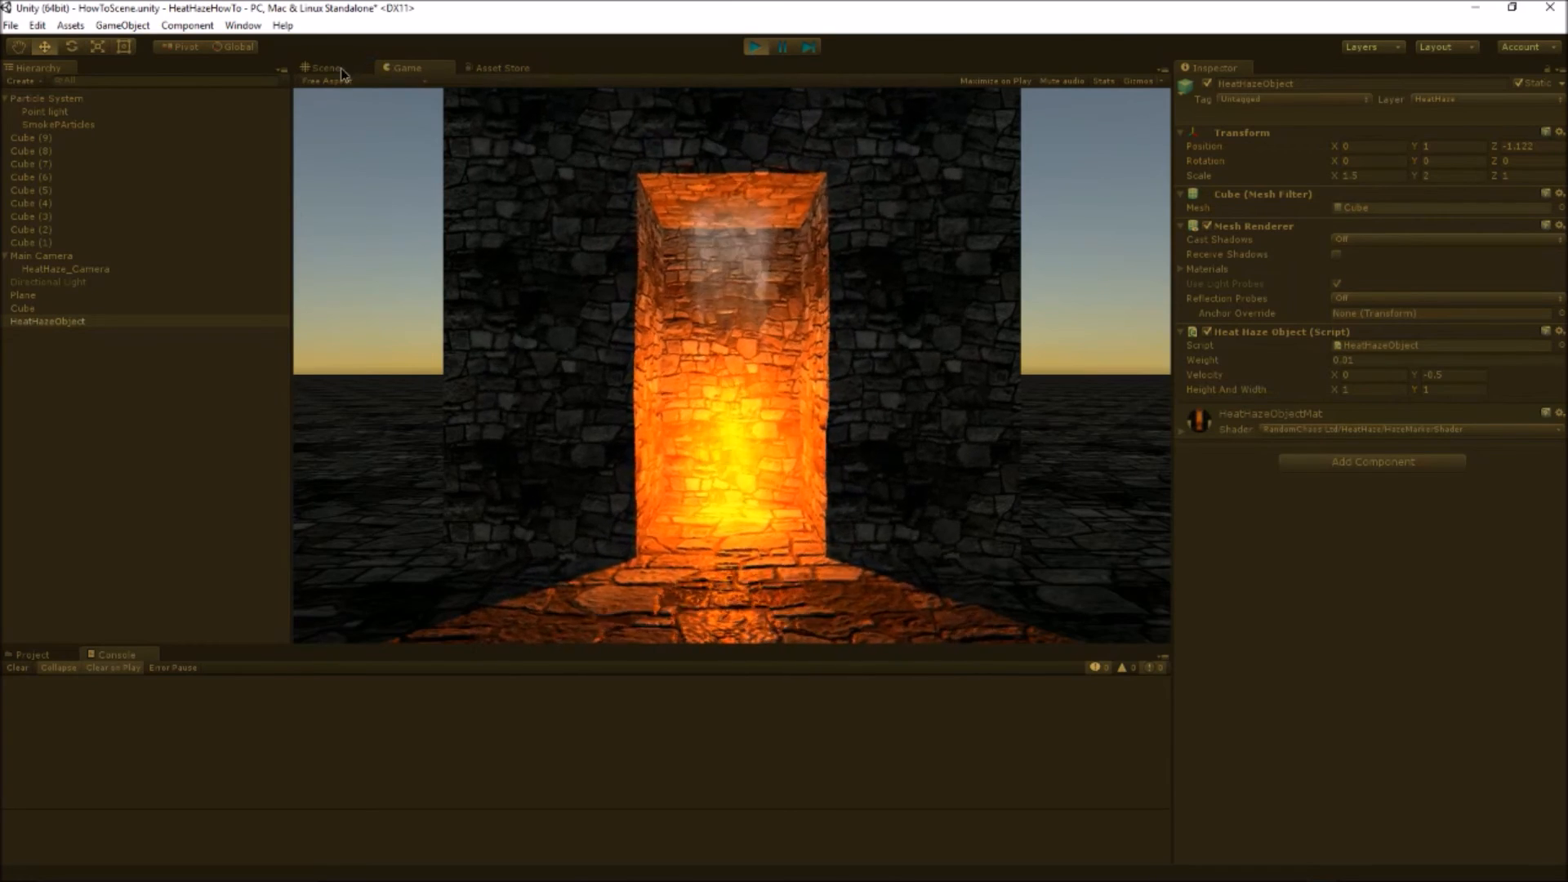
click(325, 67)
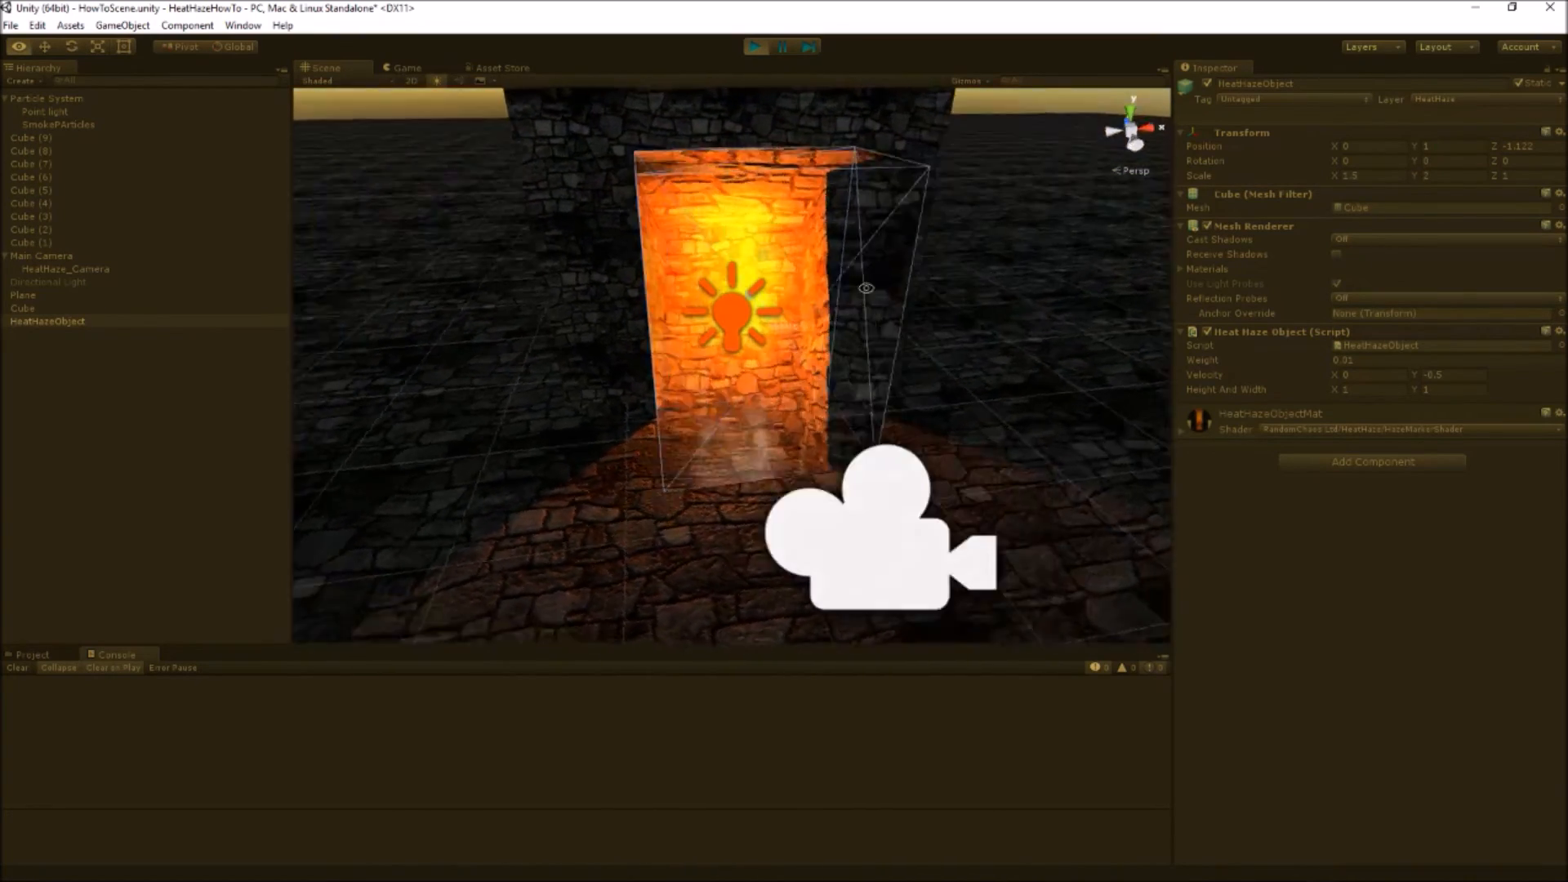
click(406, 67)
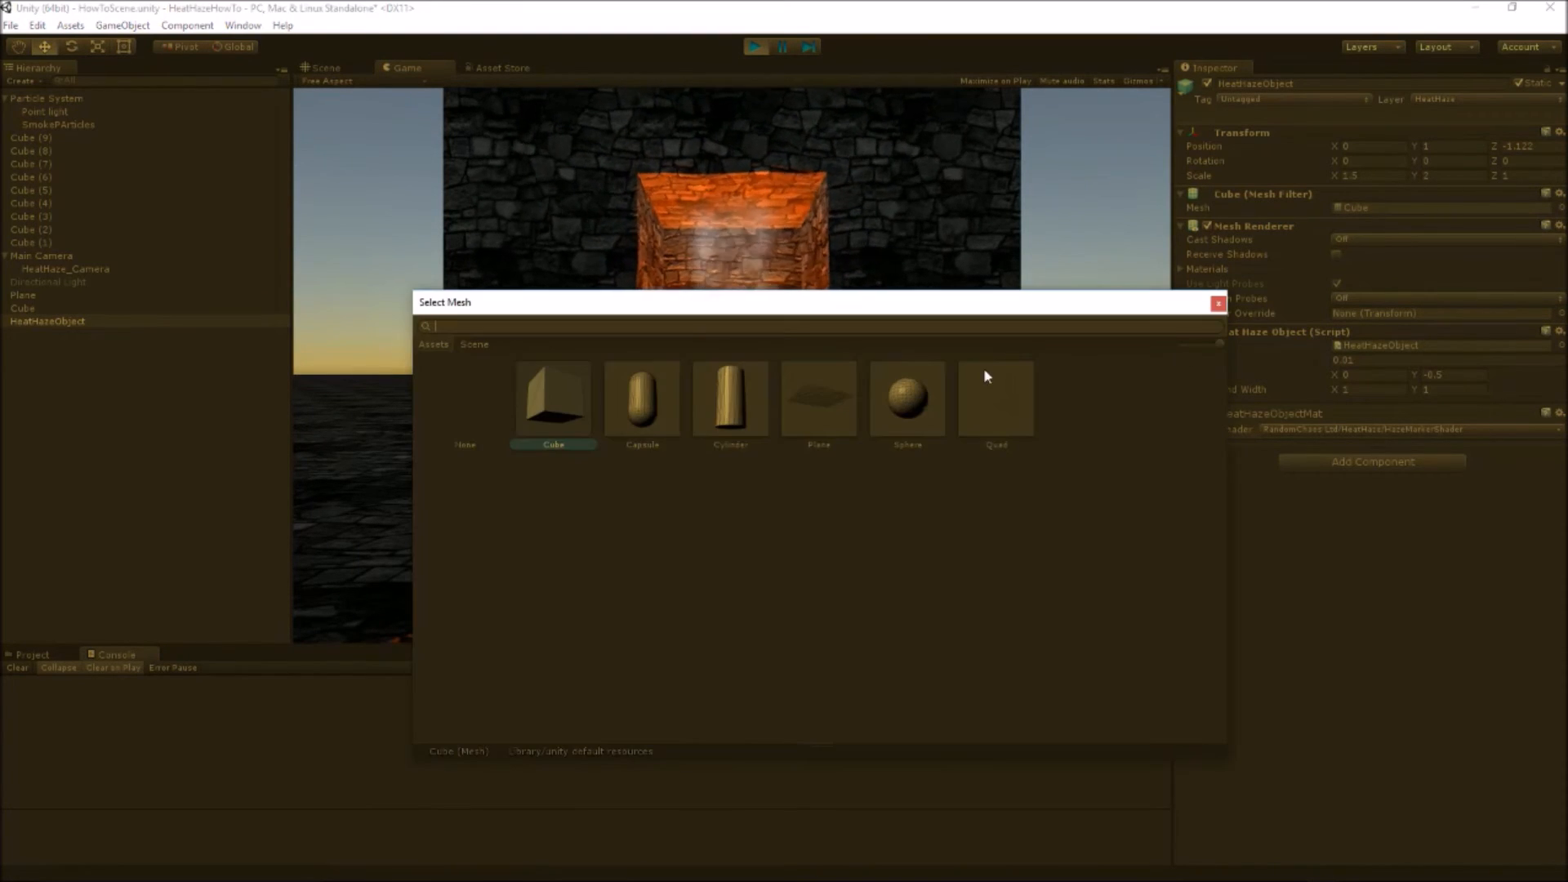
mouse_move(882, 464)
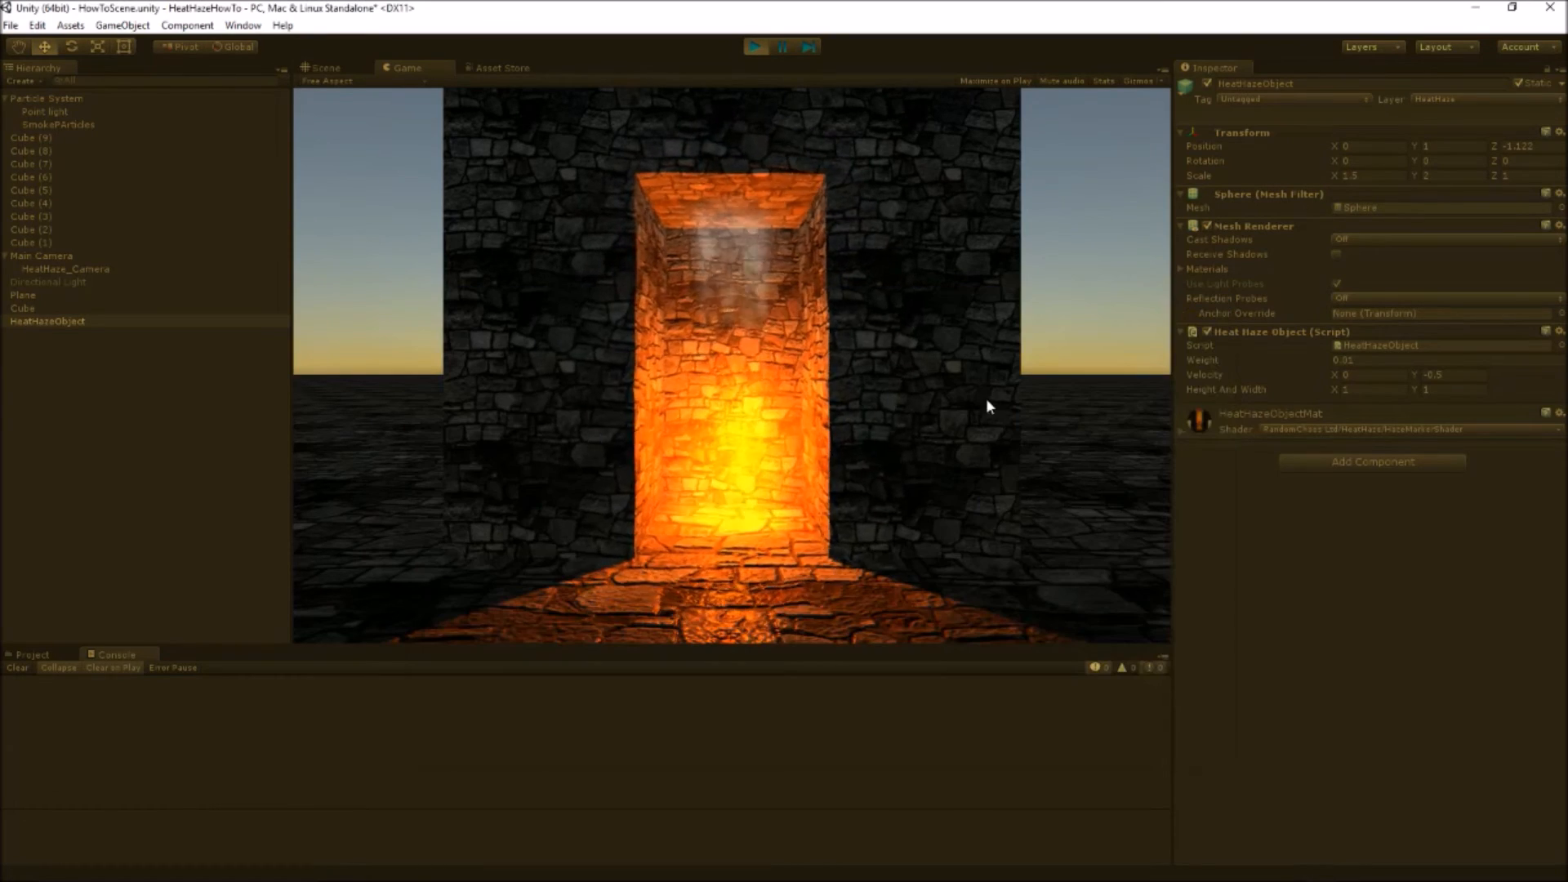
- View the sphere test, settle on a Quad mesh, and duplicate HeatHazeObject three times
click(322, 67)
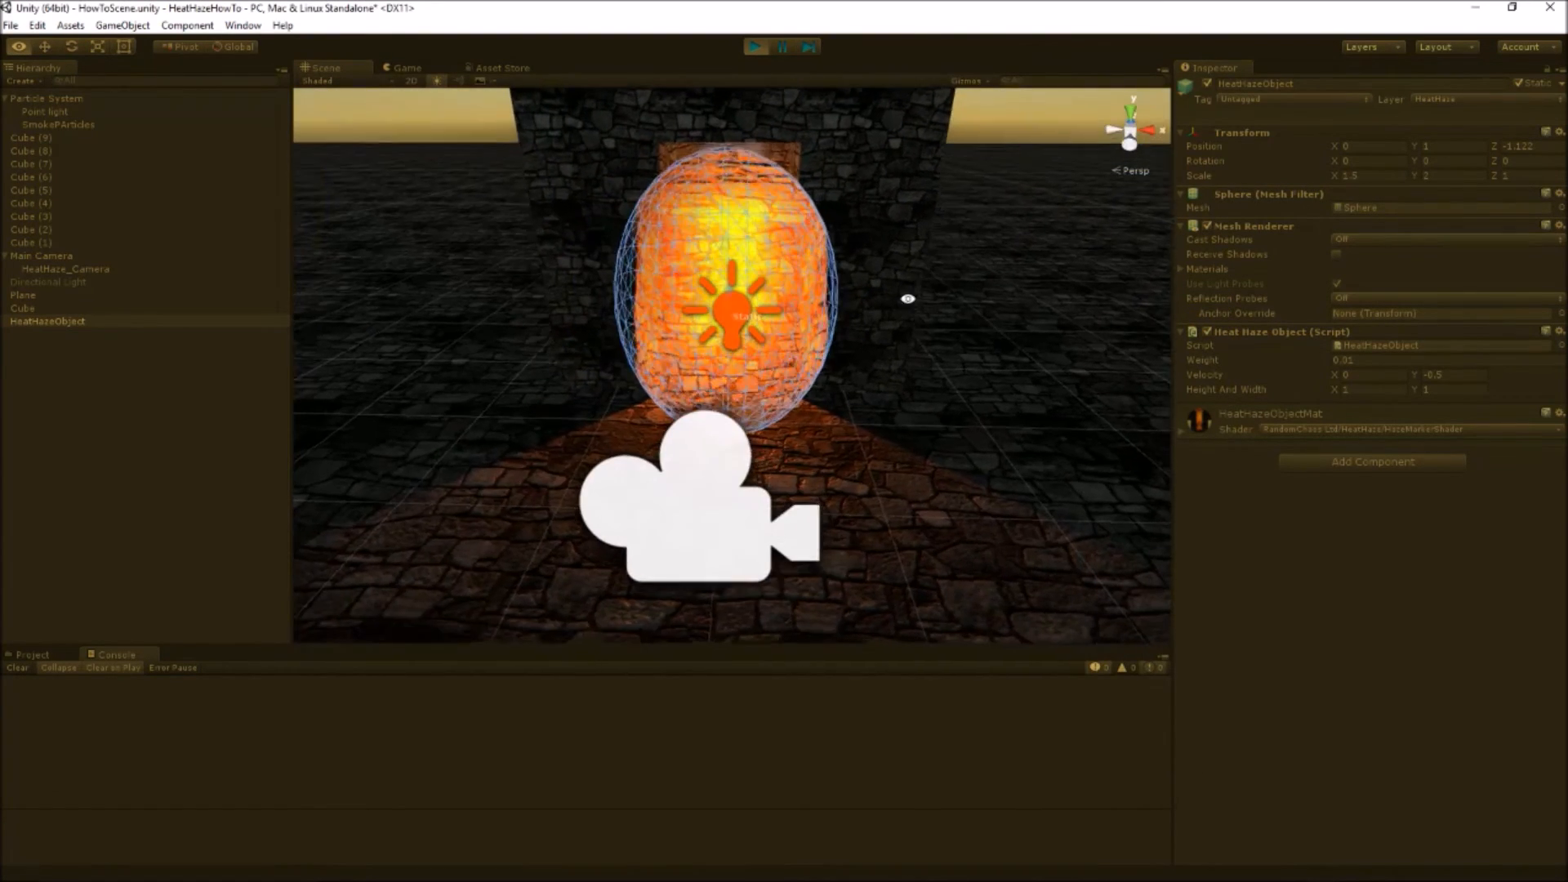
click(407, 67)
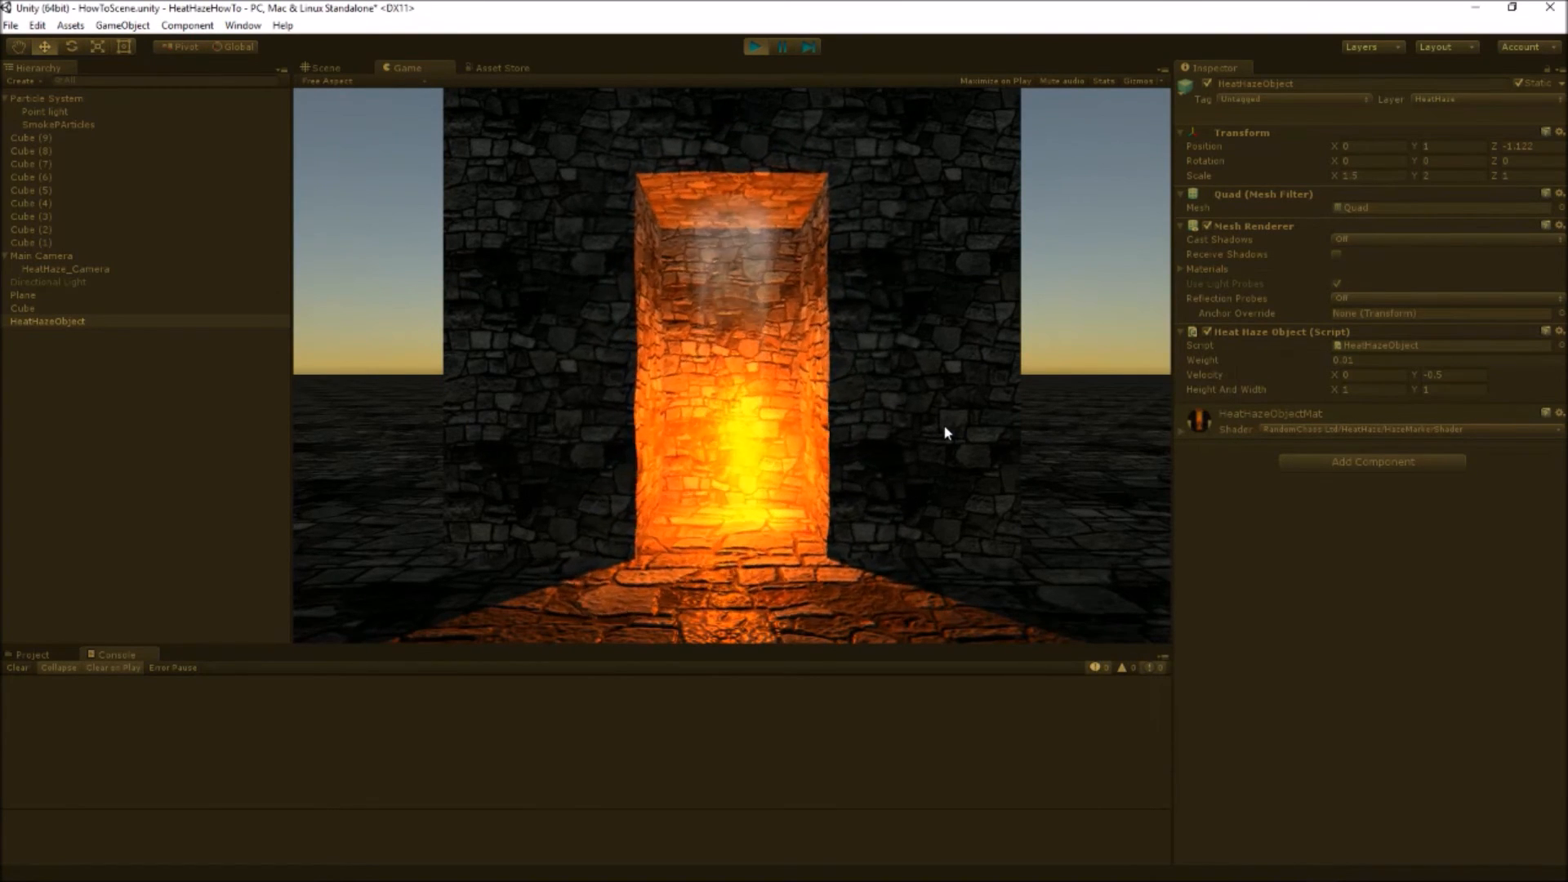
click(46, 322)
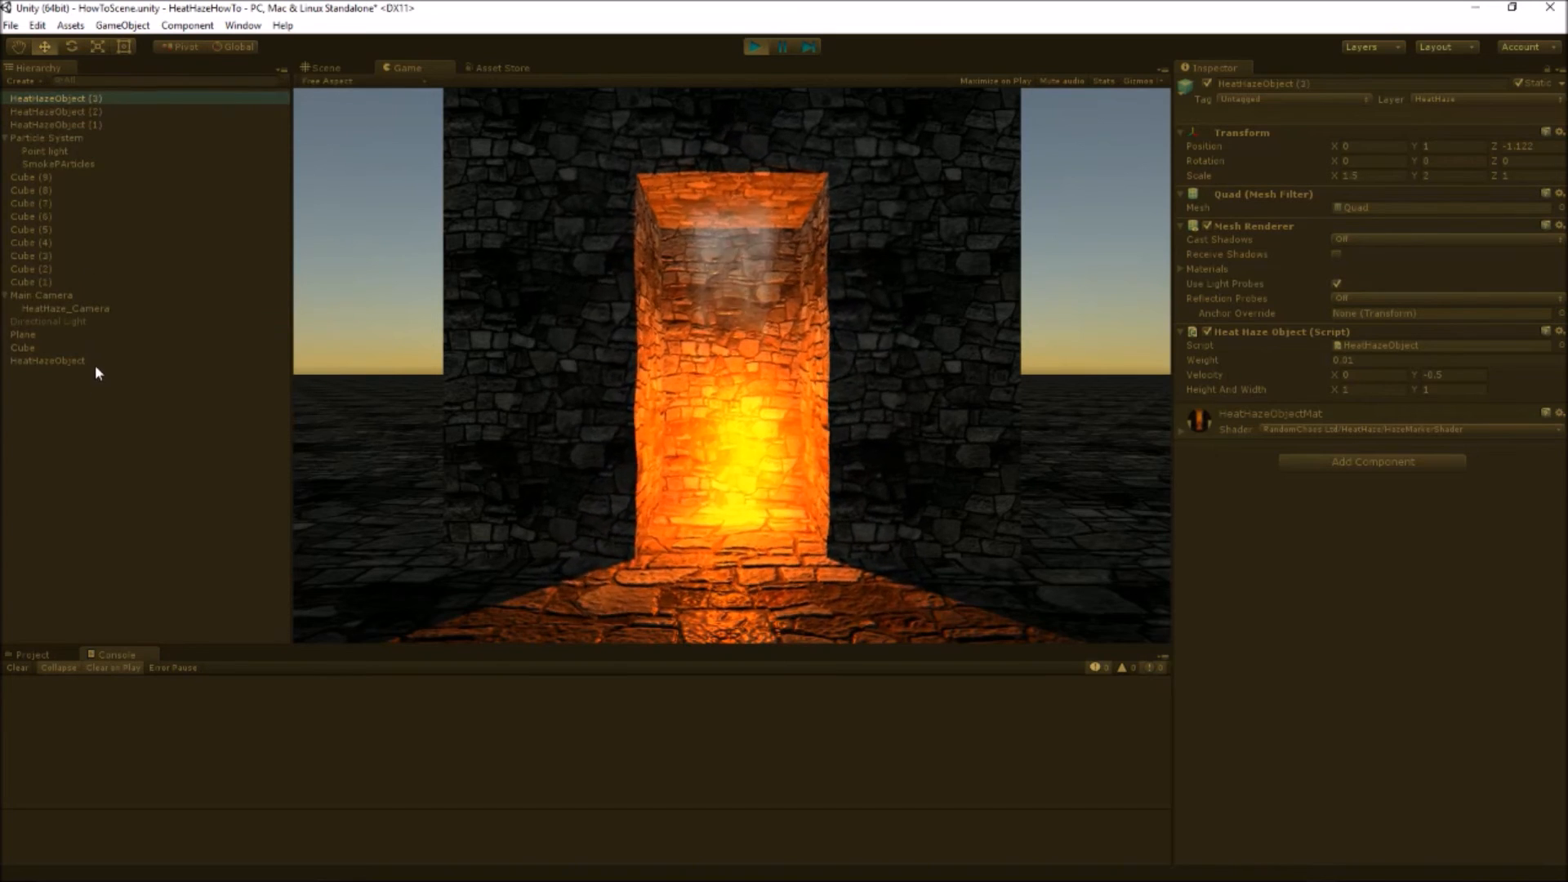
- Reset Position Z to 0, place a copy at X 2.429, delete HeatHazeObject (3), and run the scene
click(322, 67)
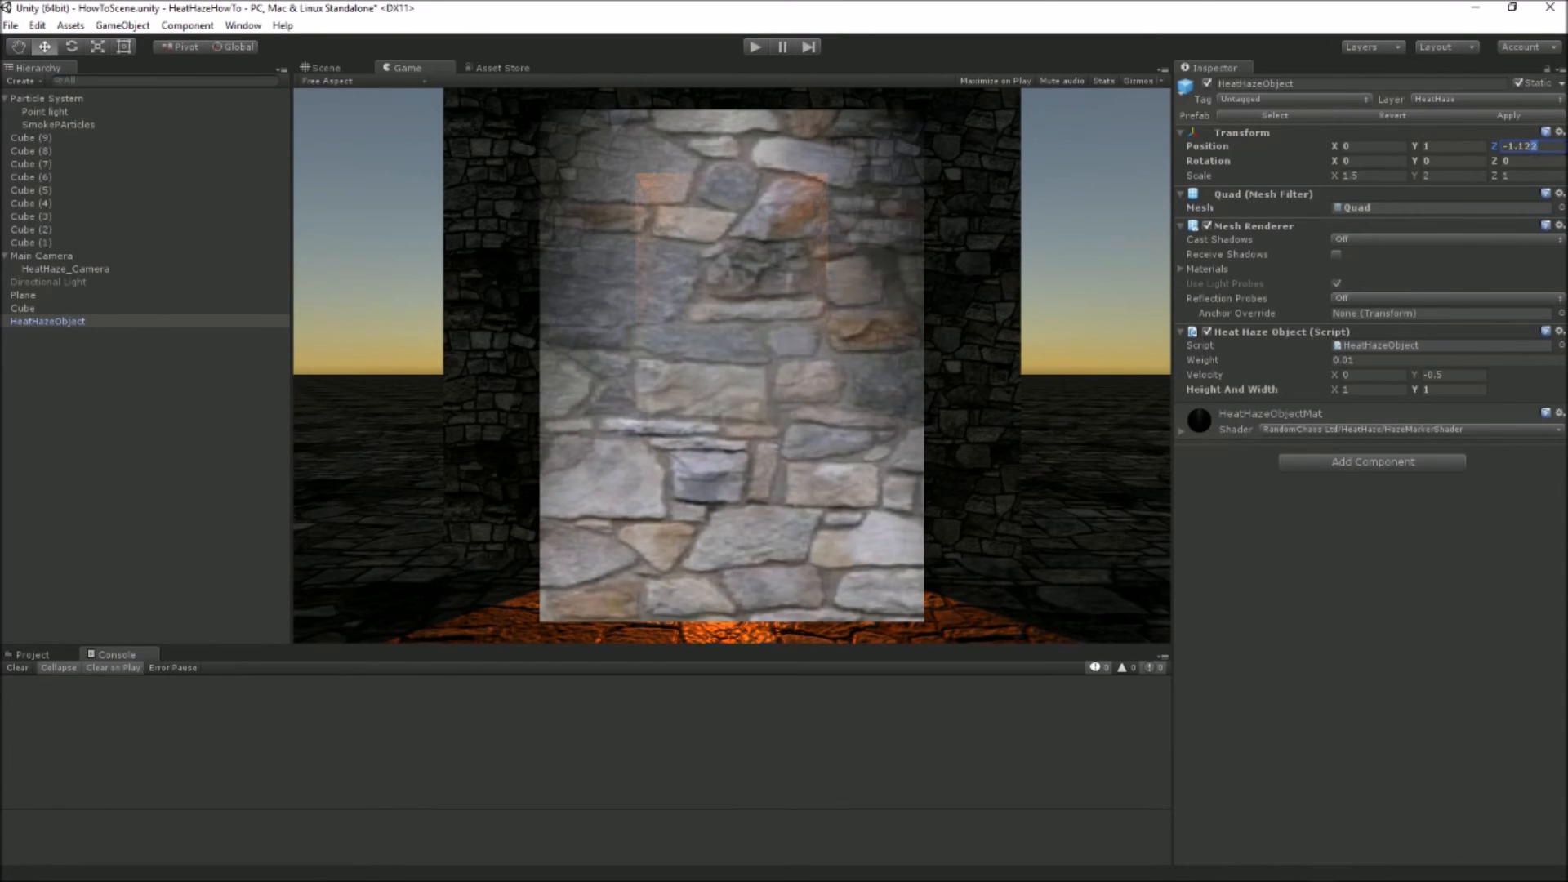
text(0)
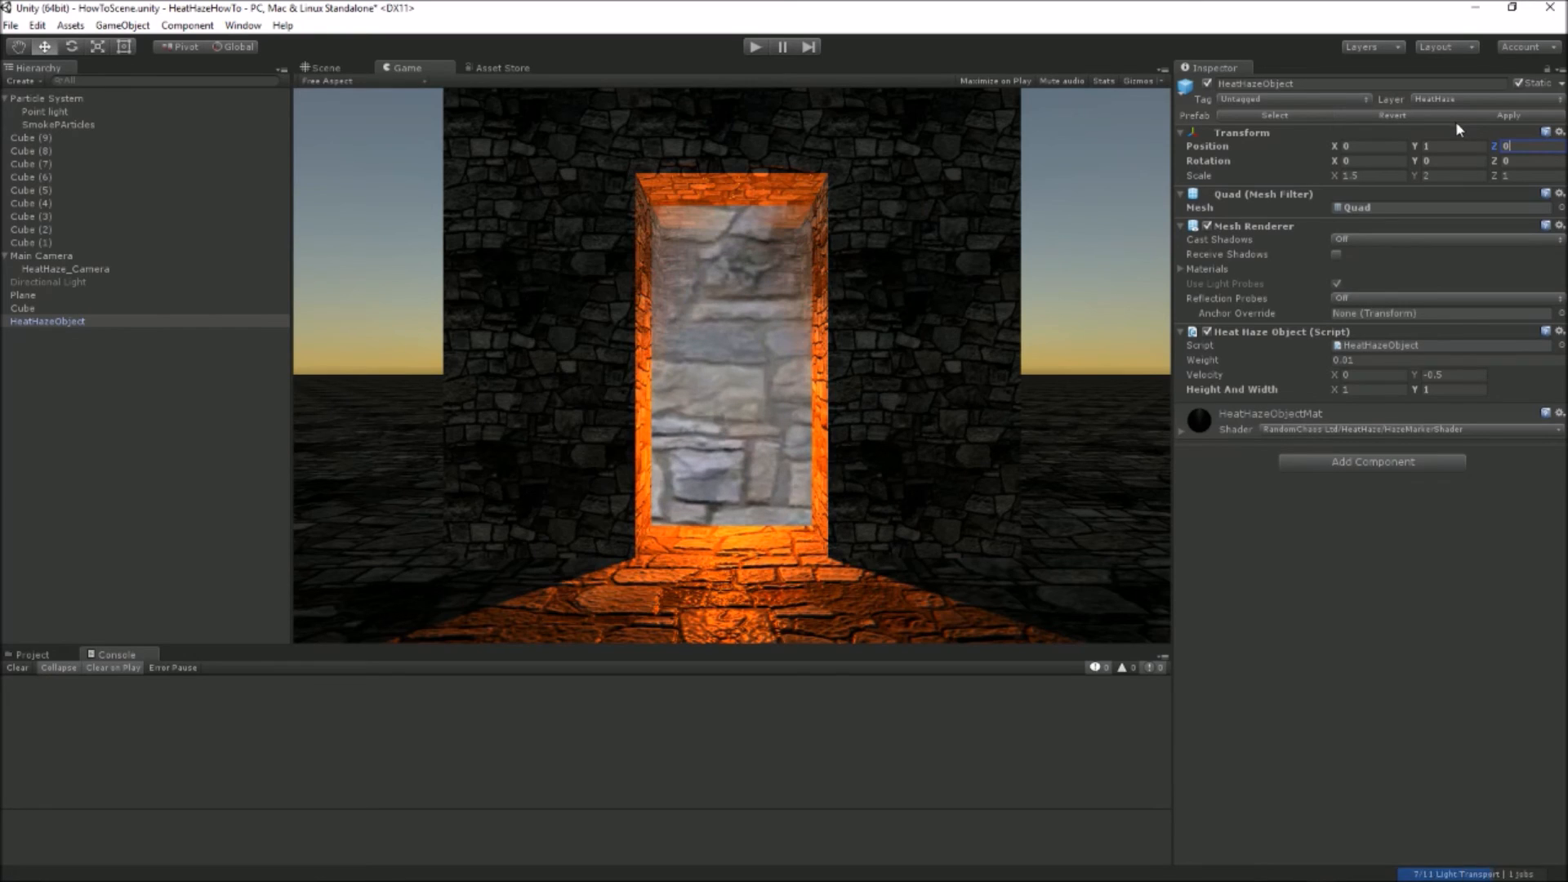
mouse_move(127, 334)
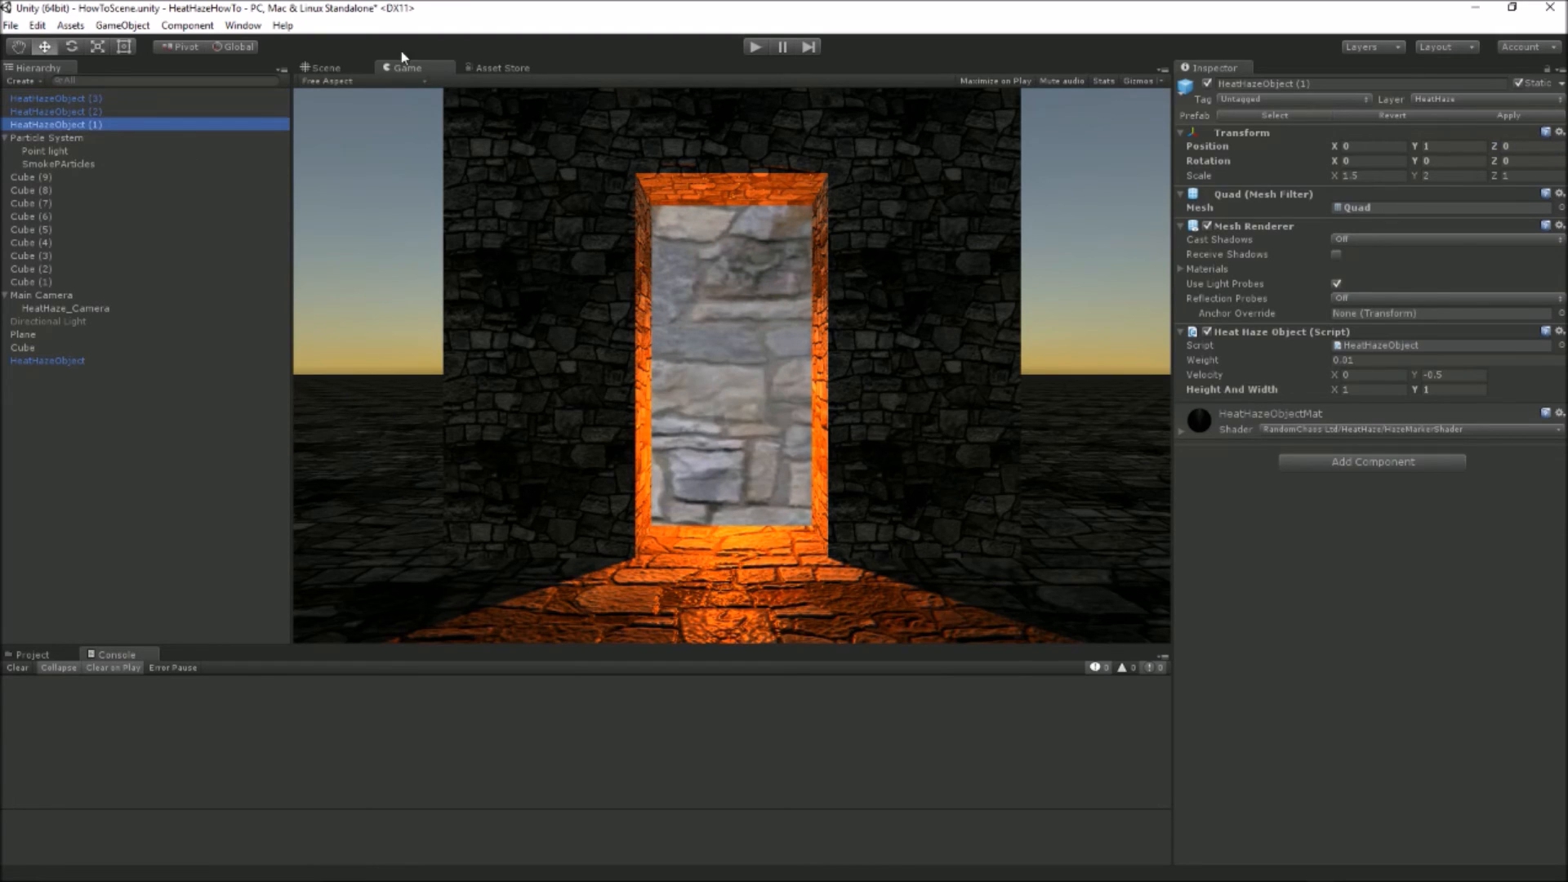
click(322, 67)
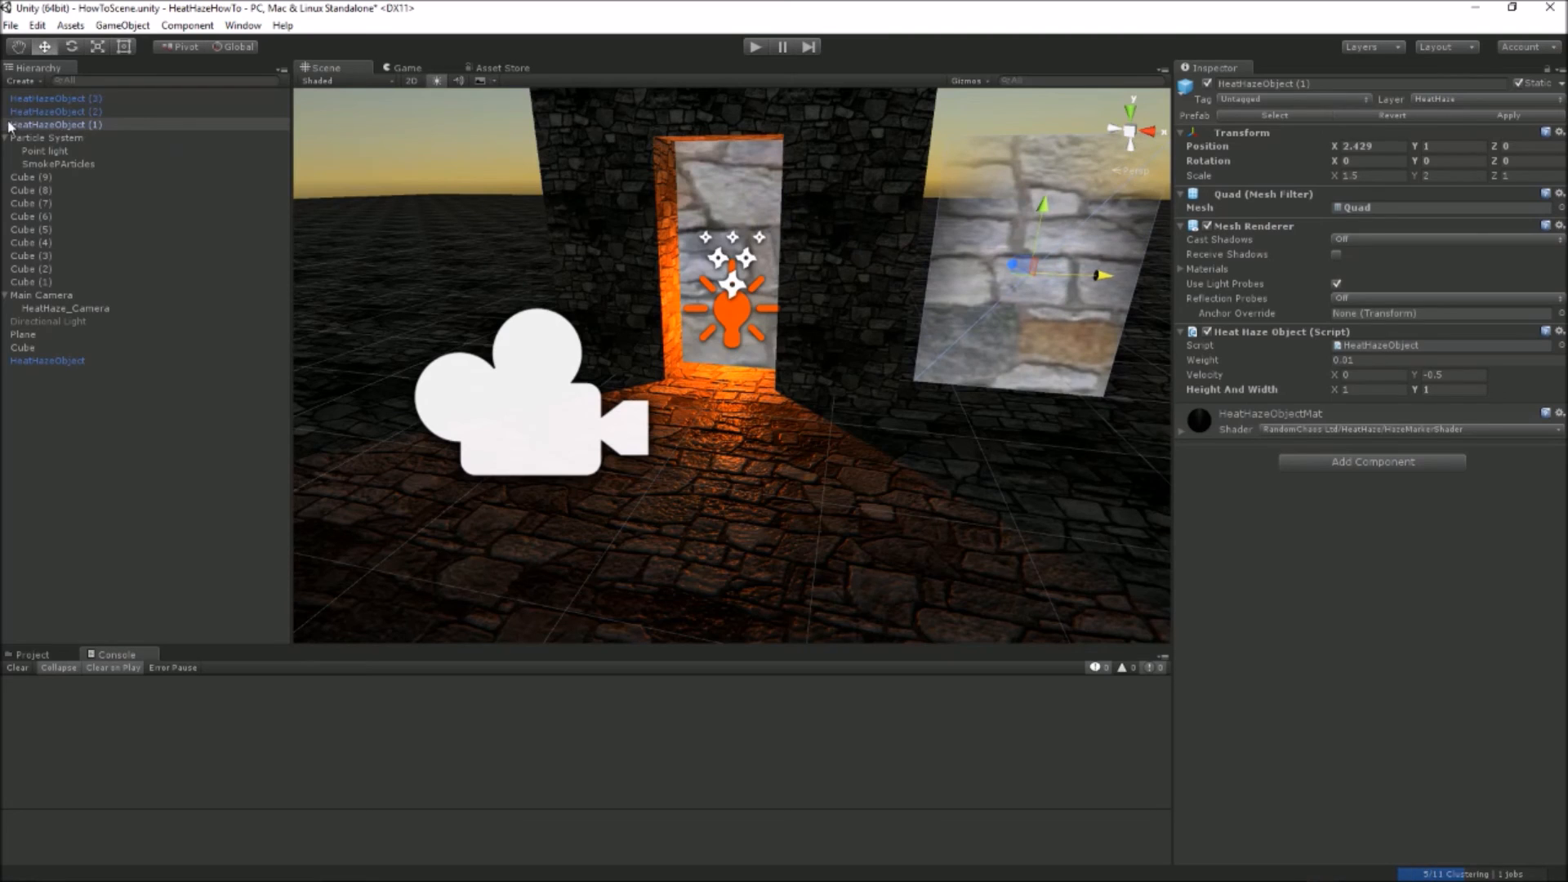
click(56, 111)
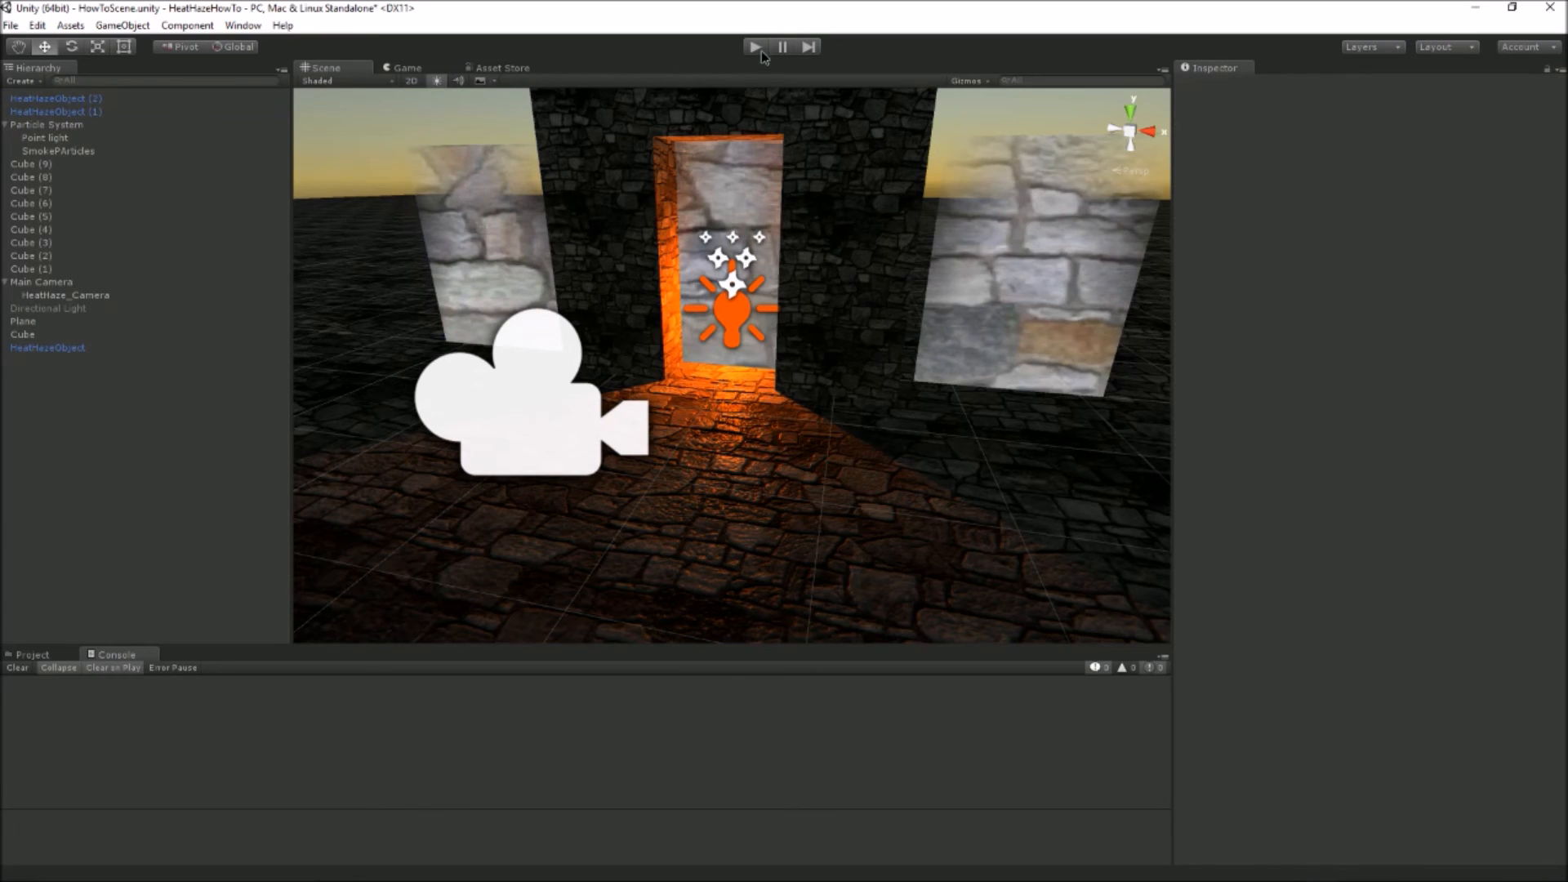
click(755, 46)
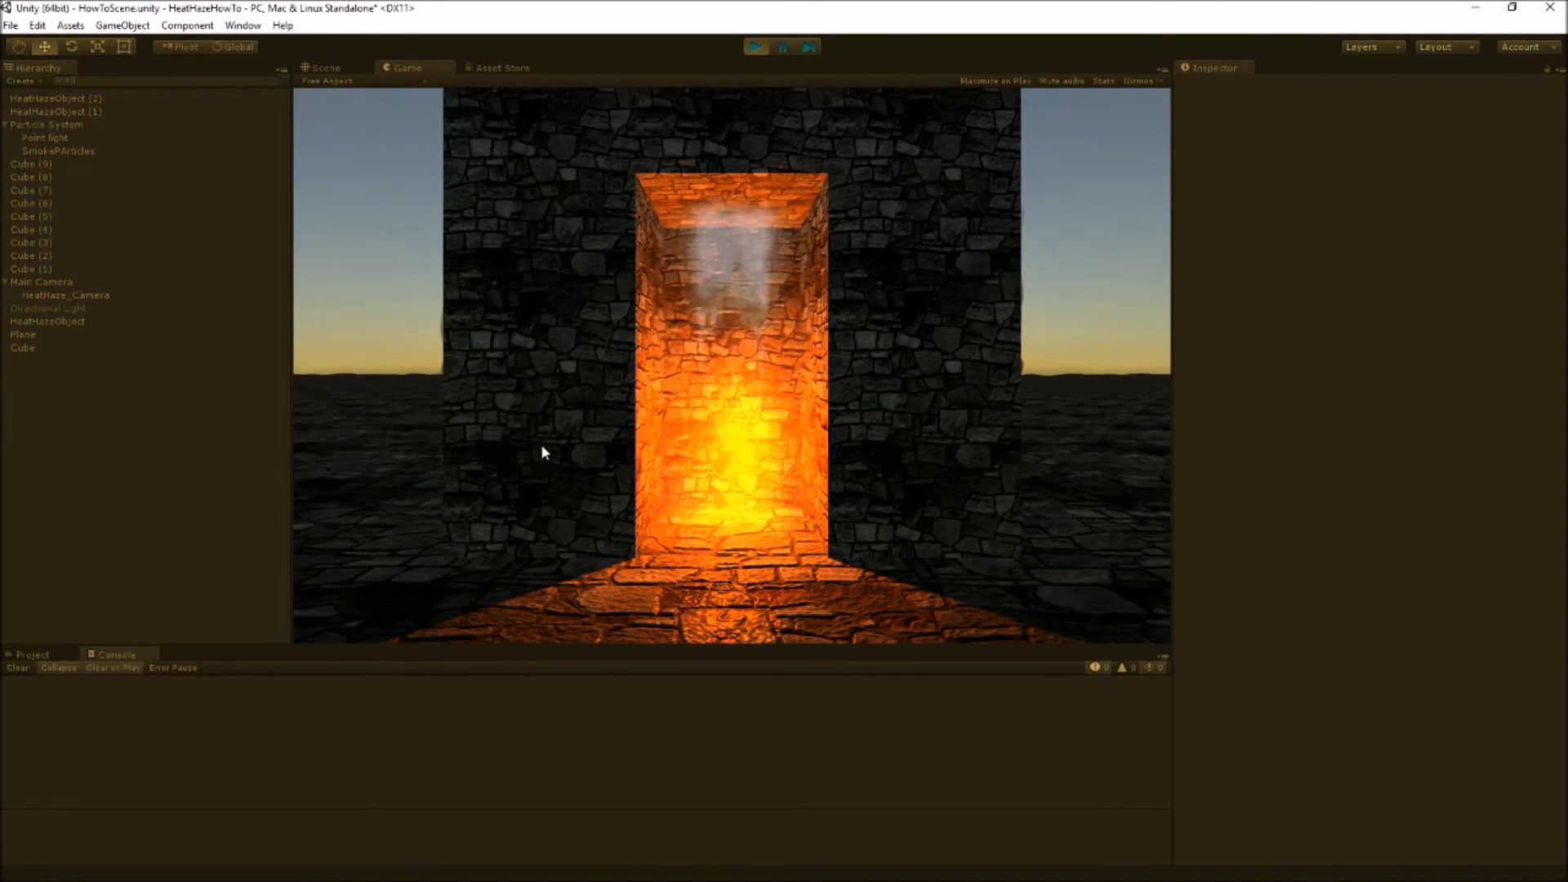
mouse_move(923, 281)
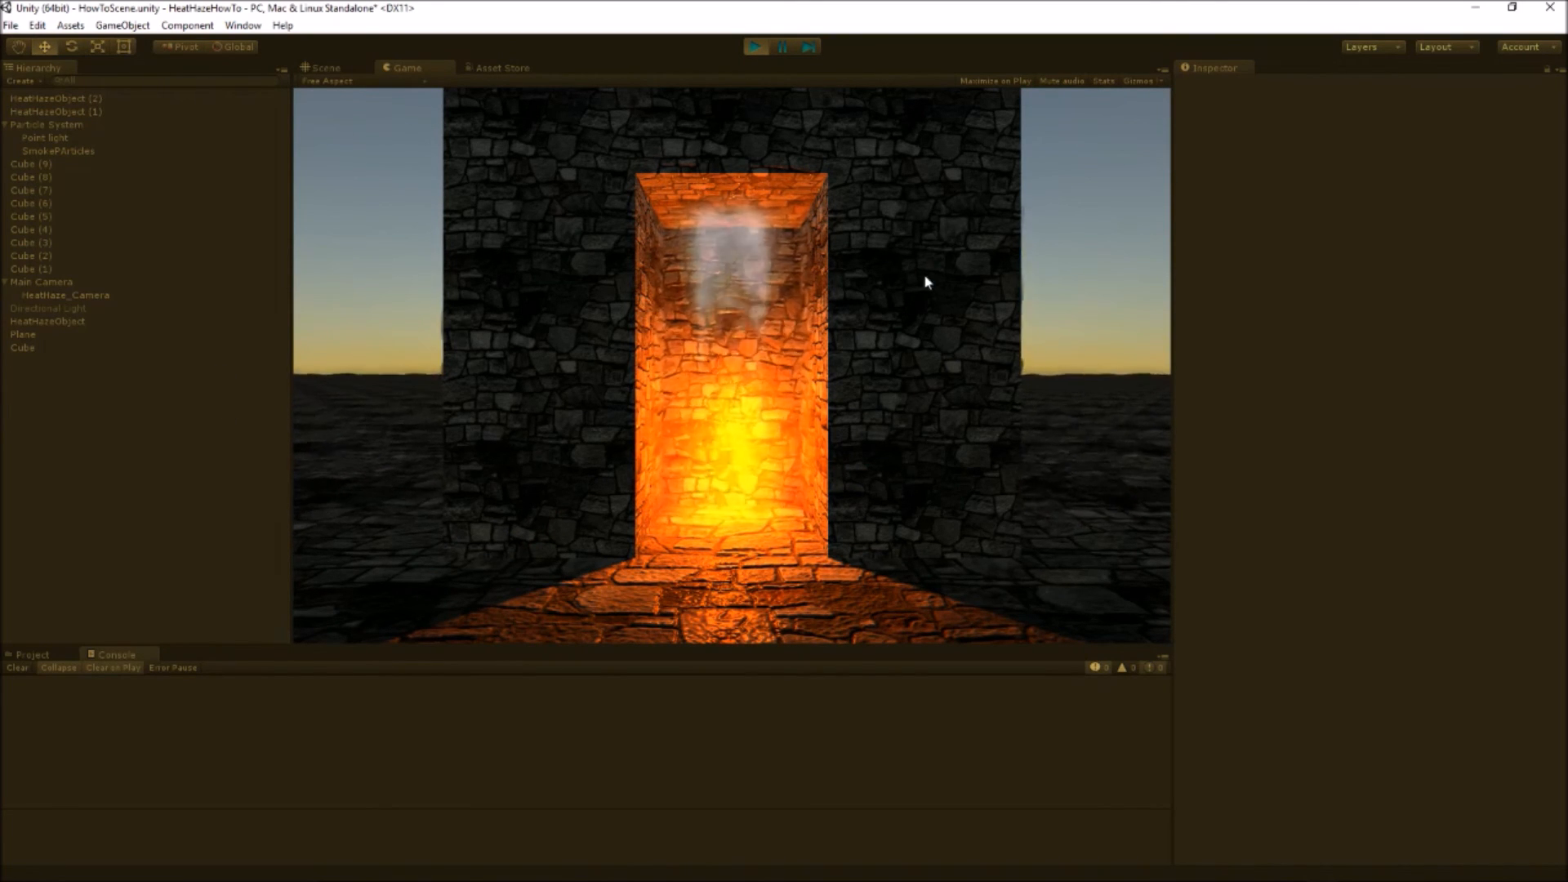
mouse_move(935, 407)
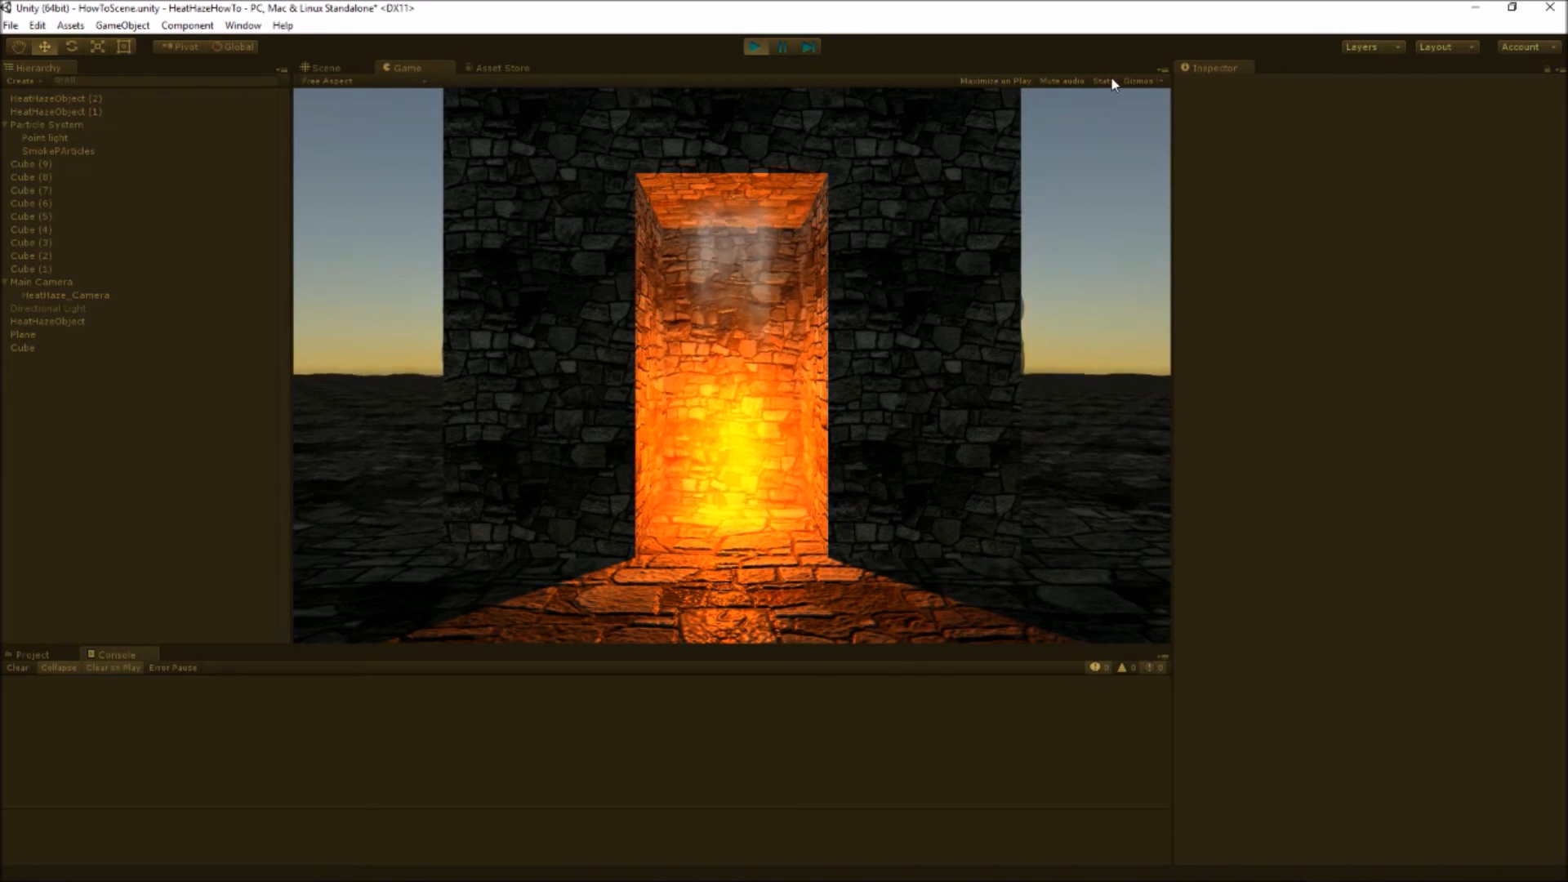
- Show the Stats overlay and inspect HeatHazeObject and HeatHaze_Camera in the Hierarchy
click(1103, 81)
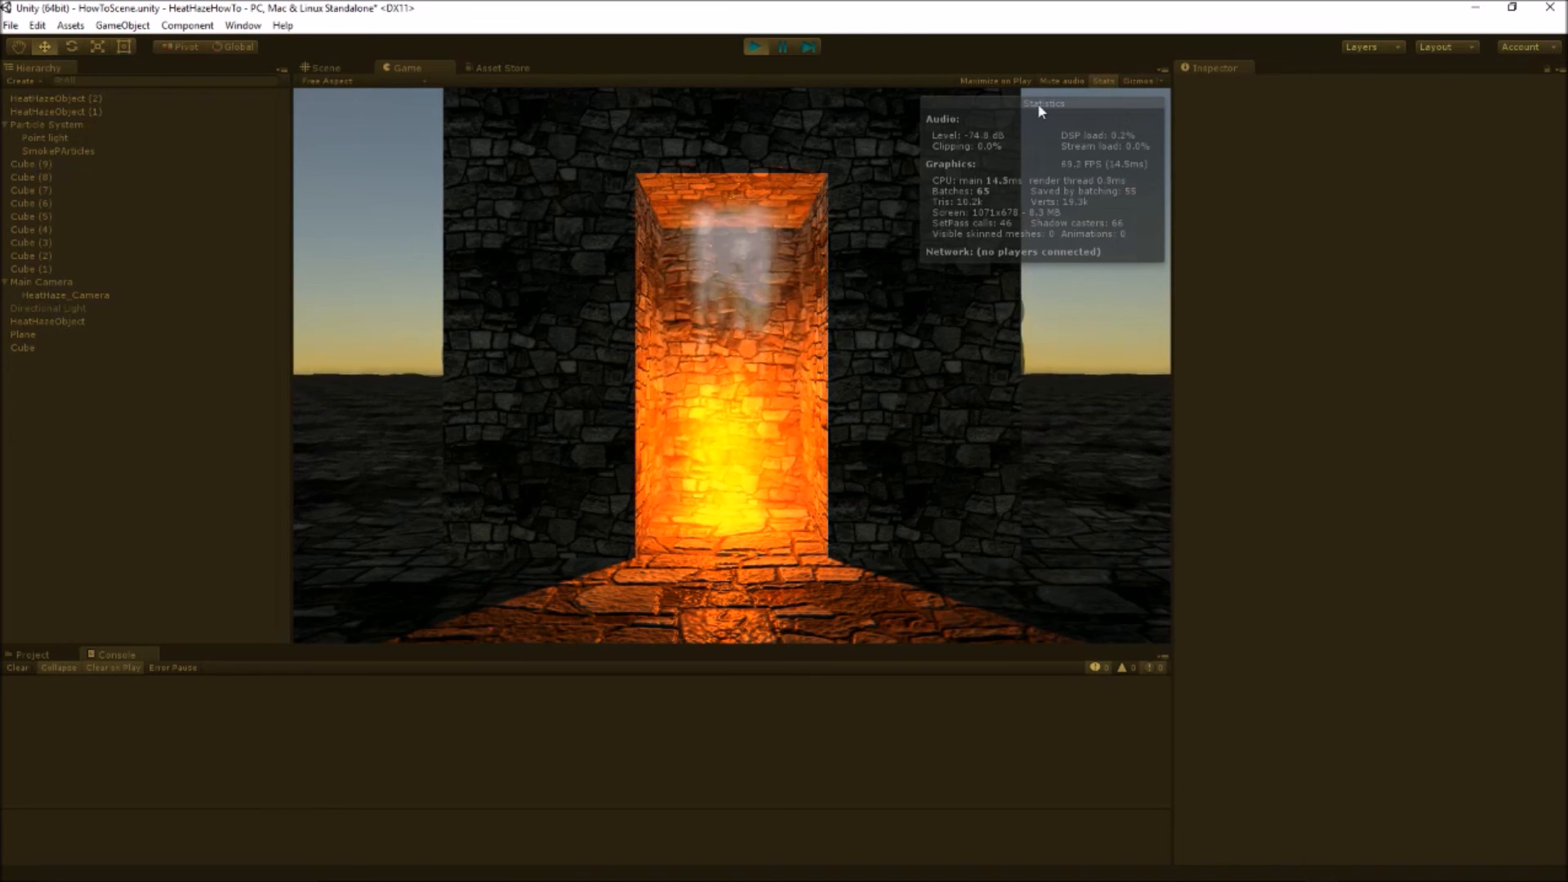
click(48, 98)
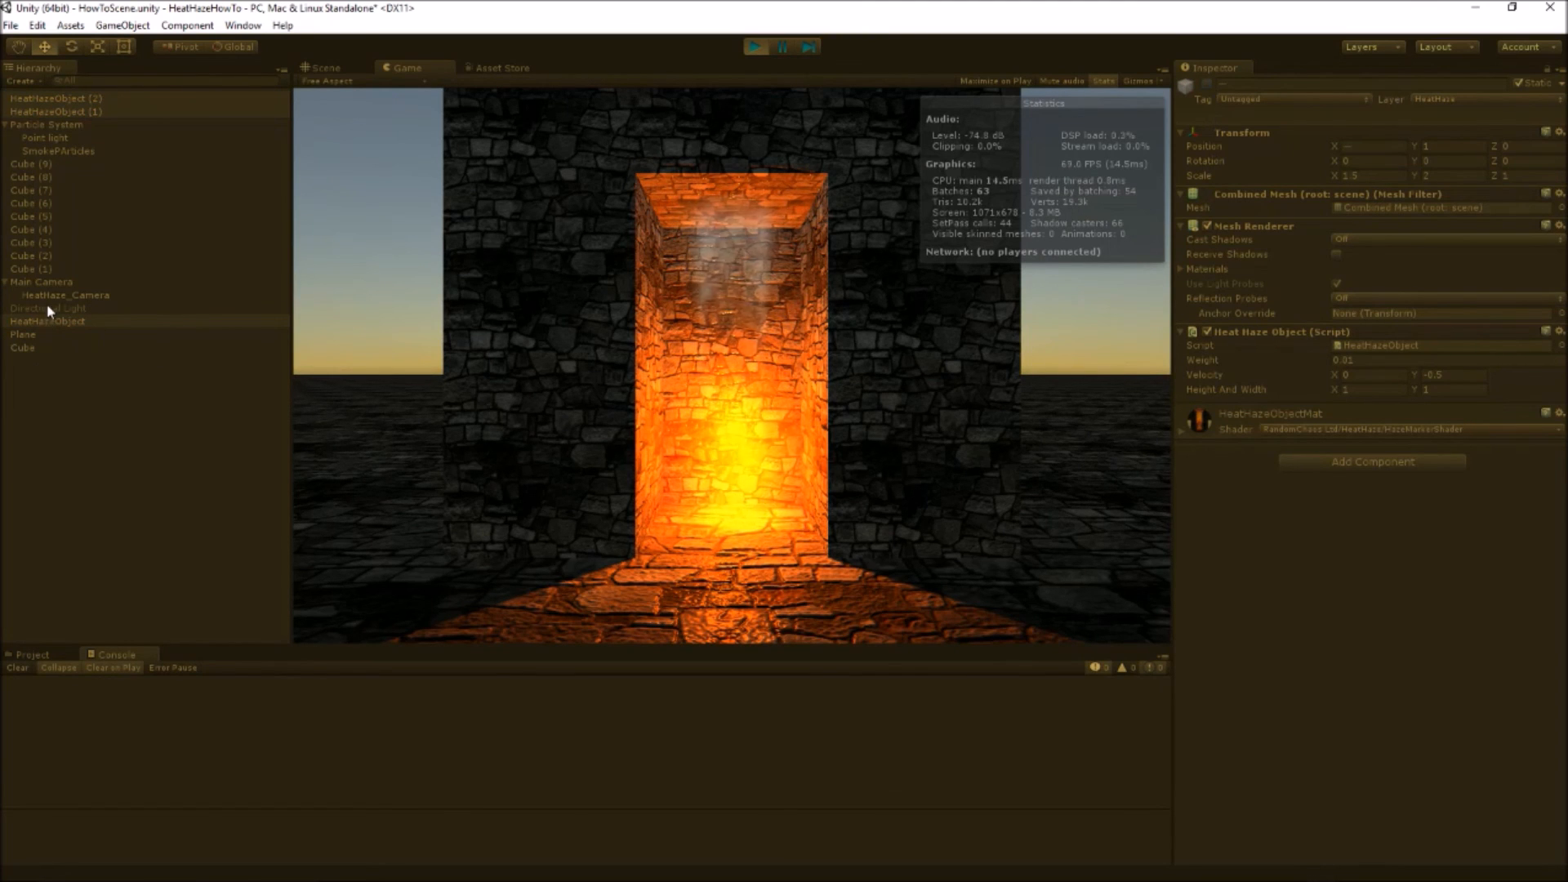
click(66, 296)
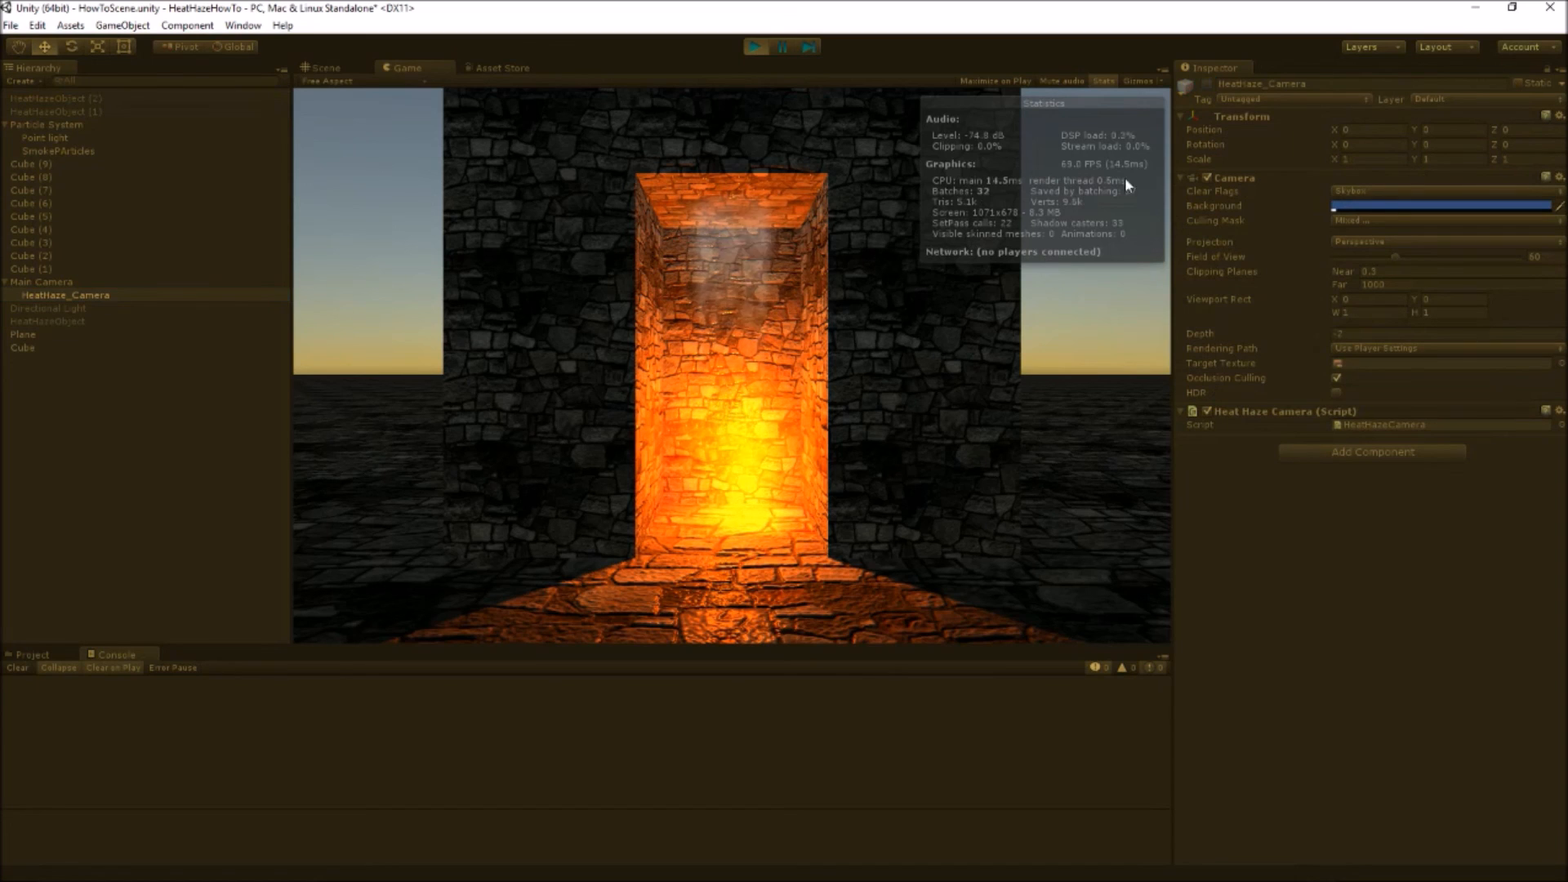